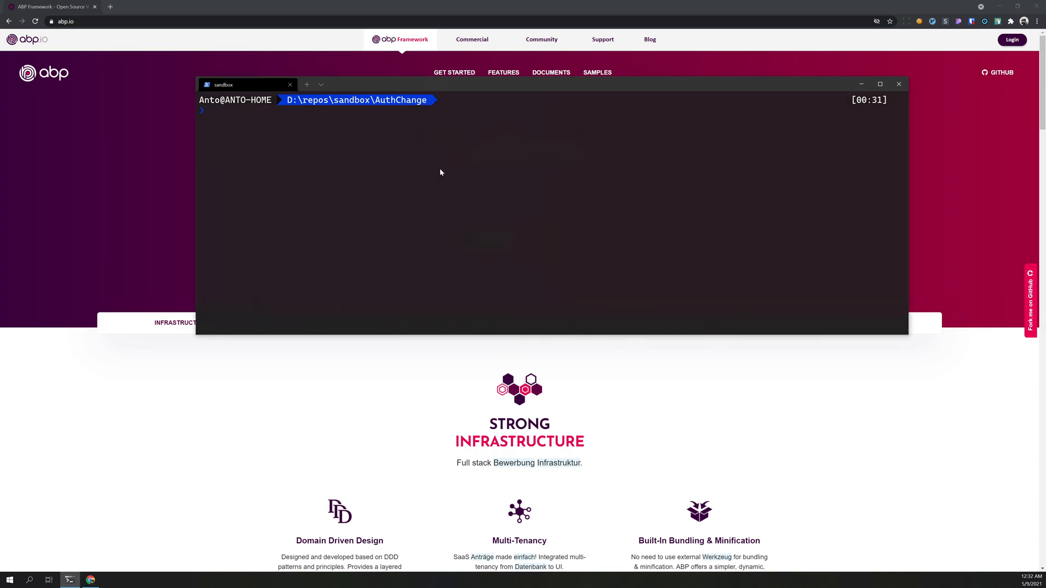
Step: Bring Chrome forward and open the ABP Get Started page from abp.io
{"action": "left_click", "coordinate": [898, 84]}
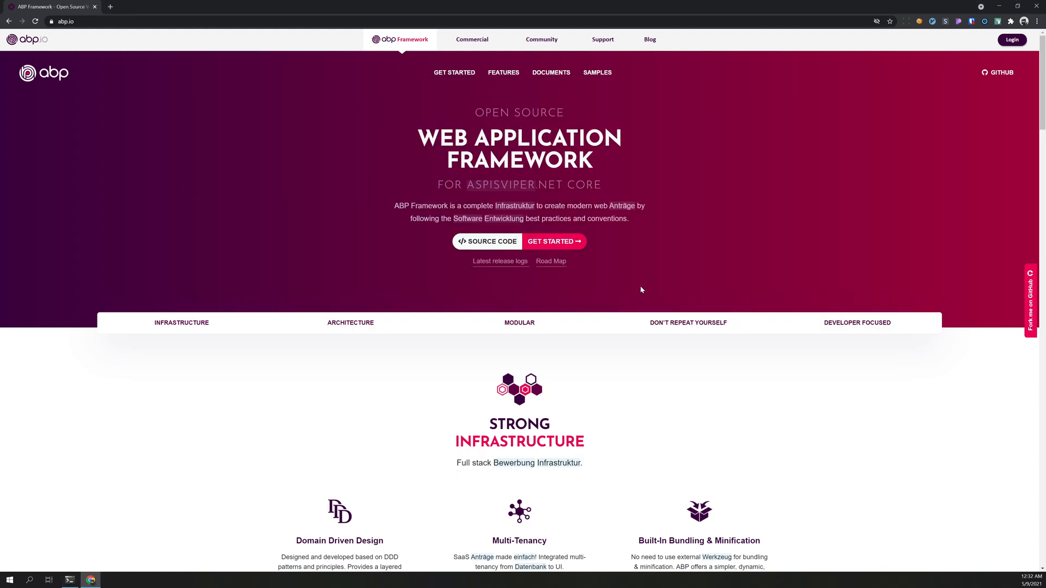
{"action": "left_click", "coordinate": [553, 241]}
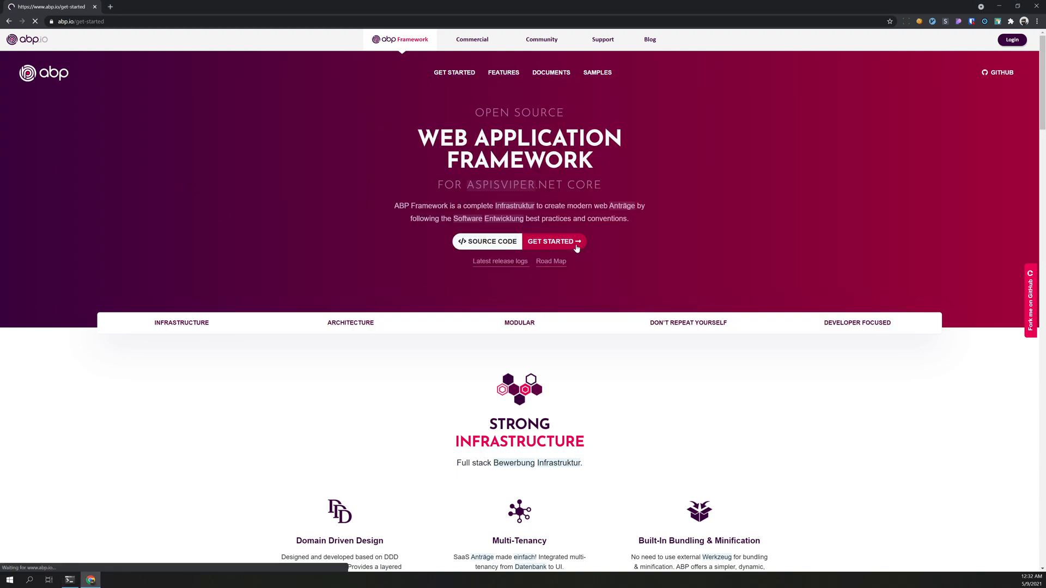
{"action": "left_click", "coordinate": [550, 241]}
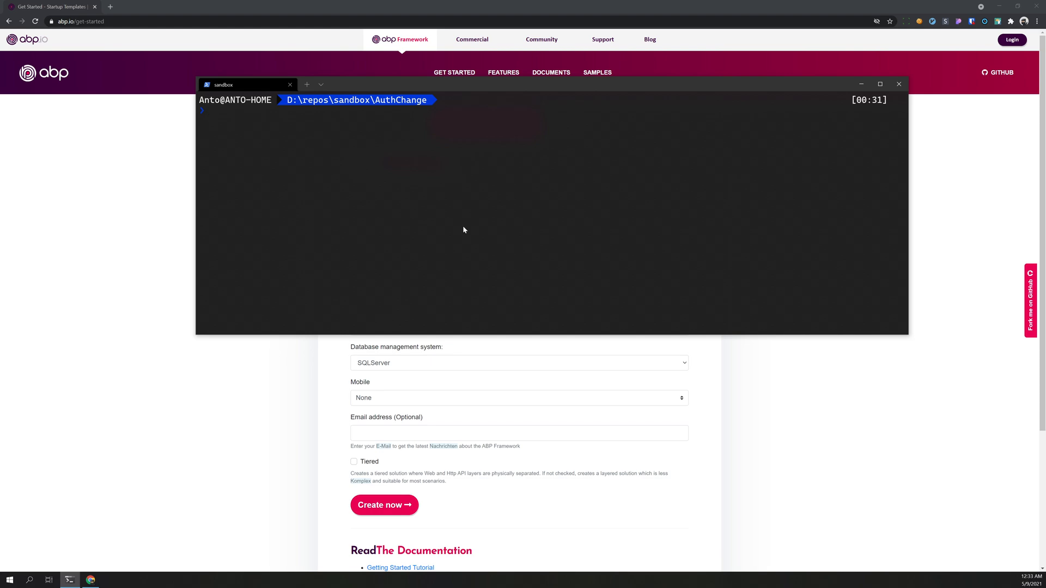
Step: Create the Anto.AuthChange solution with 'abp new' and open it in VS Code
{"action": "type", "text": "a"}
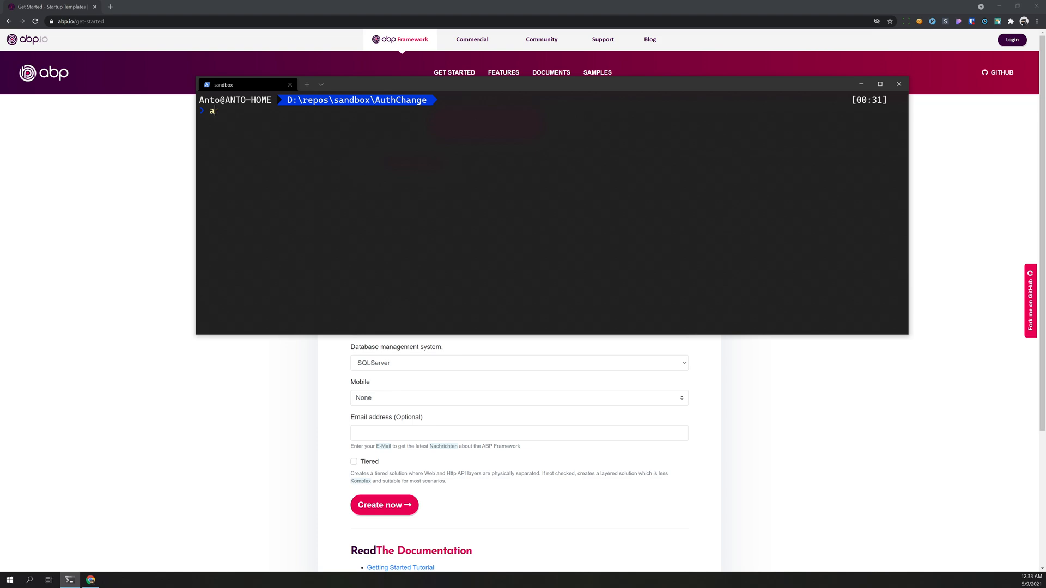
{"action": "type", "text": "bp new"}
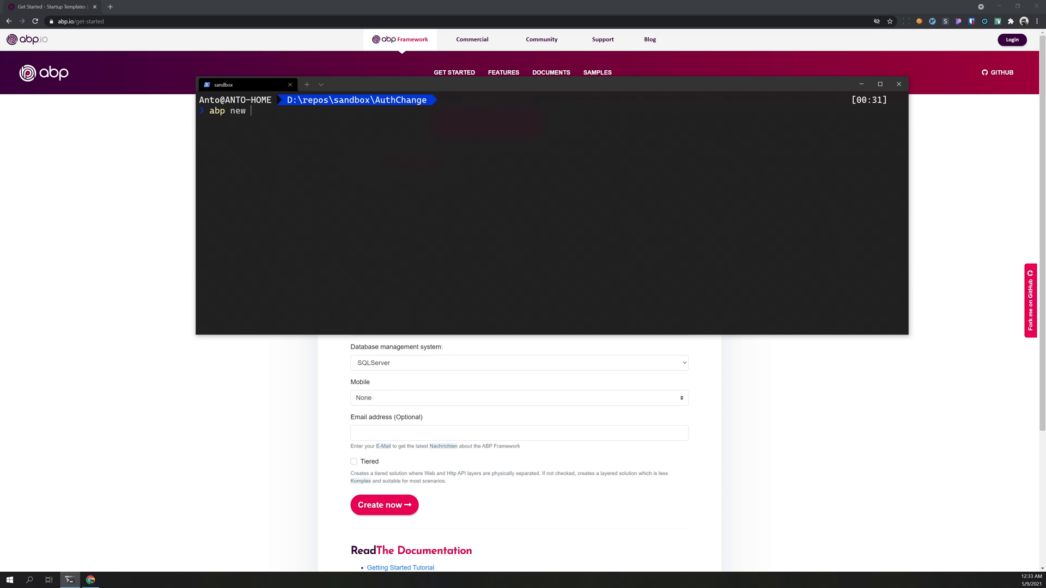
{"action": "type", "text": "A"}
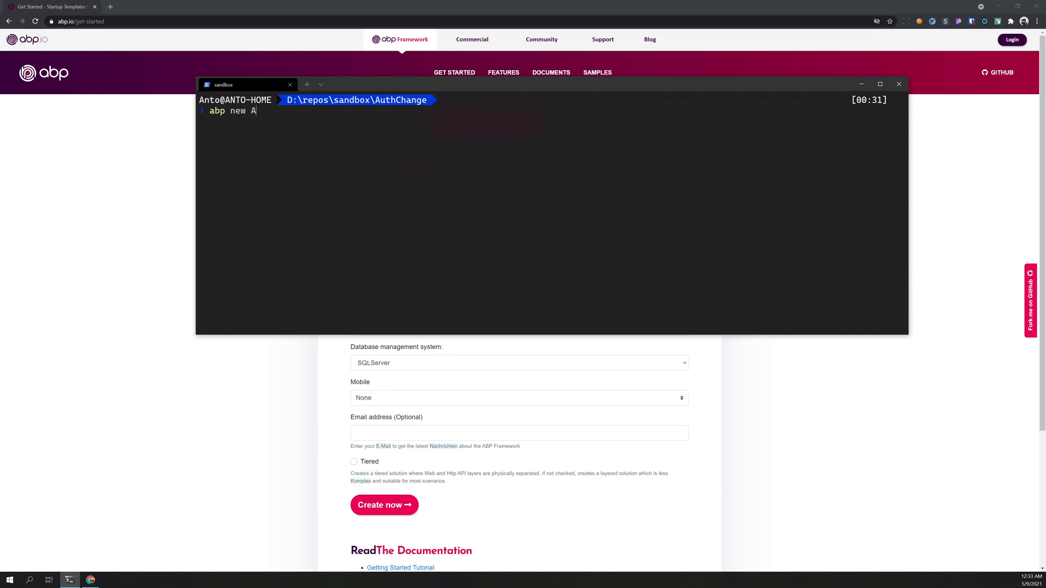
{"action": "type", "text": "nto."}
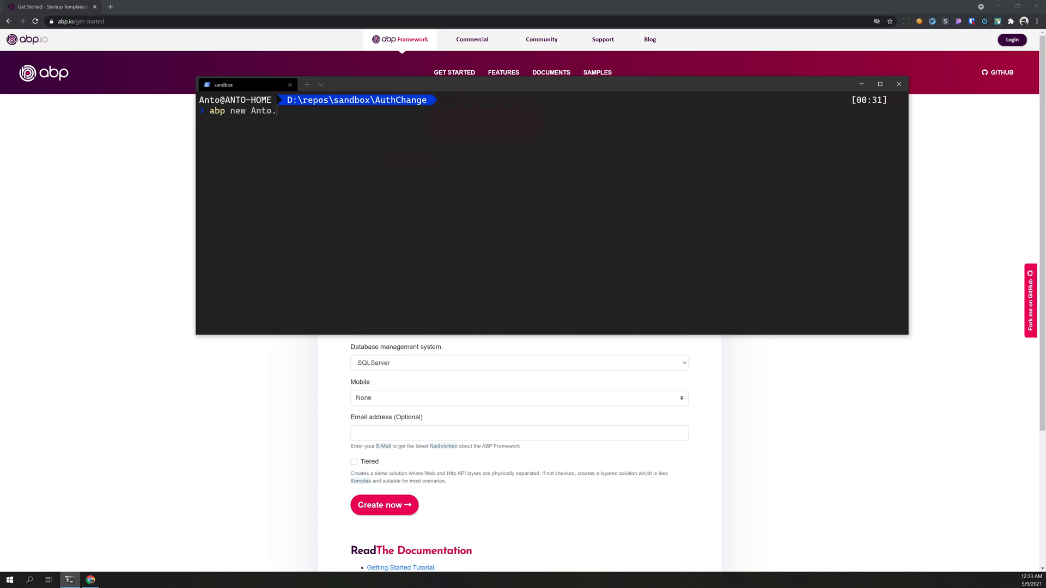
{"action": "type", "text": "AuthChang"}
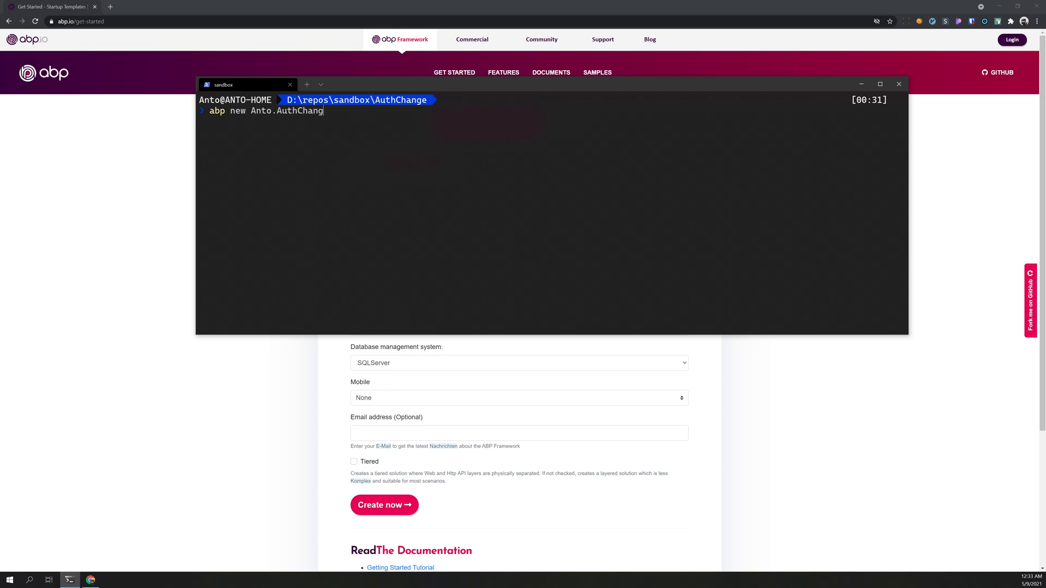
{"action": "key", "text": "Return"}
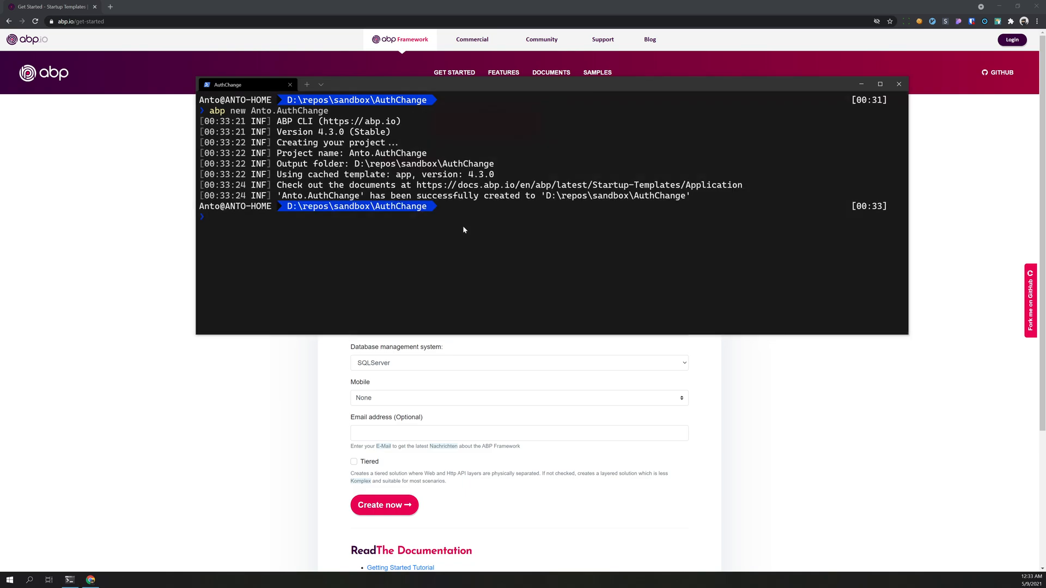
{"action": "mouse_move", "coordinate": [340, 293]}
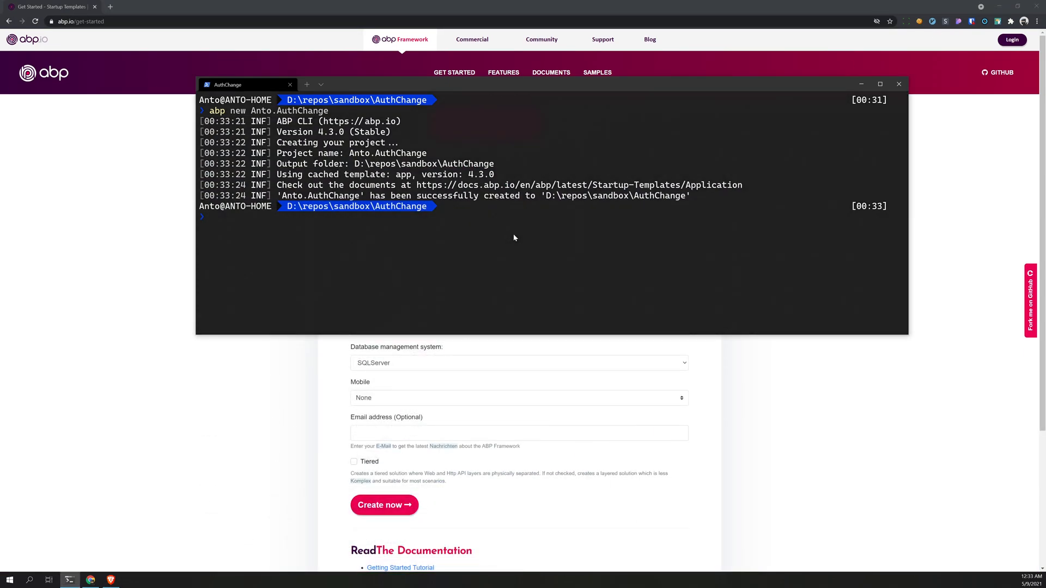
{"action": "type", "text": "code ."}
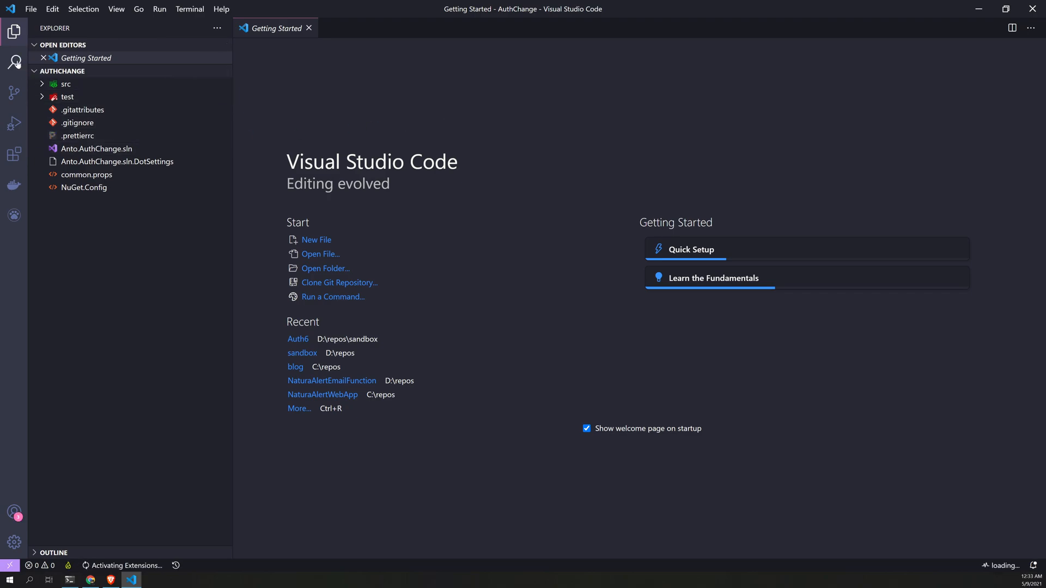
Step: Search for IdentityServer in *.csproj files and open the Domain project result
{"action": "left_click", "coordinate": [14, 62]}
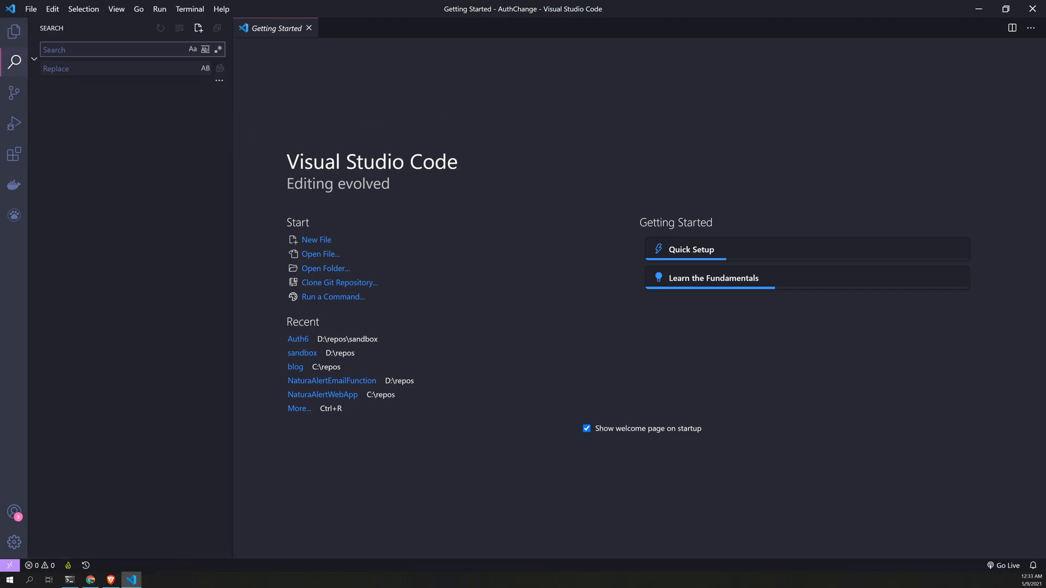
{"action": "type", "text": "IdentityS"}
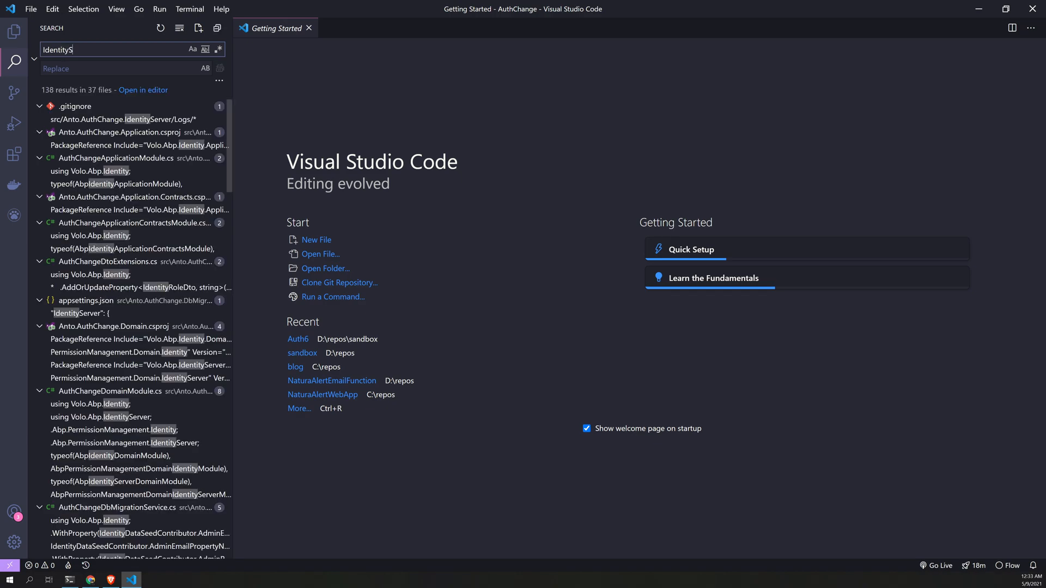
{"action": "type", "text": "erver"}
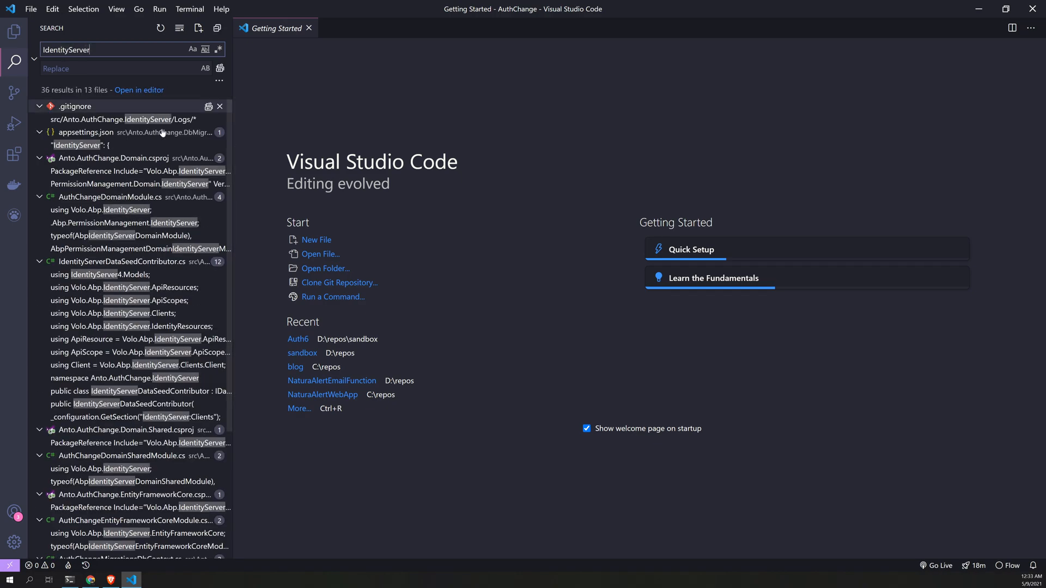
{"action": "left_click", "coordinate": [219, 80]}
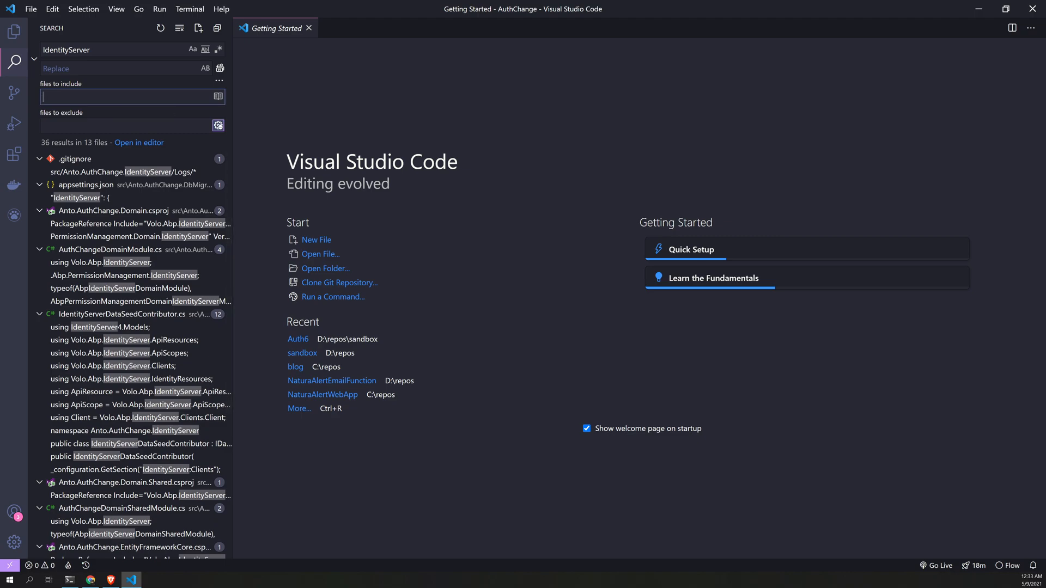
{"action": "type", "text": "*.csproj"}
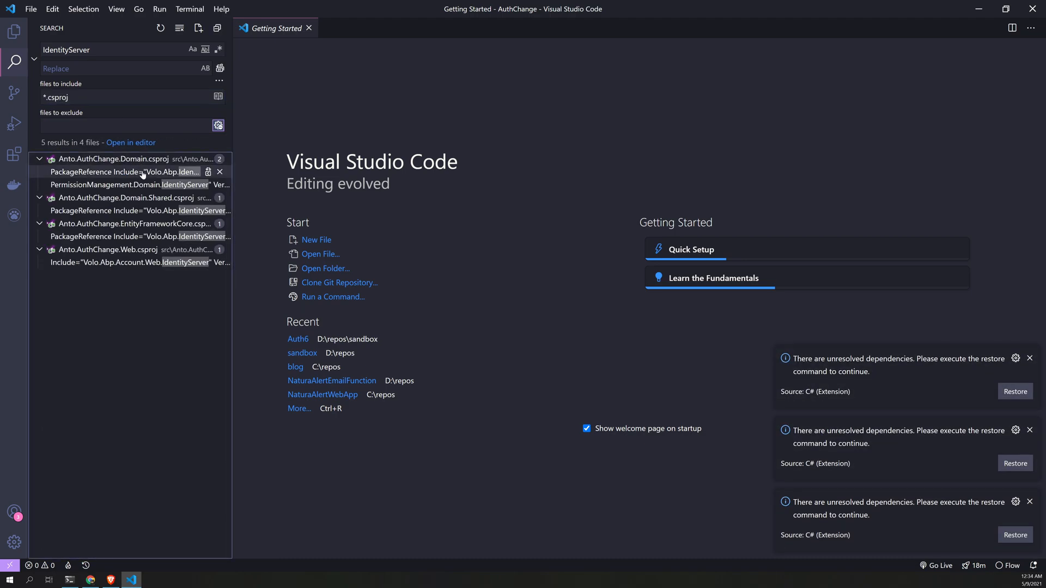
{"action": "left_click", "coordinate": [124, 172]}
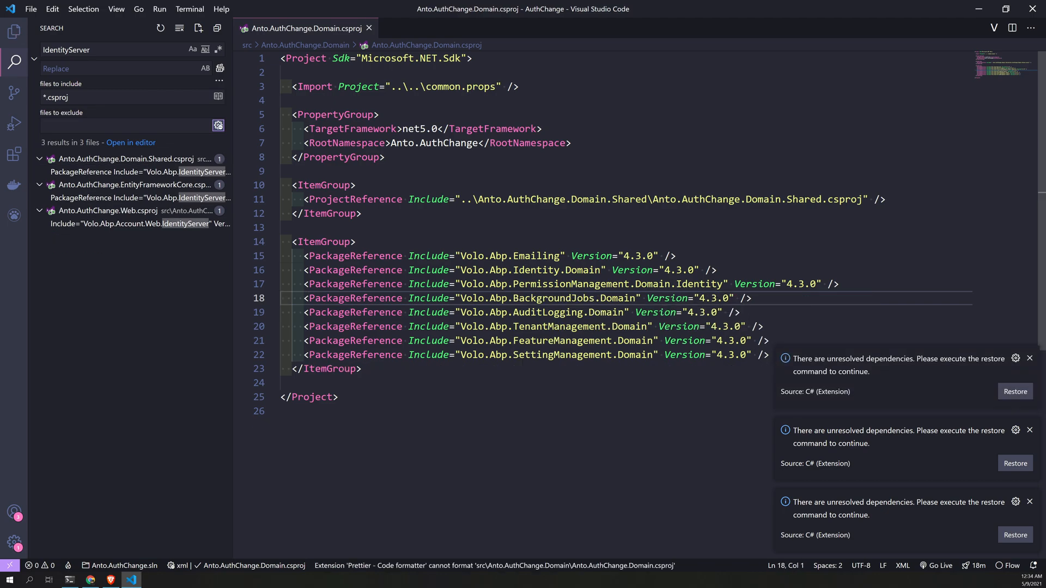
Step: Delete IdentityServer package references from the Domain.Shared, EntityFrameworkCore and Web csproj files
{"action": "left_click", "coordinate": [134, 172]}
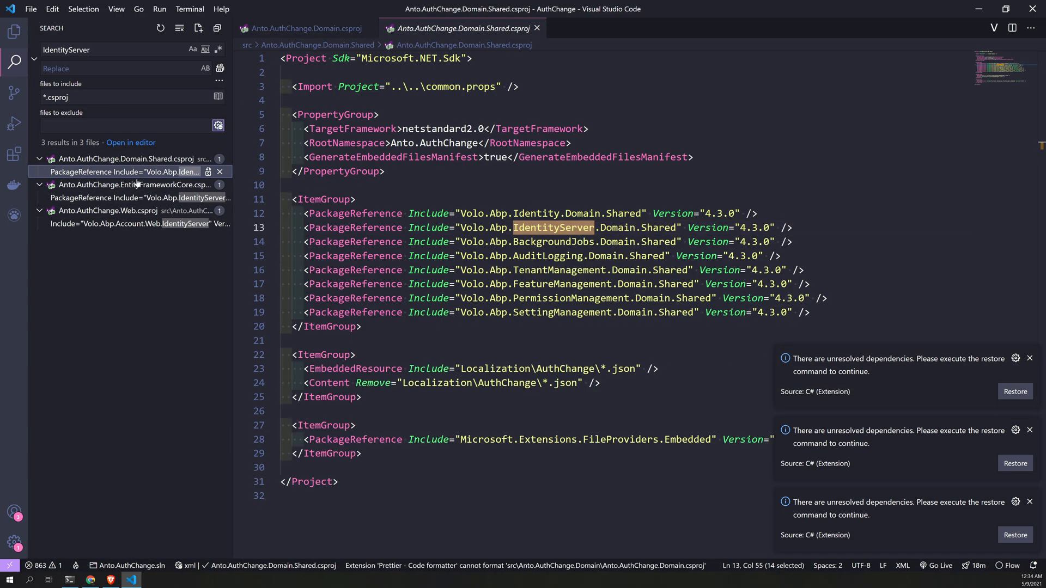
{"action": "key", "text": "Delete"}
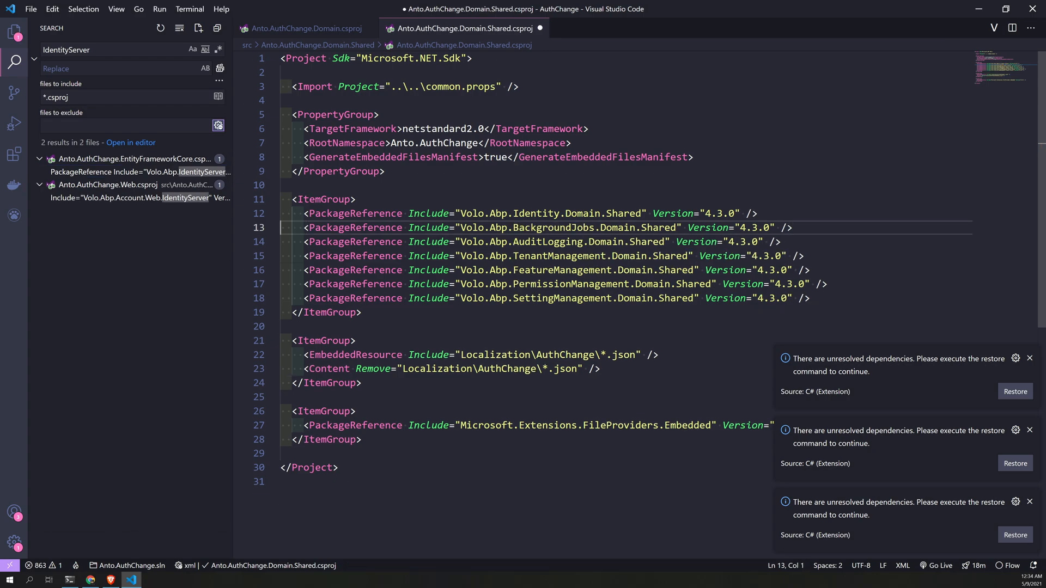
{"action": "left_click", "coordinate": [125, 172]}
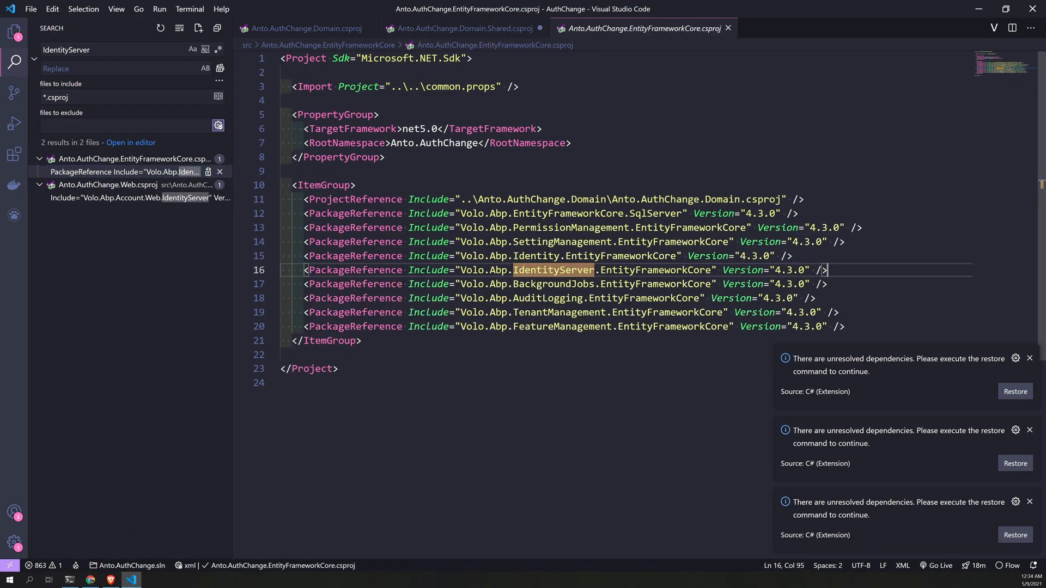
{"action": "left_click", "coordinate": [130, 194]}
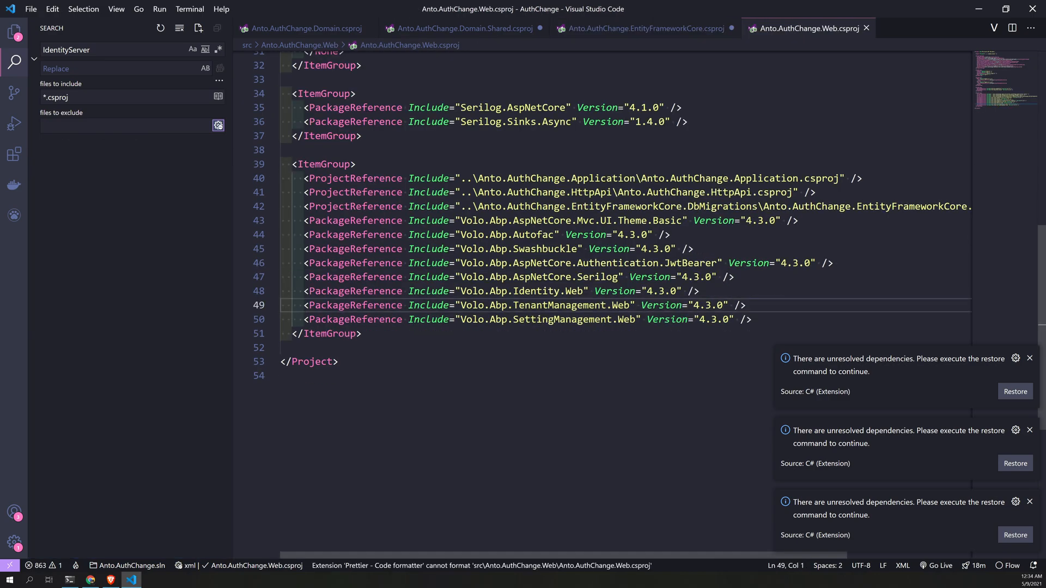
{"action": "left_click", "coordinate": [1029, 359]}
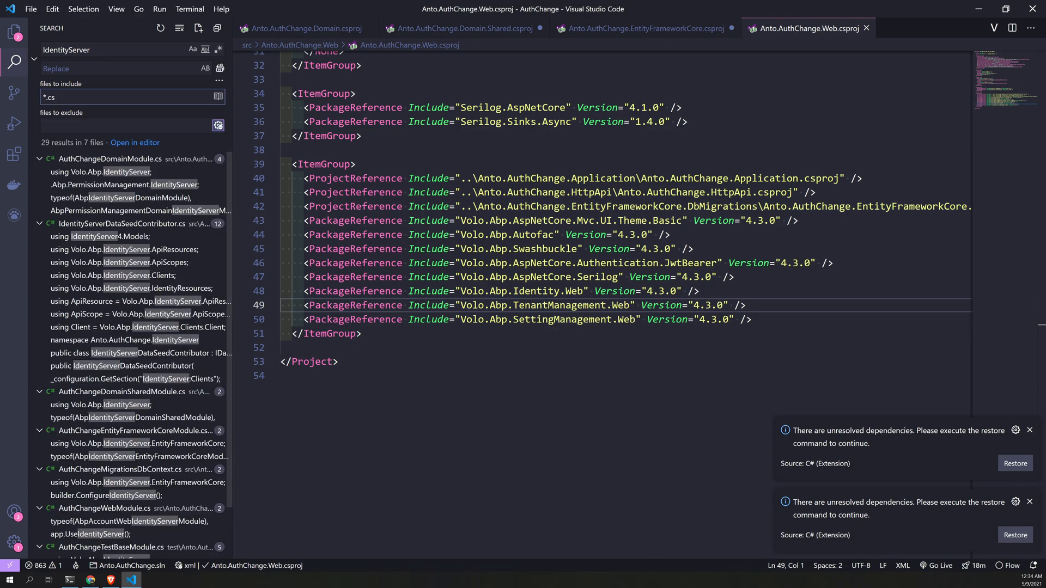
Step: Remove IdentityServer from AuthChangeDomainModule and delete the IdentityServer data seed contributor
{"action": "left_click", "coordinate": [114, 172]}
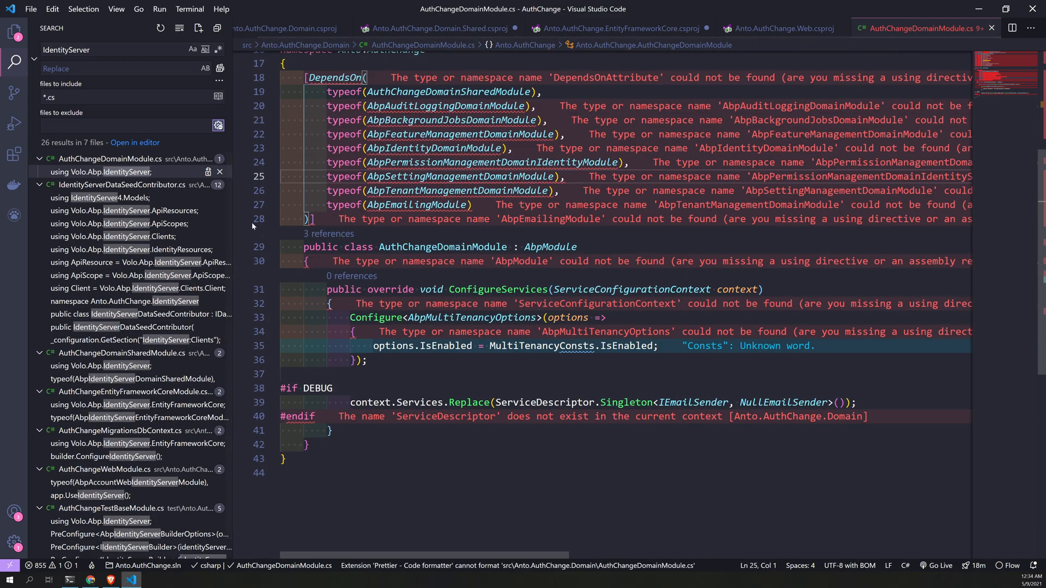
{"action": "left_click", "coordinate": [101, 197]}
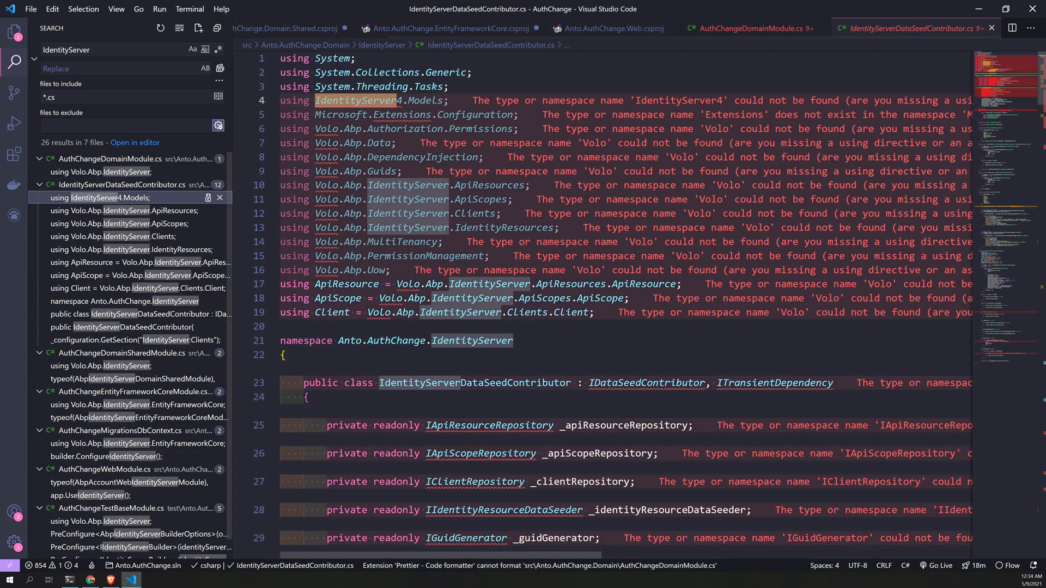
{"action": "scroll", "scroll_direction": "down", "scroll_amount": 3}
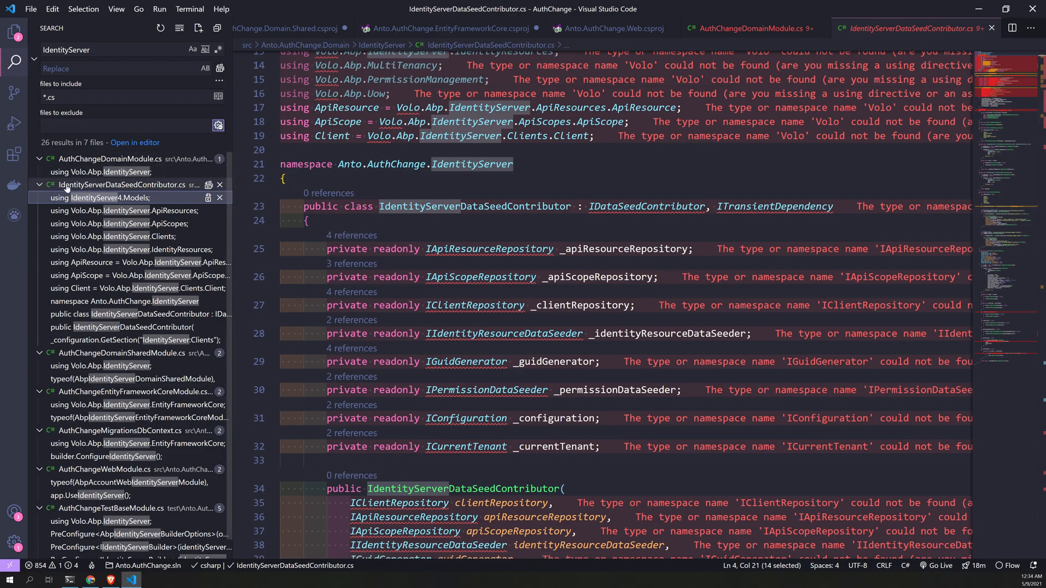
{"action": "left_click", "coordinate": [15, 32]}
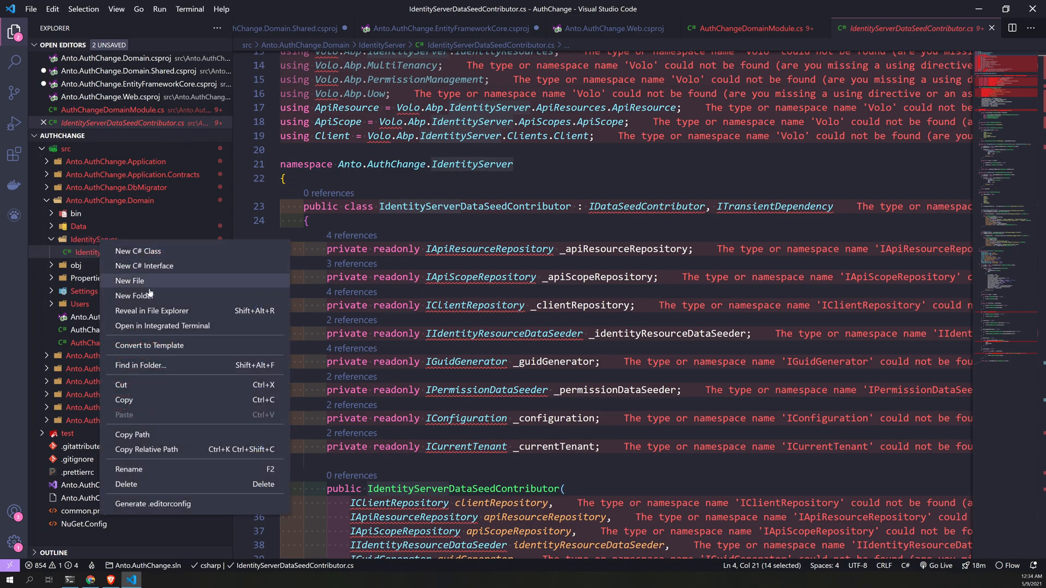
{"action": "mouse_move", "coordinate": [136, 484]}
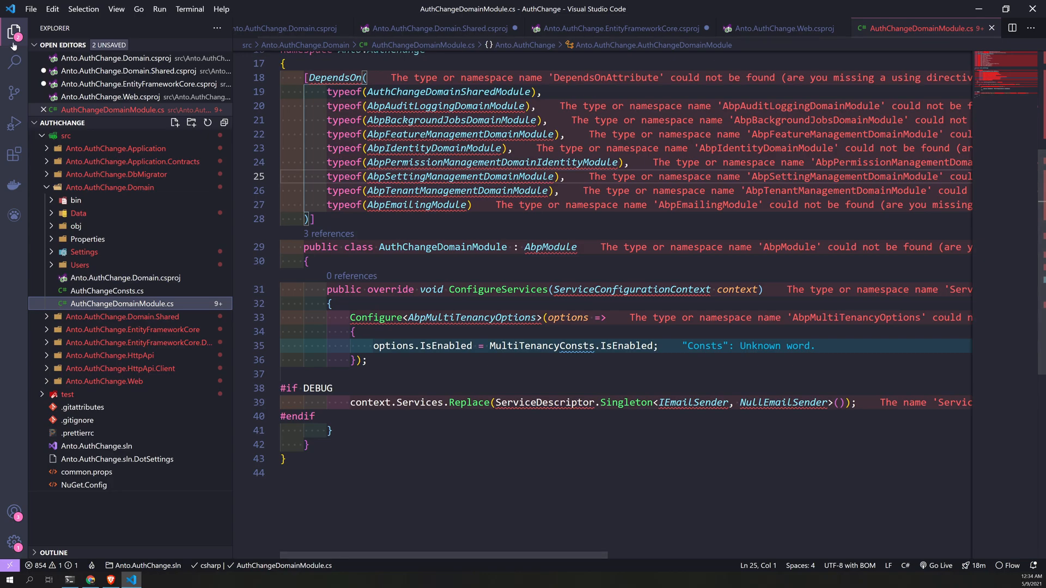
{"action": "left_click", "coordinate": [13, 61]}
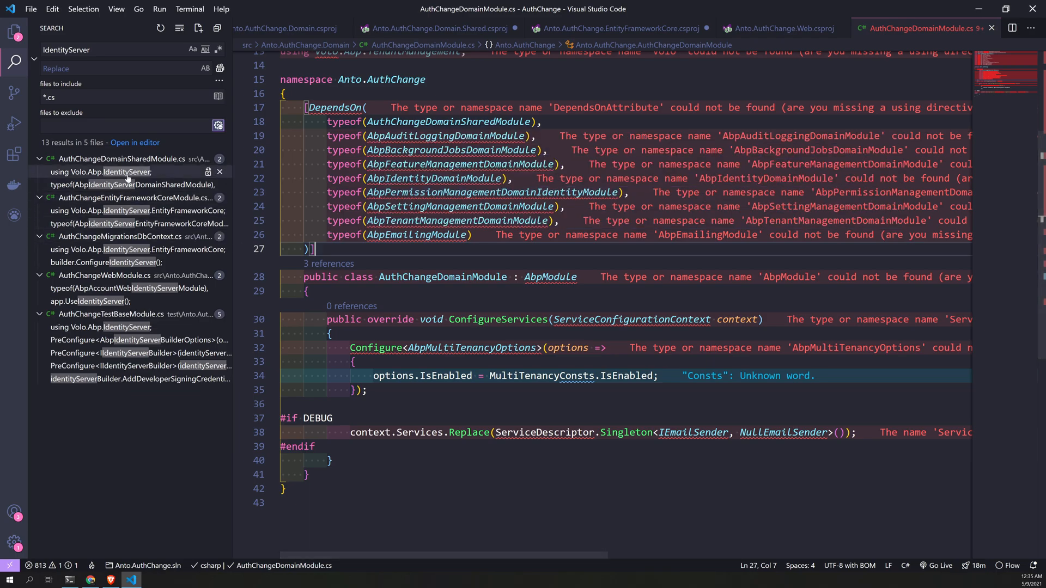
Step: Remove IdentityServer references from Domain.Shared, EF Core, migrations DbContext and web modules
{"action": "left_click", "coordinate": [125, 171]}
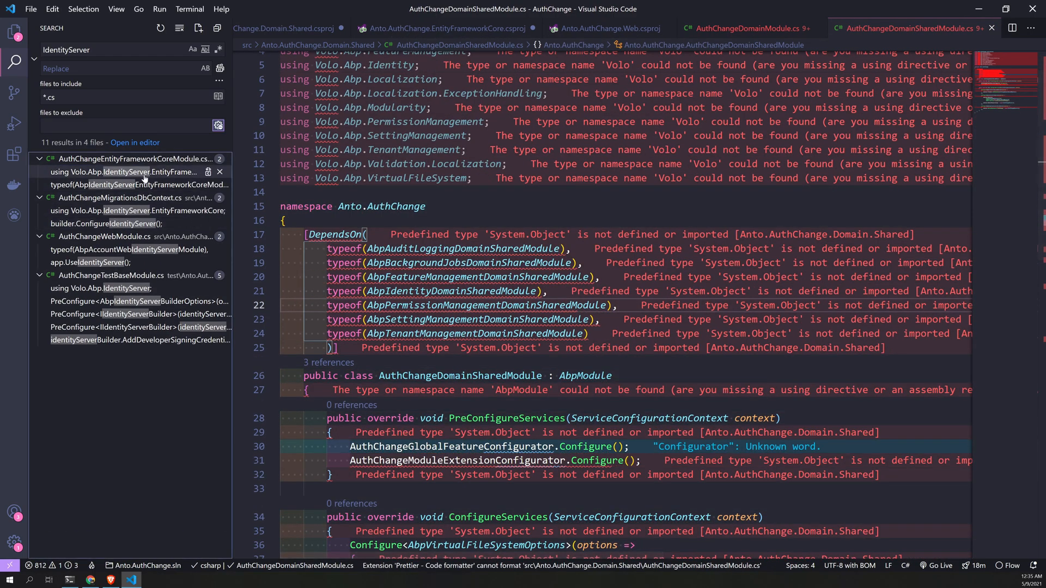
{"action": "left_click", "coordinate": [120, 171]}
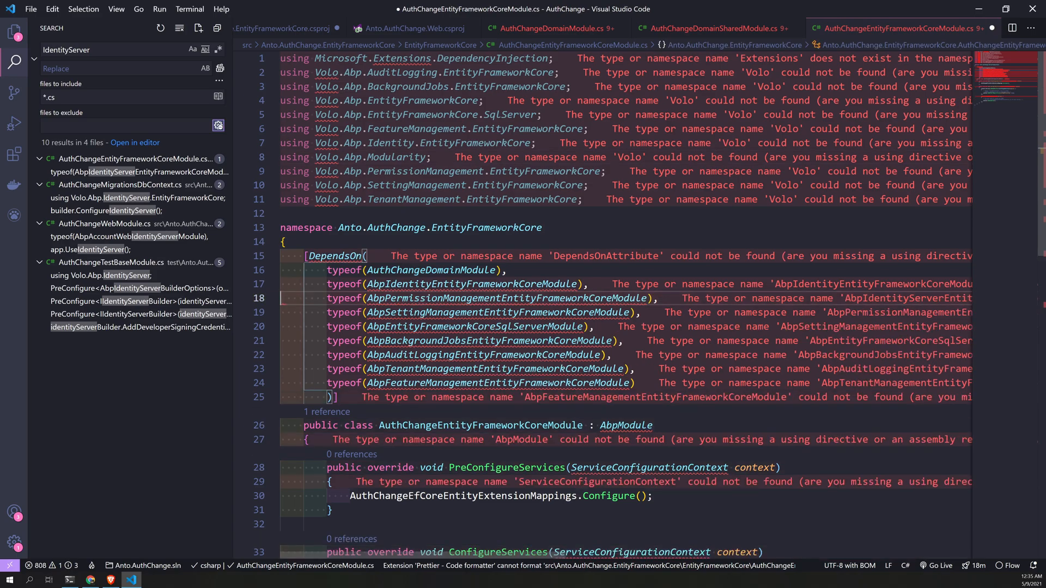
{"action": "left_click", "coordinate": [104, 185]}
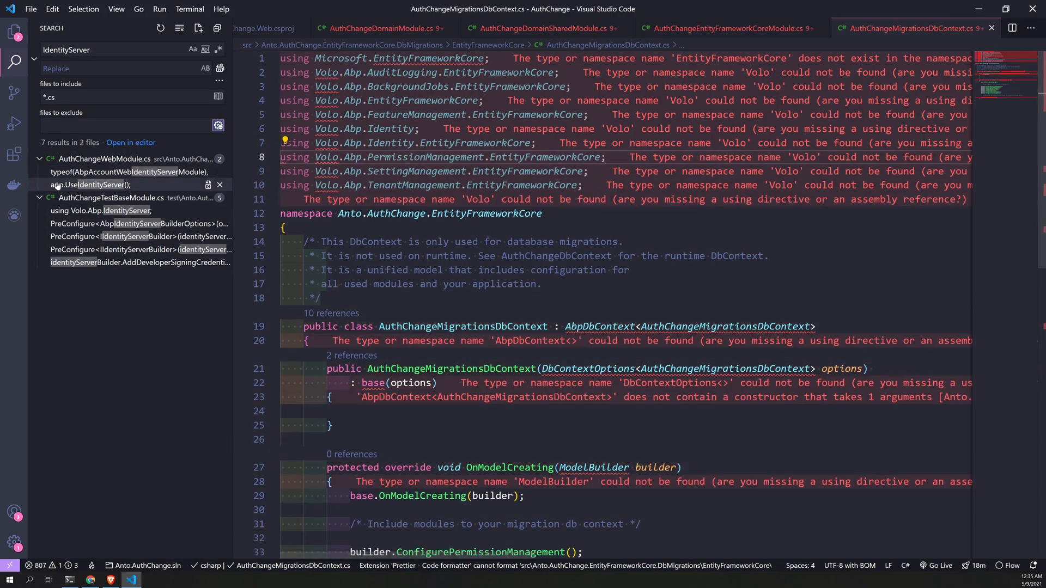
{"action": "left_click", "coordinate": [101, 172]}
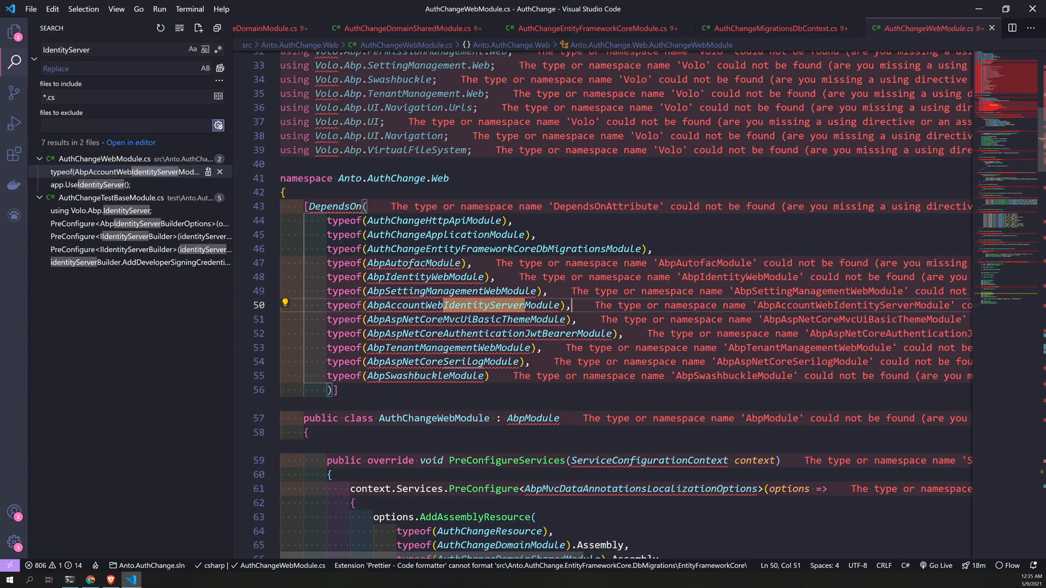
Step: Replace app.UseIdentityServer() with app.UseAuthentication() in the web module
{"action": "left_click", "coordinate": [87, 171]}
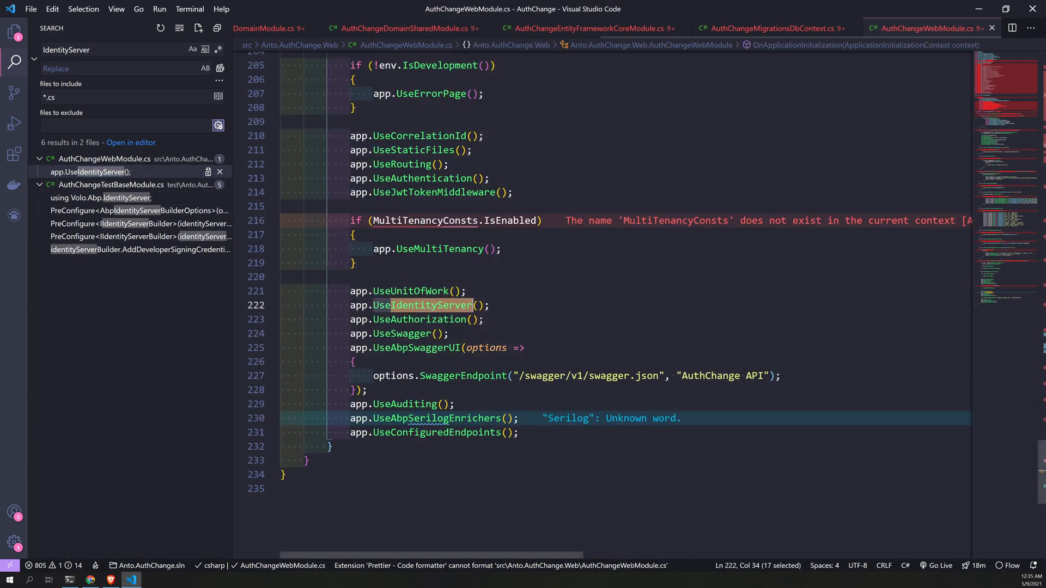
{"action": "key", "text": "Delete"}
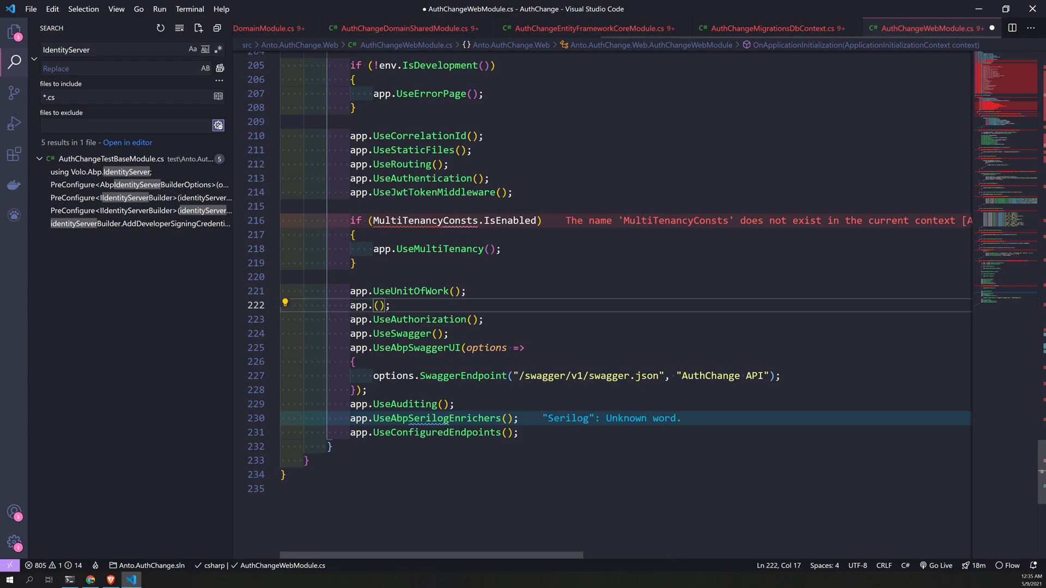
{"action": "type", "text": "u"}
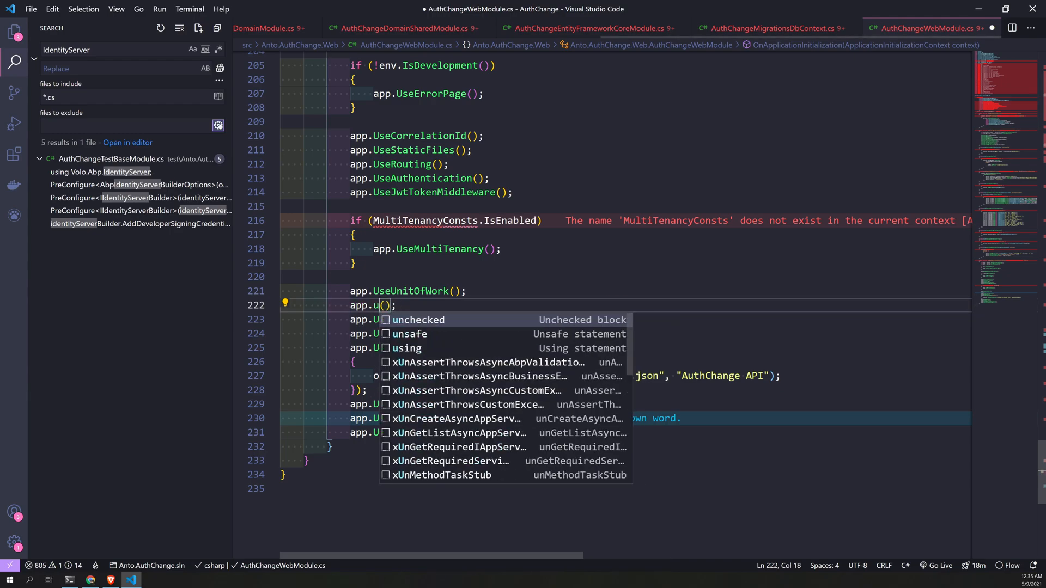
{"action": "type", "text": "se"}
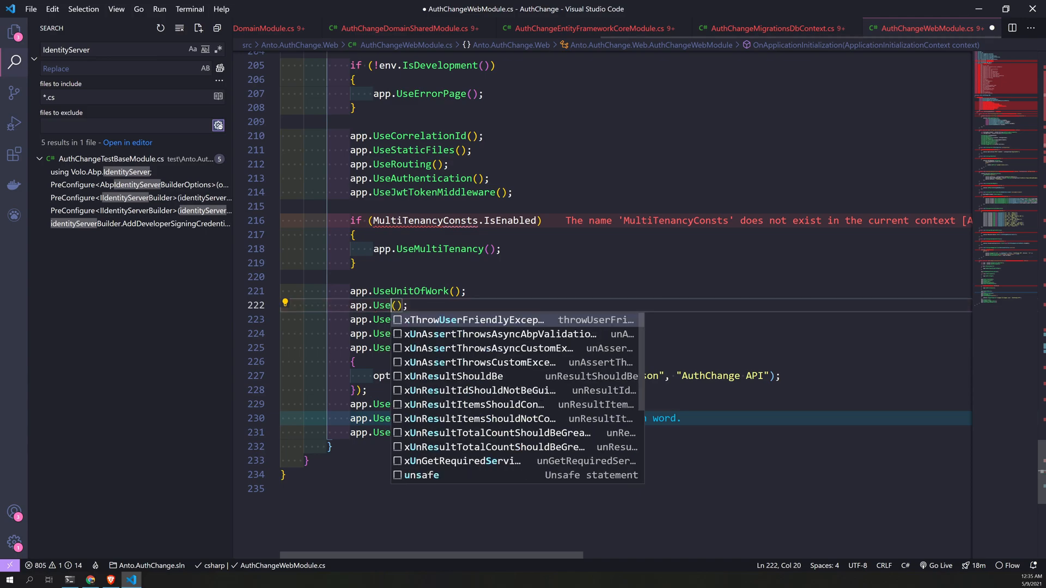
{"action": "type", "text": "Authentication"}
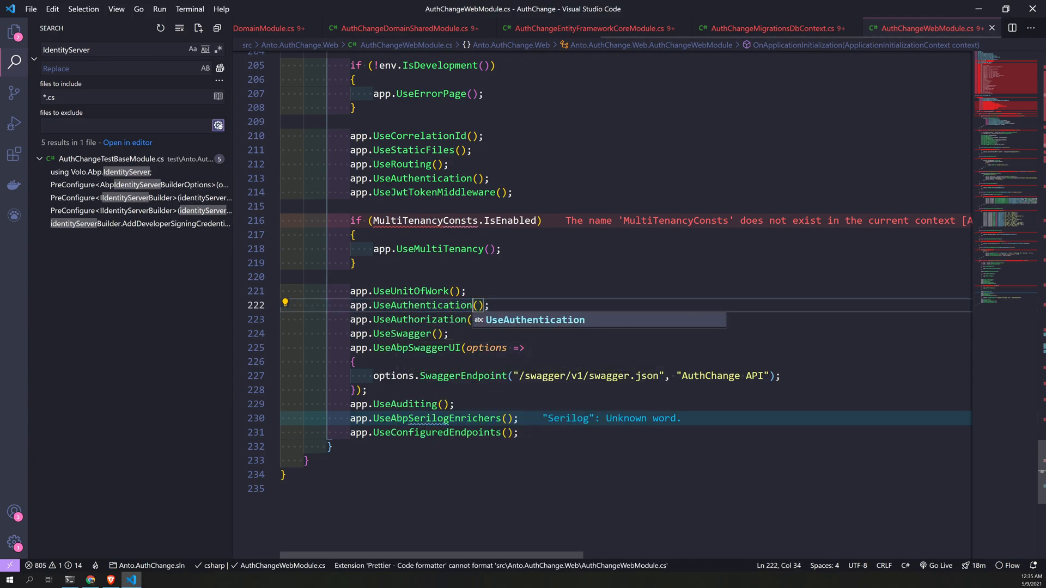
Step: Delete the IdentityServer using and PreConfigure blocks from AuthChangeTestBaseModule.cs
{"action": "left_click", "coordinate": [100, 172]}
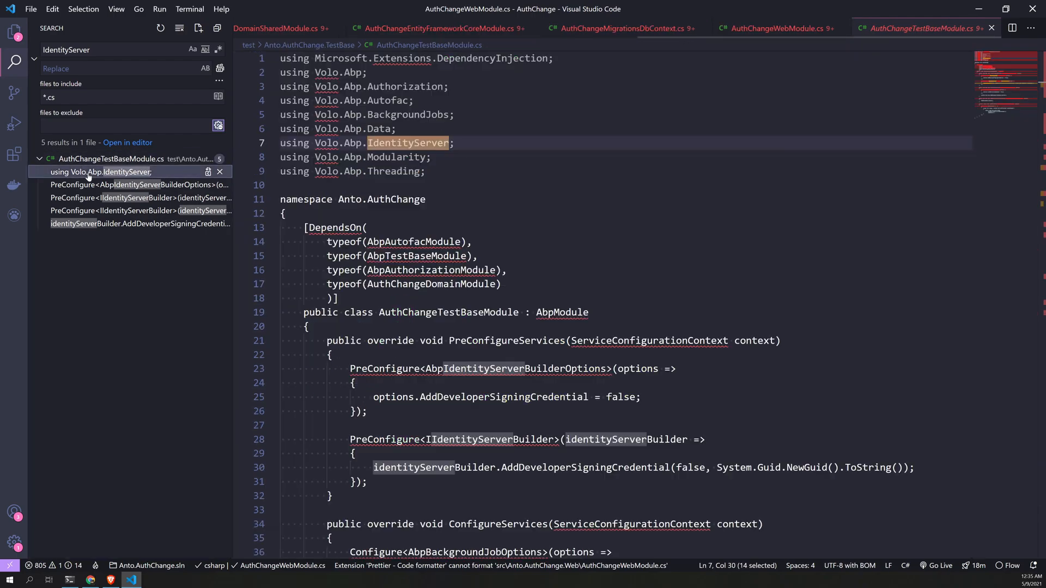
{"action": "left_click", "coordinate": [219, 172]}
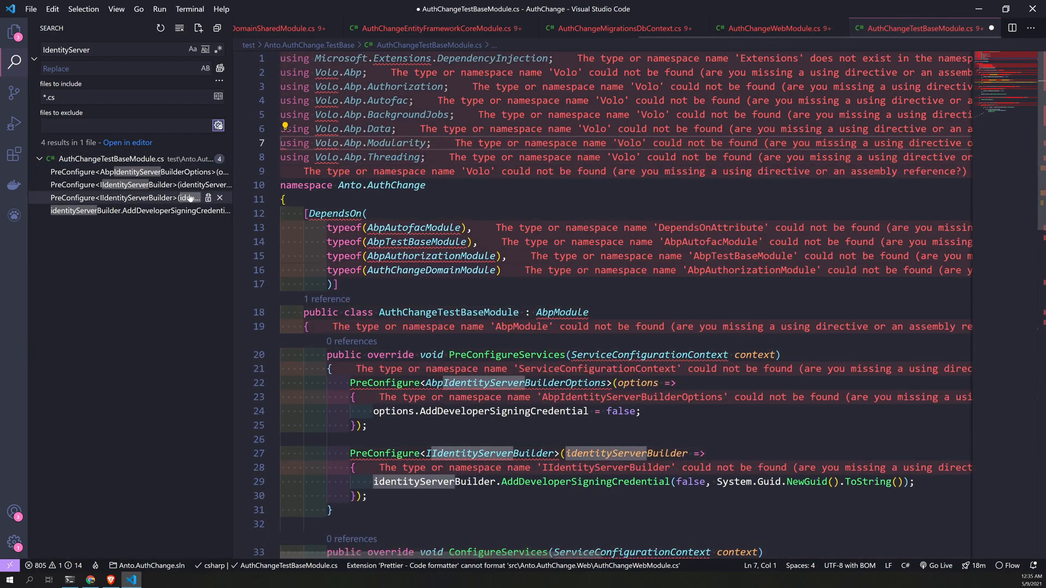
{"action": "left_click", "coordinate": [124, 171]}
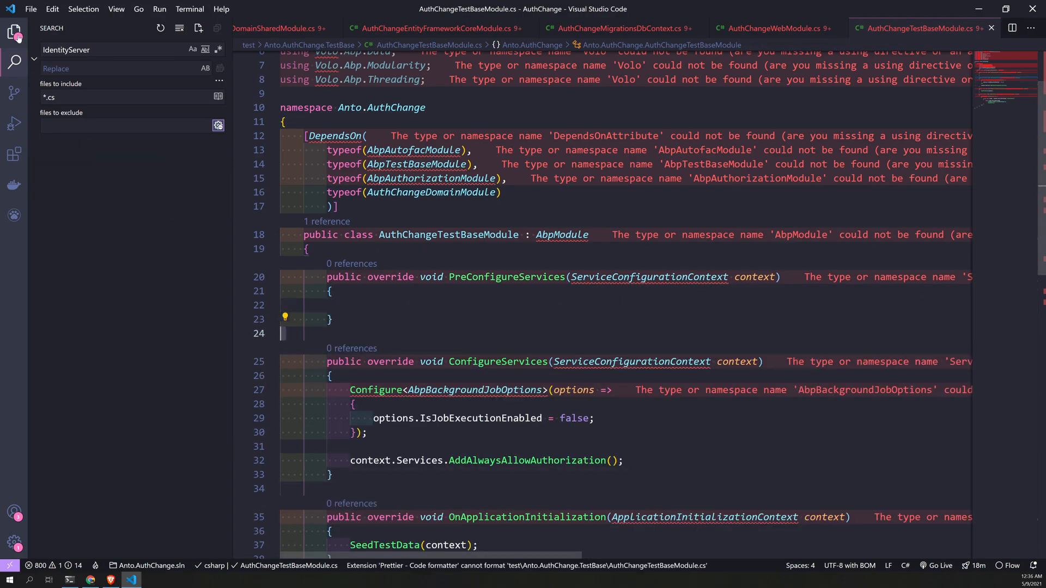
{"action": "left_click", "coordinate": [287, 333]}
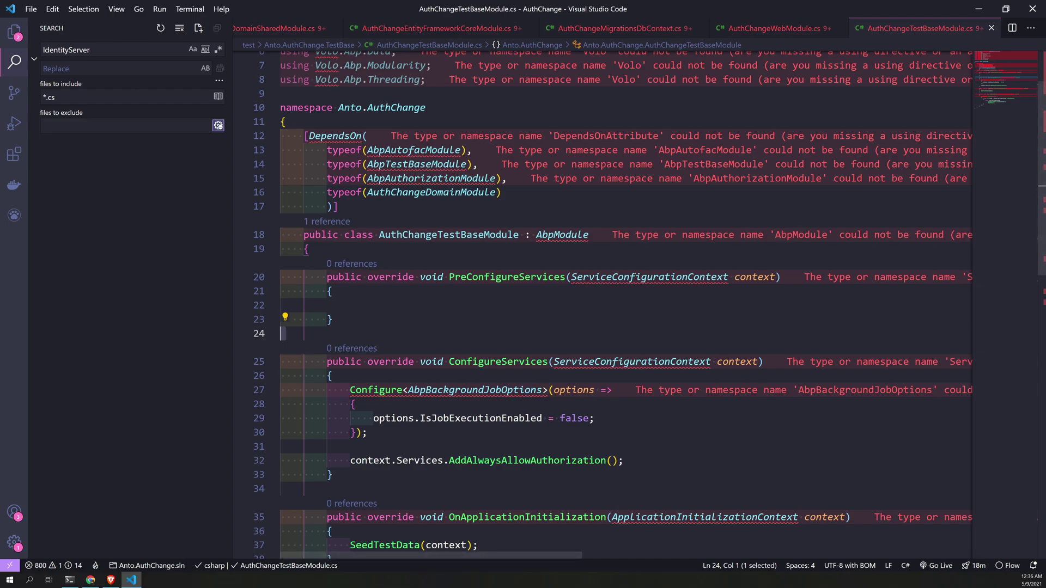
Step: Review the EntityFrameworkCore and Domain.Shared project files in Explorer
{"action": "left_click", "coordinate": [14, 32]}
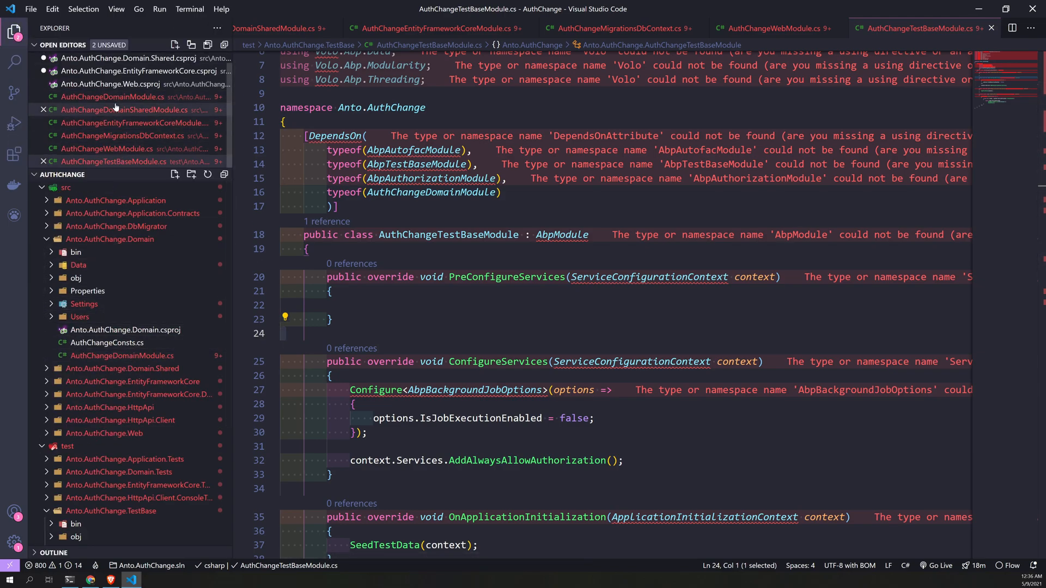
{"action": "left_click", "coordinate": [143, 71]}
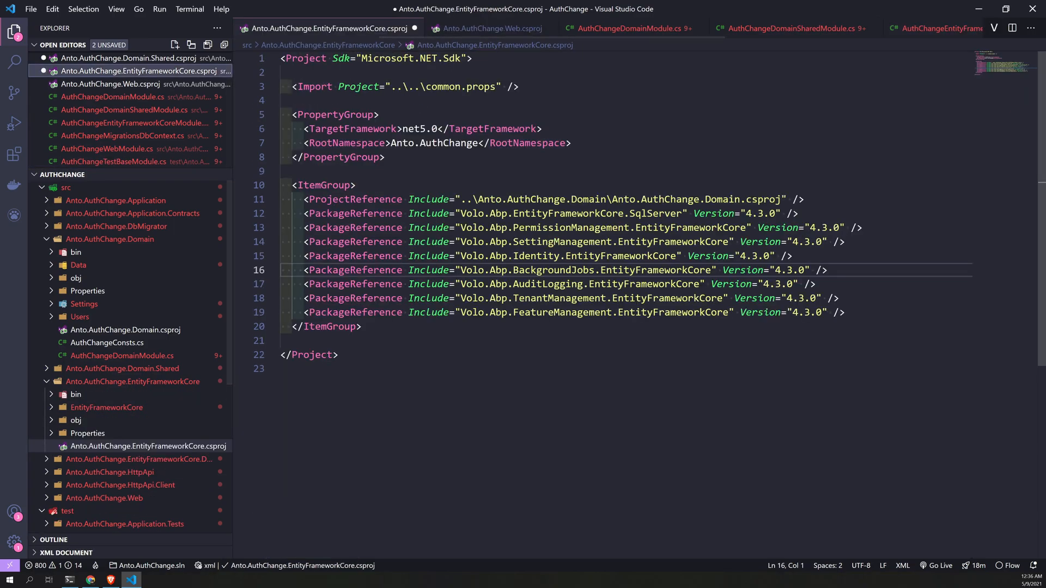
{"action": "left_click", "coordinate": [131, 59]}
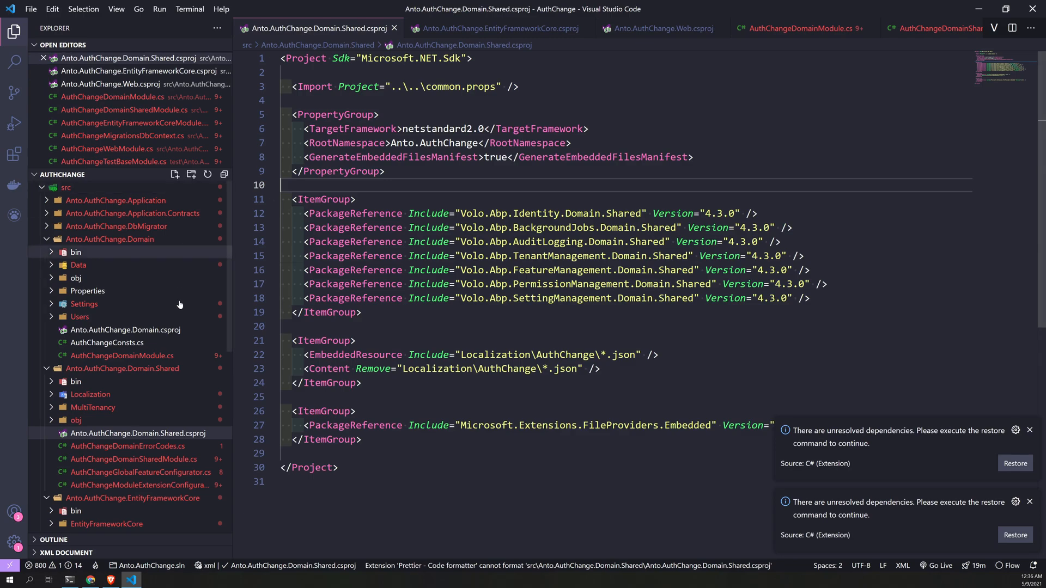
{"action": "left_click", "coordinate": [109, 238]}
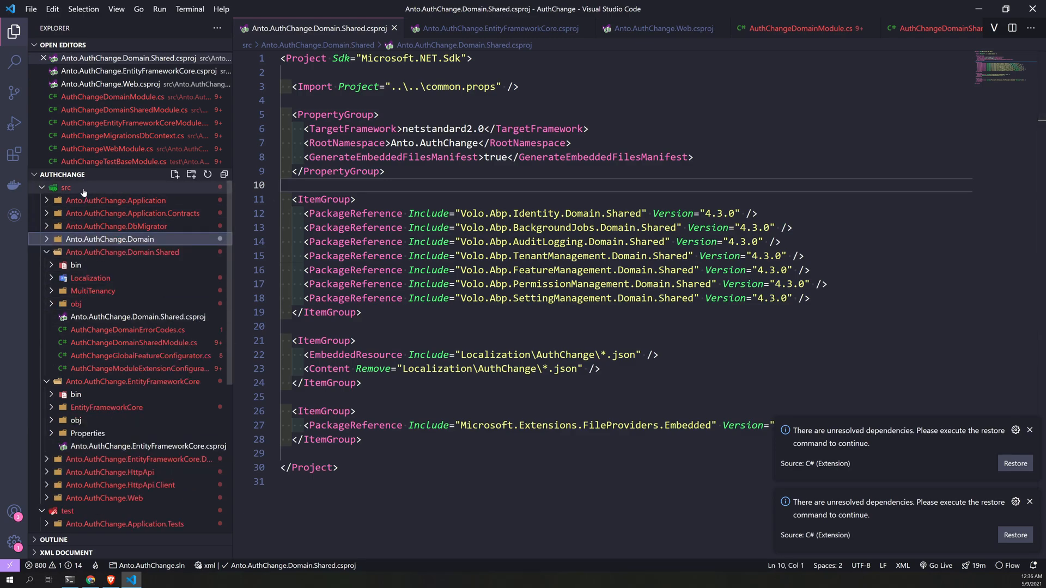
{"action": "left_click", "coordinate": [190, 9]}
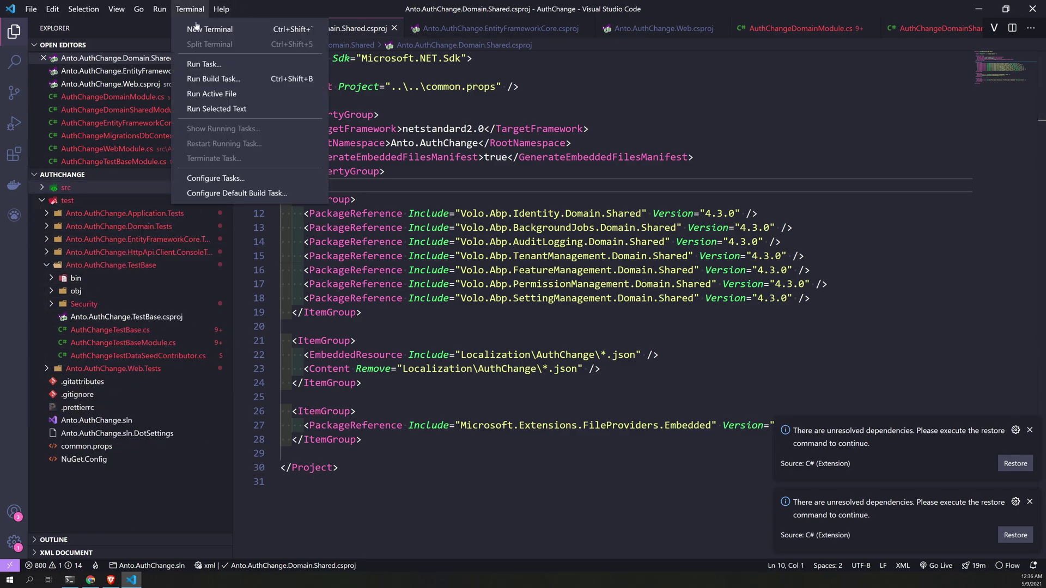
Step: Run dotnet build in a new terminal and open Program.cs at the first error
{"action": "left_click", "coordinate": [211, 29]}
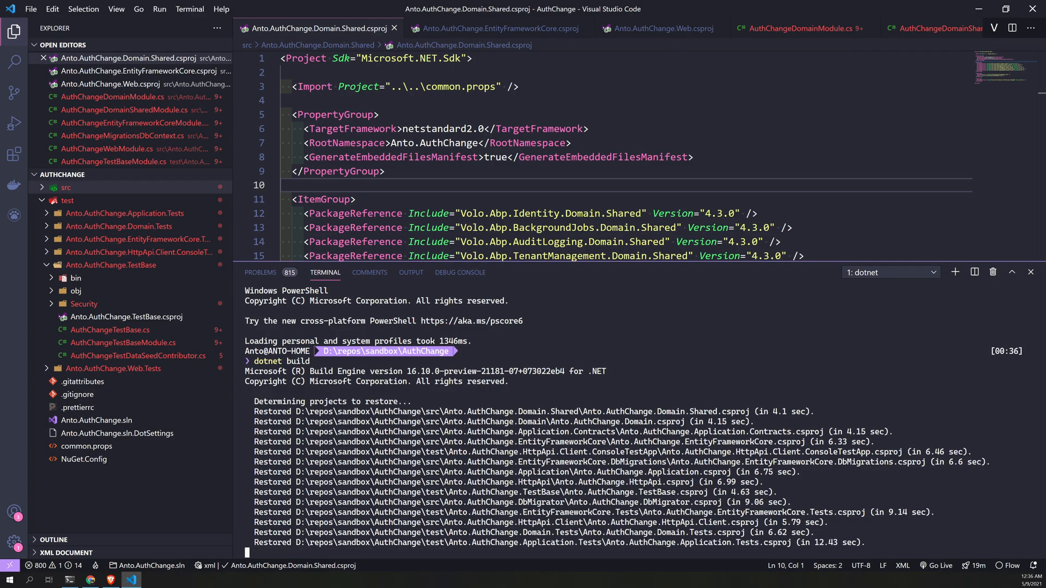
{"action": "scroll", "scroll_direction": "down", "scroll_amount": 3}
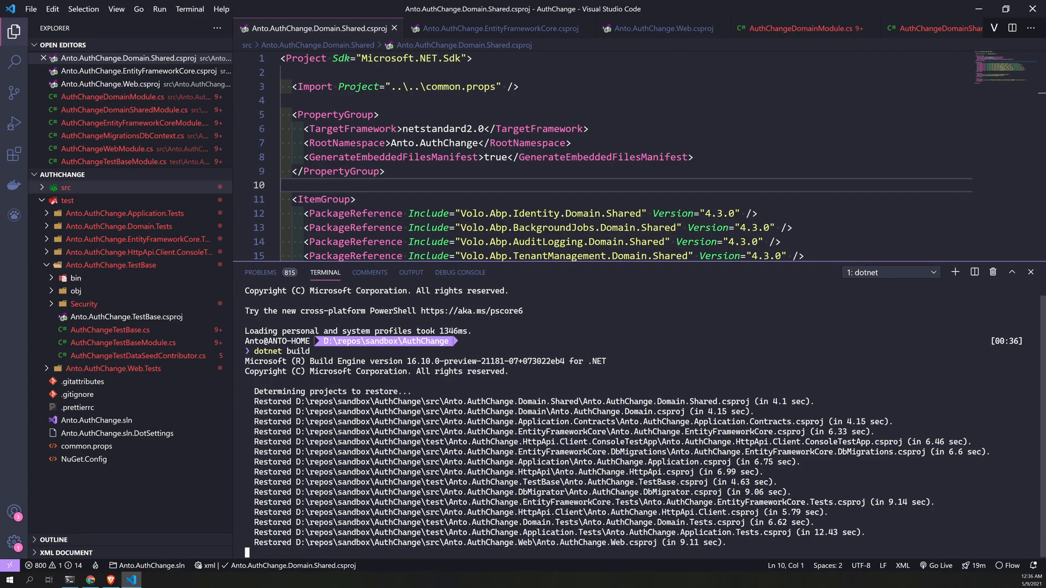
{"action": "scroll", "scroll_direction": "down", "scroll_amount": 3}
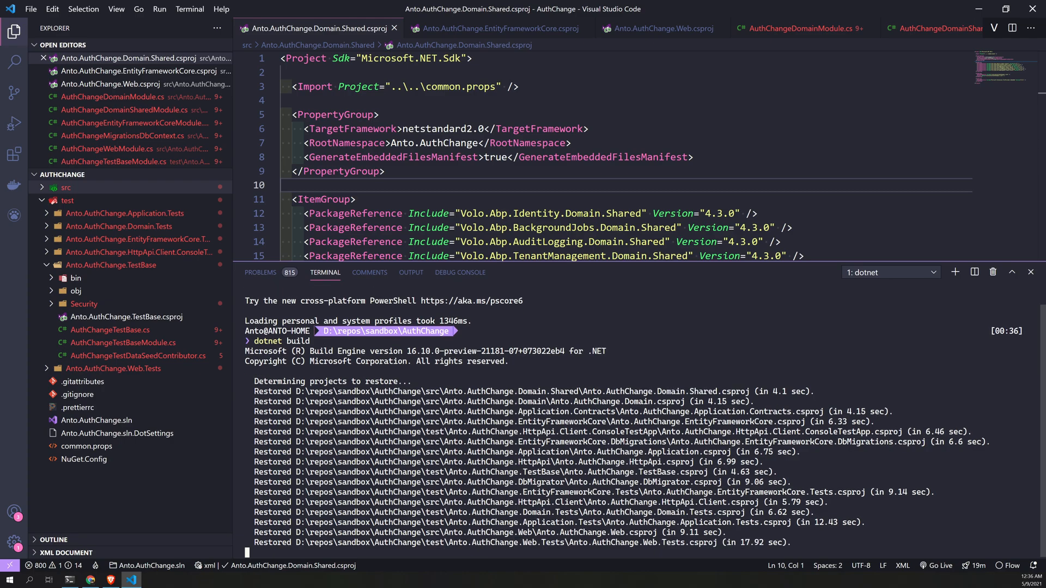
{"action": "scroll", "scroll_direction": "down", "scroll_amount": 3}
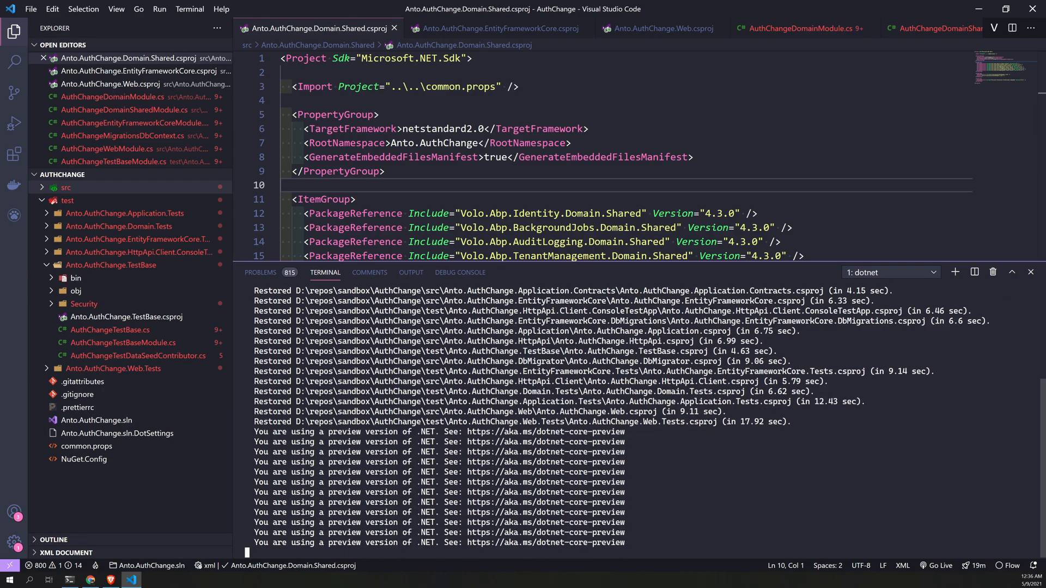
{"action": "scroll", "scroll_direction": "down", "scroll_amount": 3}
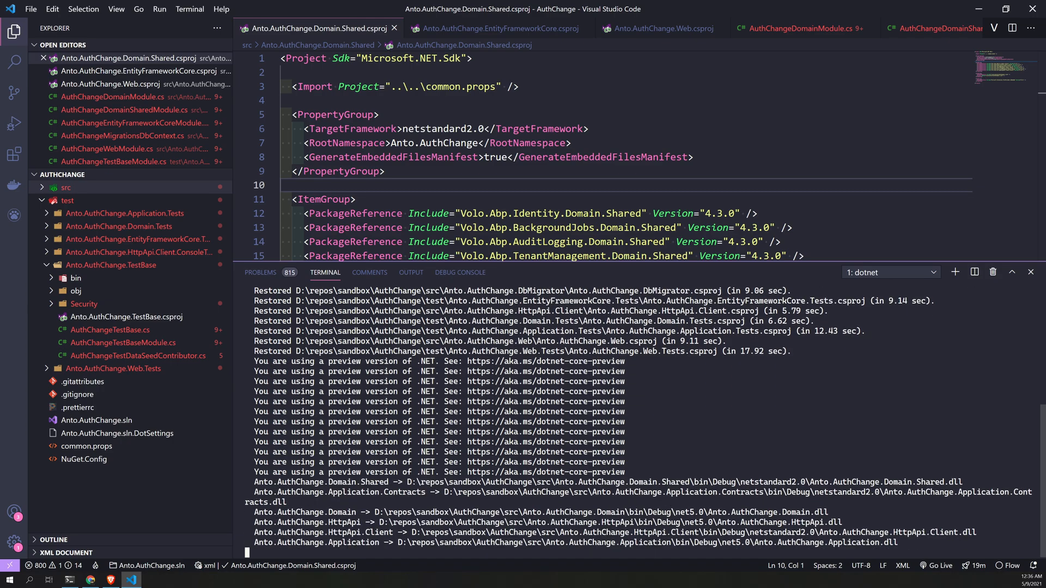
{"action": "scroll", "scroll_direction": "down", "scroll_amount": 3}
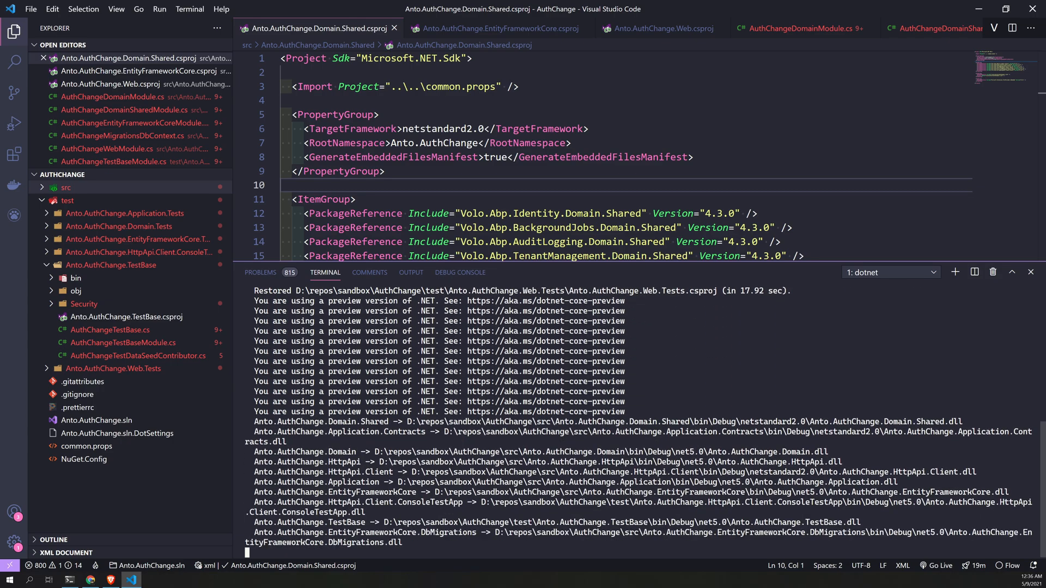
{"action": "scroll", "scroll_direction": "down", "scroll_amount": 3}
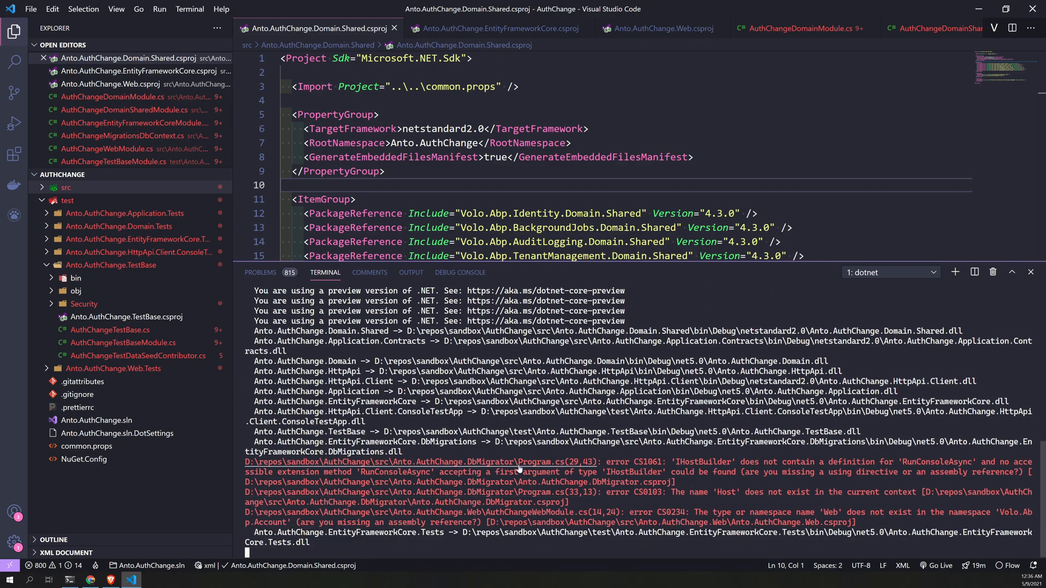
{"action": "left_click", "coordinate": [410, 462]}
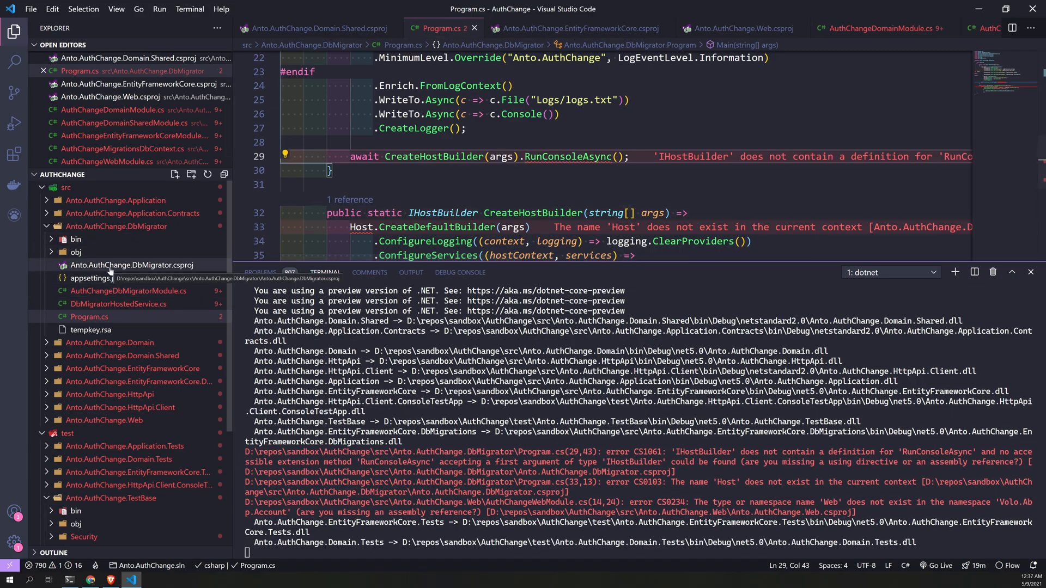
Step: Add Microsoft.Extensions.Hosting to the DbMigrator project and rebuild, leaving one Web module error
{"action": "left_click", "coordinate": [131, 265]}
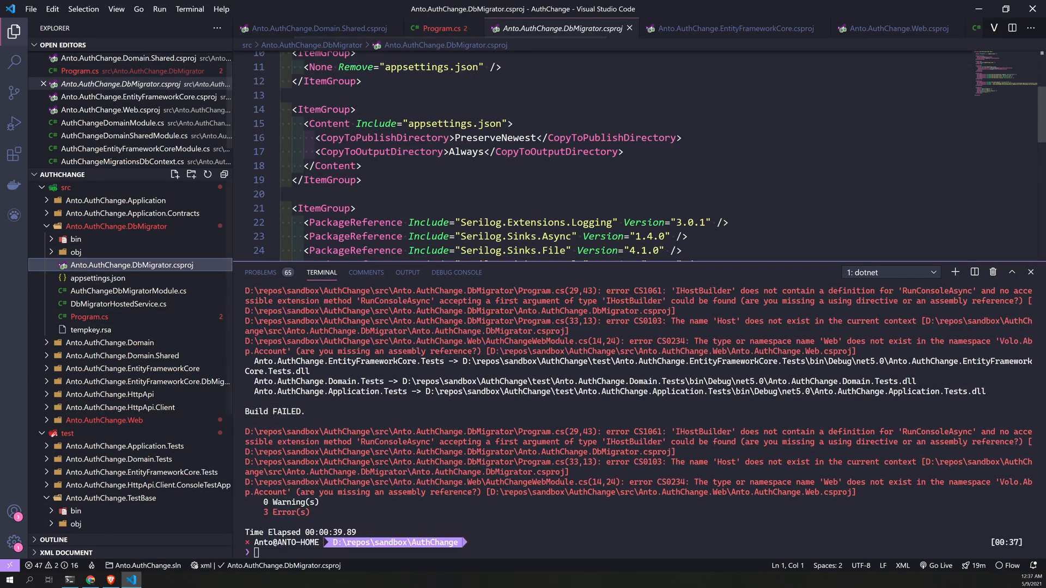
{"action": "scroll", "scroll_direction": "down", "scroll_amount": 3}
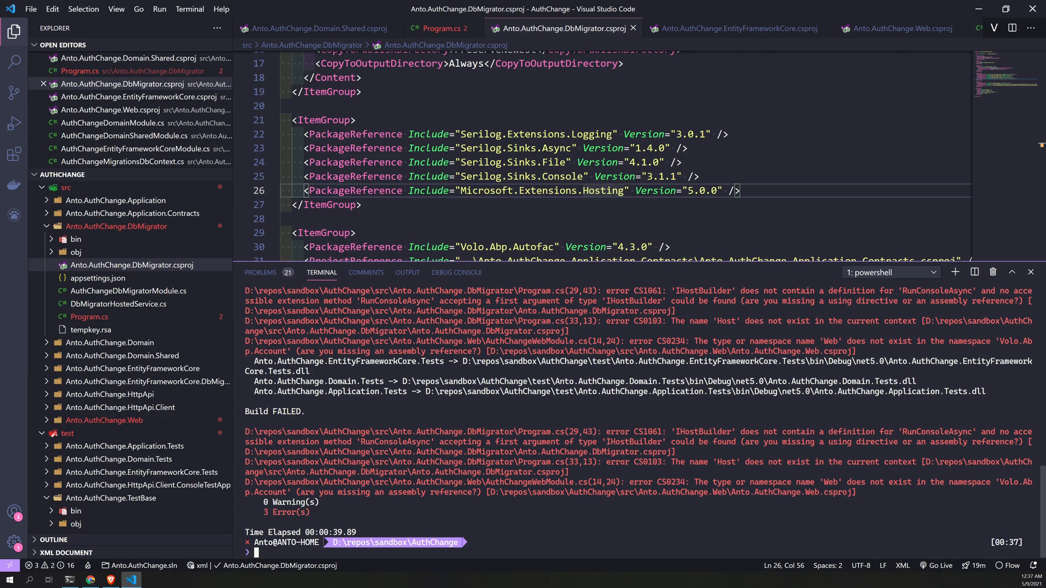
{"action": "type", "text": "dotnet build"}
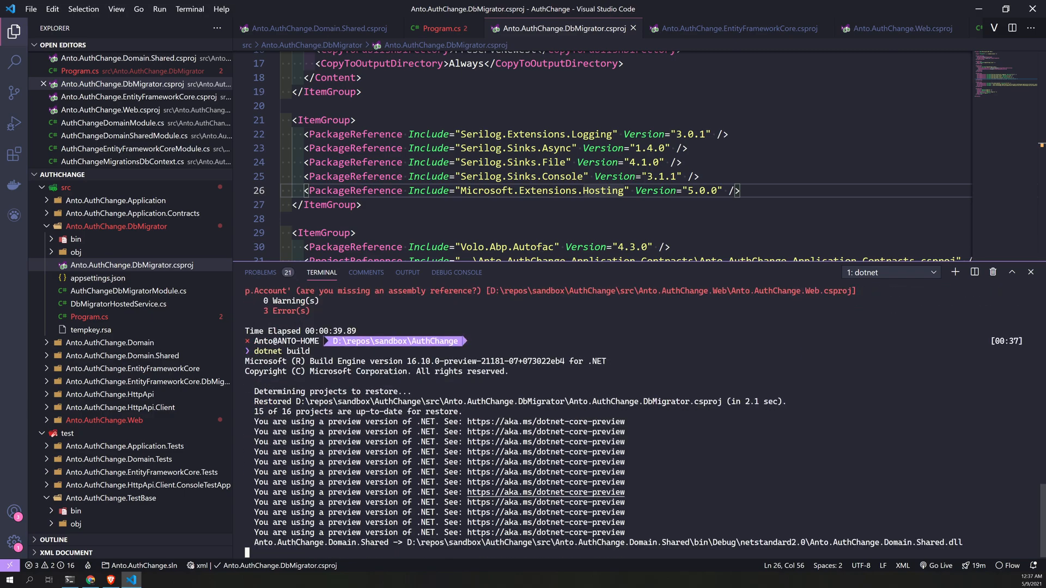
{"action": "scroll", "scroll_direction": "down", "scroll_amount": 3}
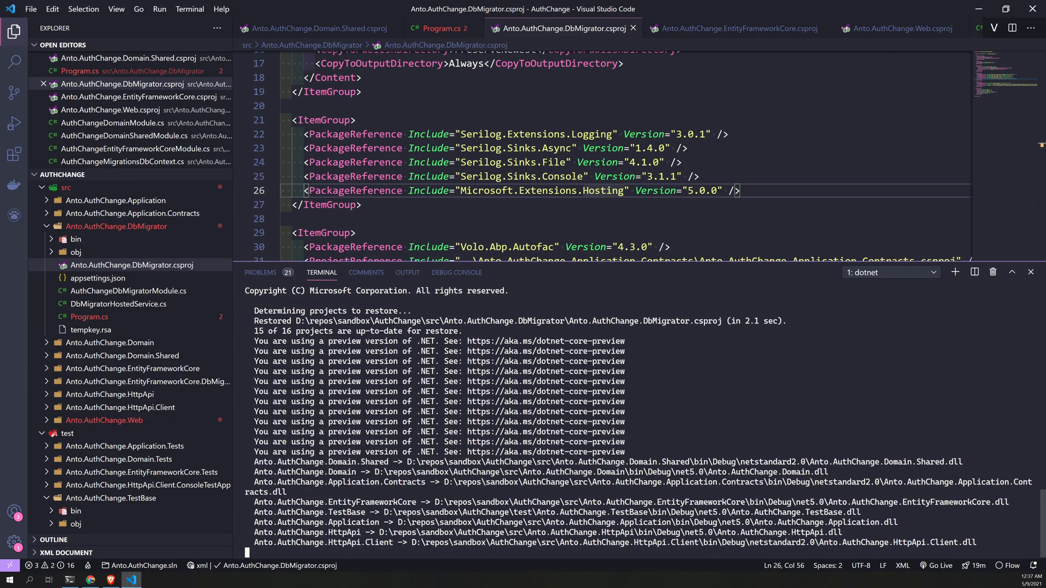
{"action": "scroll", "scroll_direction": "down", "scroll_amount": 3}
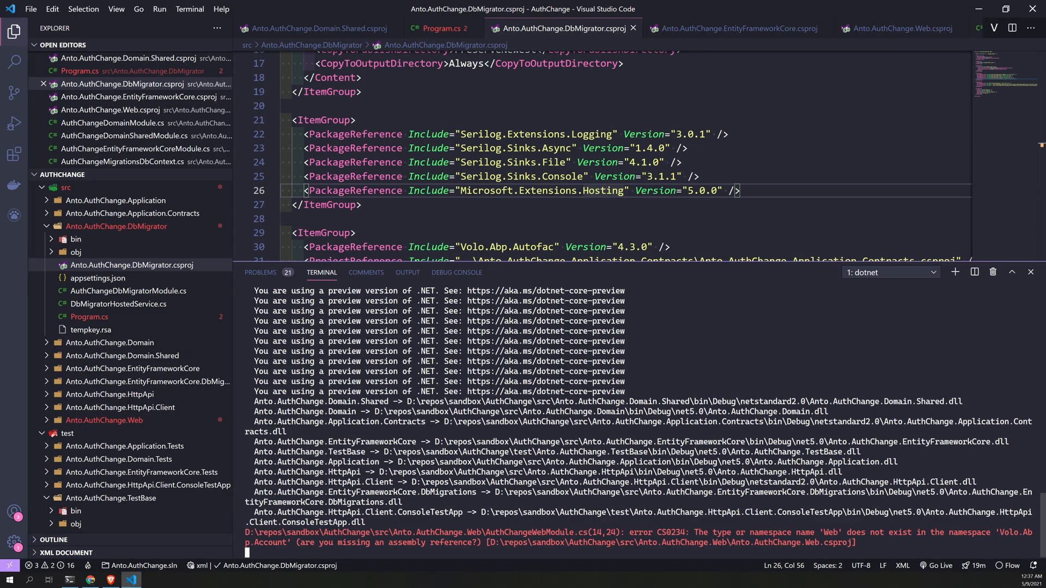
{"action": "scroll", "scroll_direction": "down", "scroll_amount": 3}
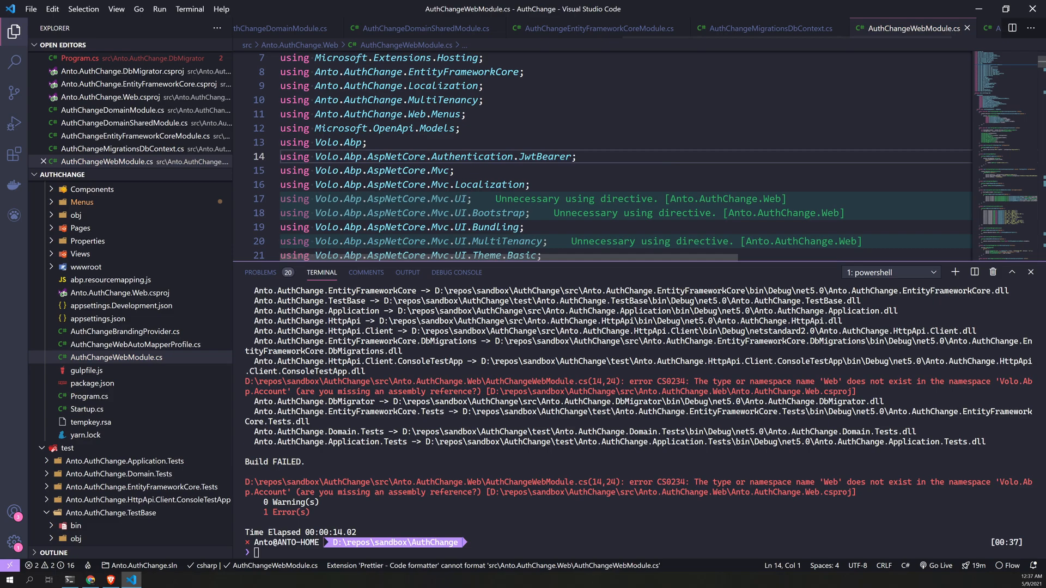
Step: Rebuild to zero errors and two warnings, then enter 'abp add-package Volo.Account'
{"action": "scroll", "scroll_direction": "down", "scroll_amount": 3}
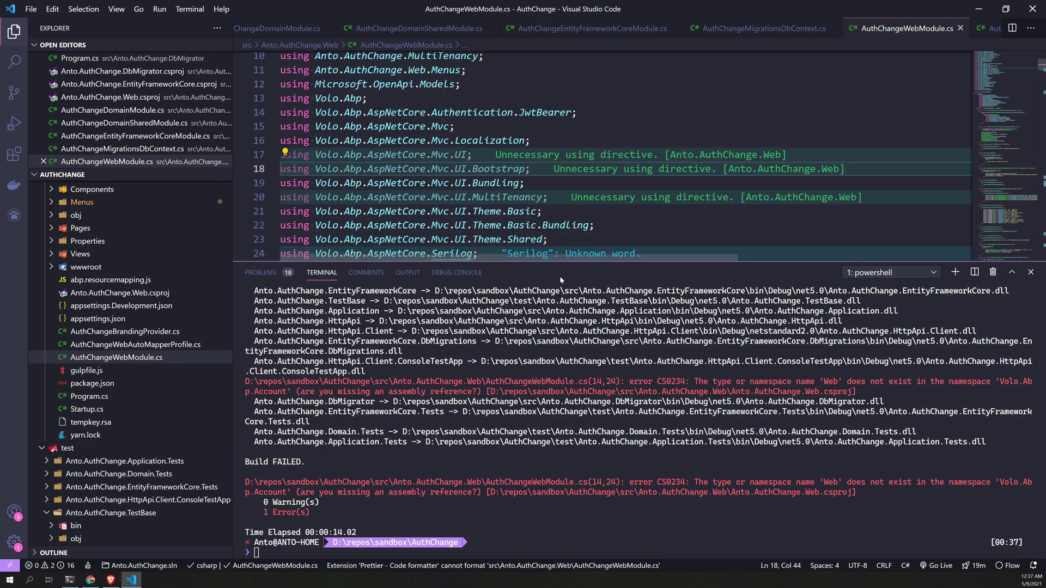
{"action": "type", "text": "dotnet build"}
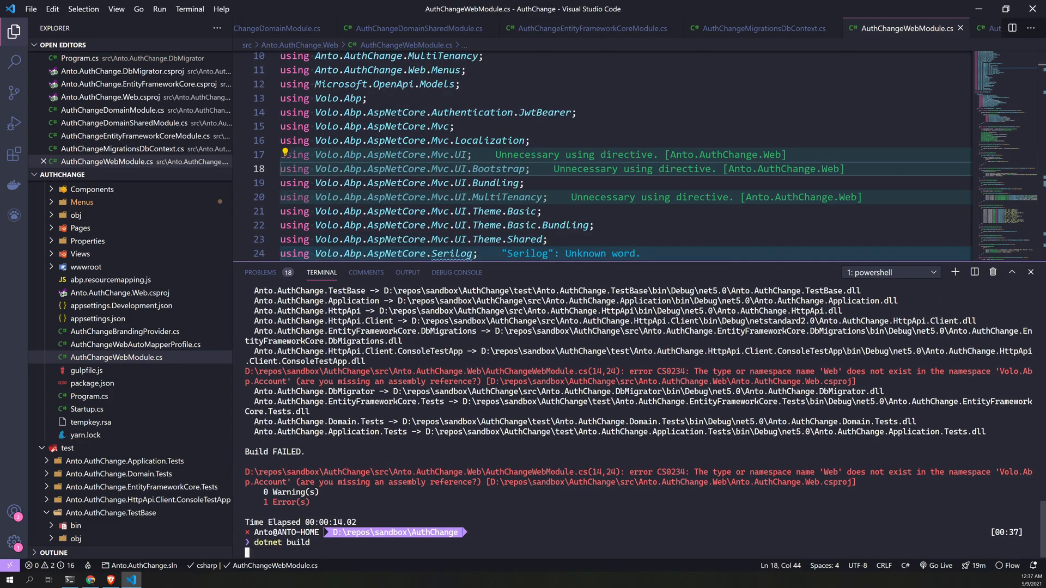
{"action": "key", "text": "Return"}
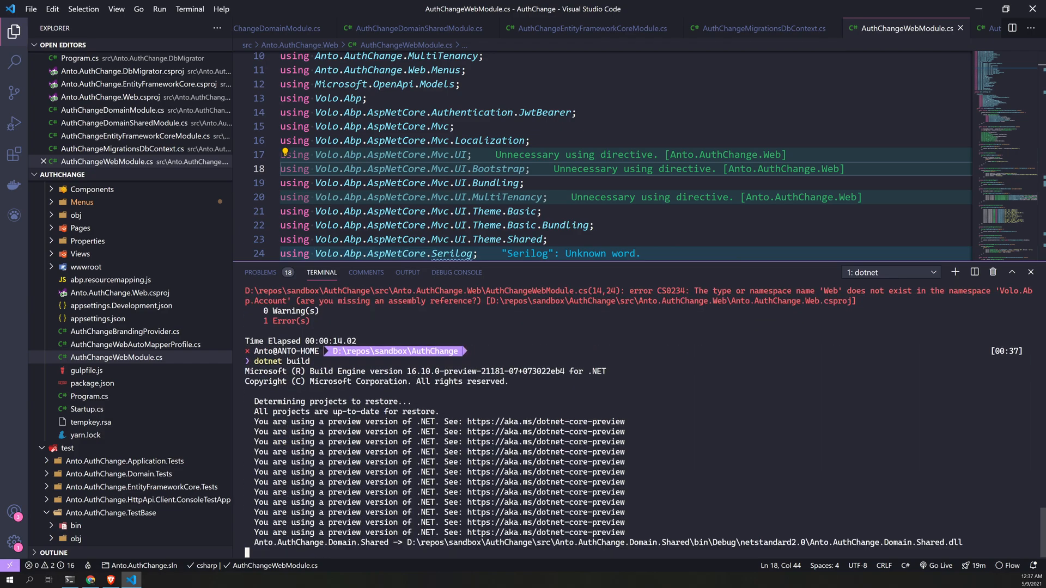
{"action": "scroll", "scroll_direction": "down", "scroll_amount": 3}
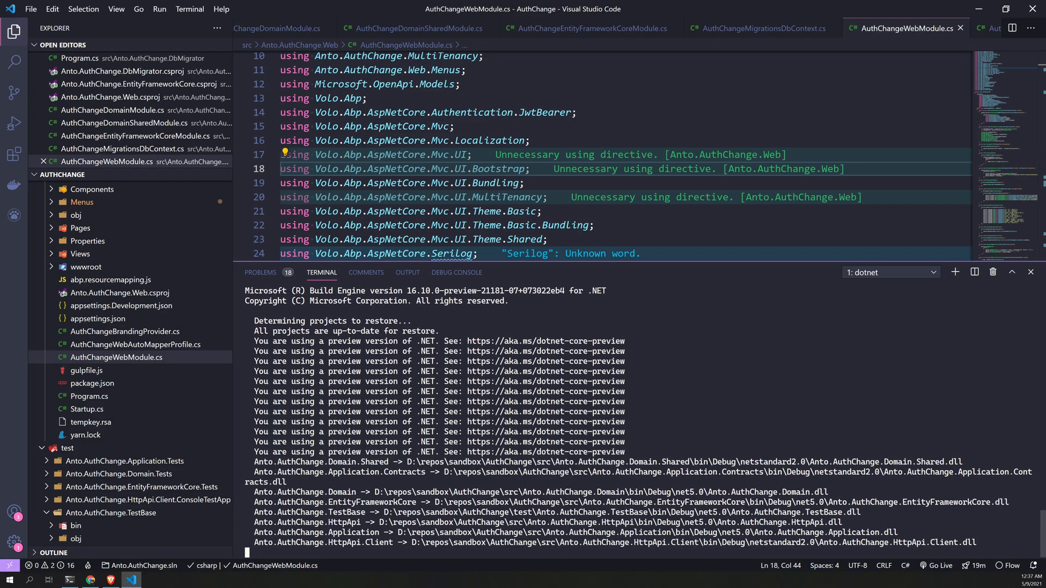
{"action": "scroll", "scroll_direction": "down", "scroll_amount": 3}
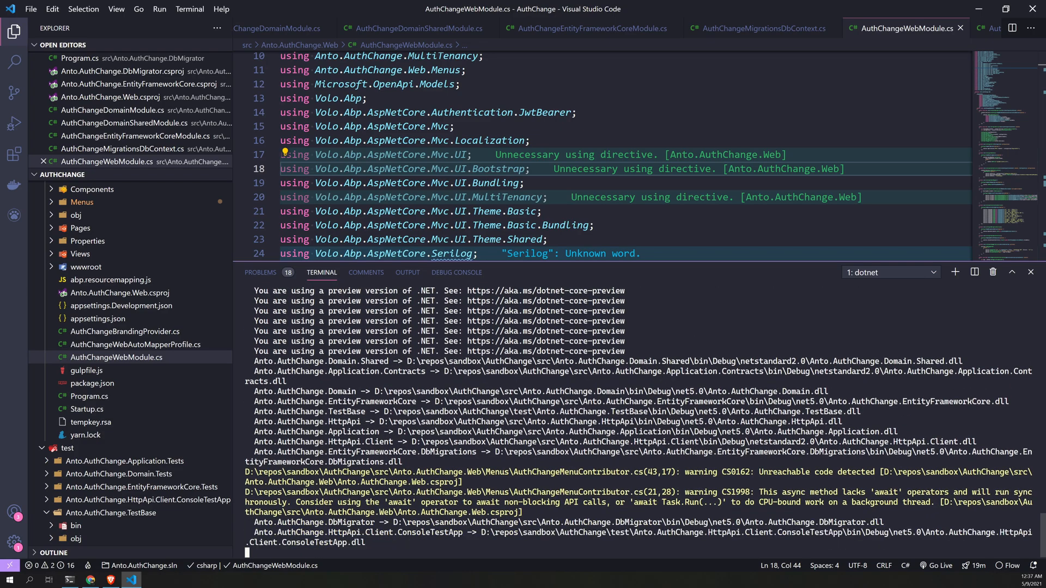
{"action": "scroll", "scroll_direction": "down", "scroll_amount": 3}
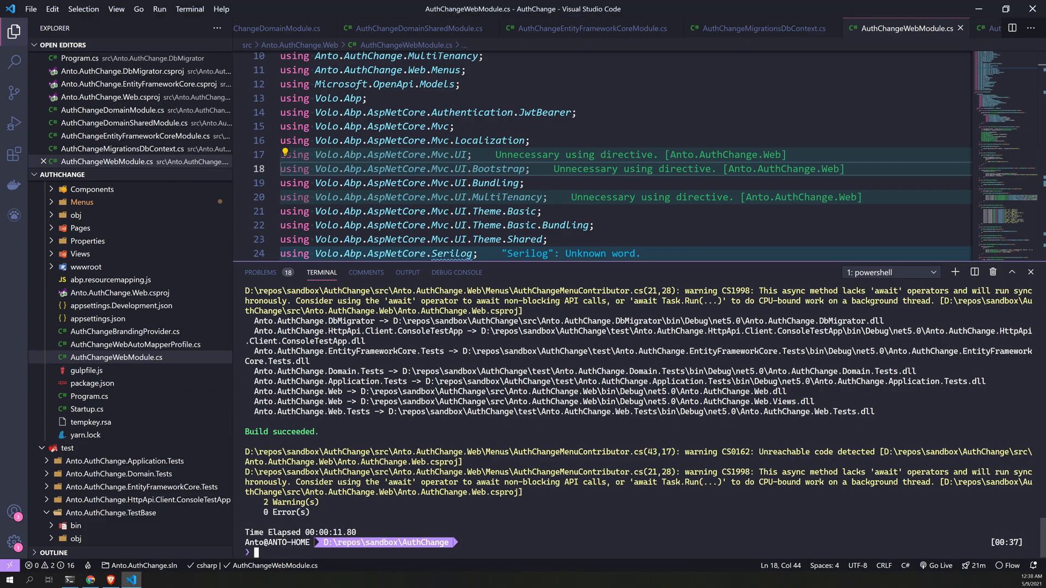
{"action": "type", "text": "abp add-package Volo.Account"}
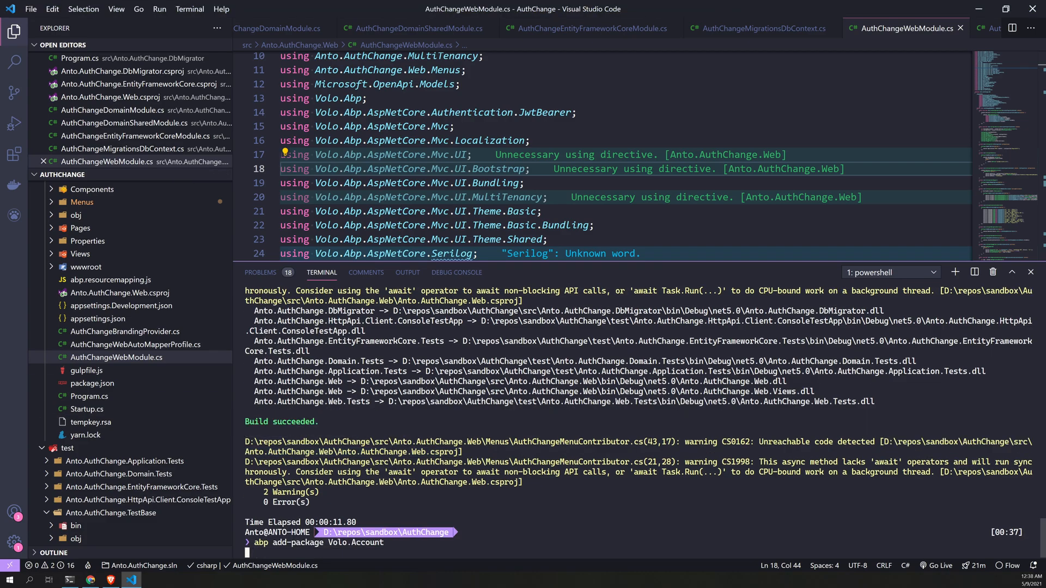
Step: Run the Volo.Account package install, then list the available ABP modules
{"action": "key", "text": "Return"}
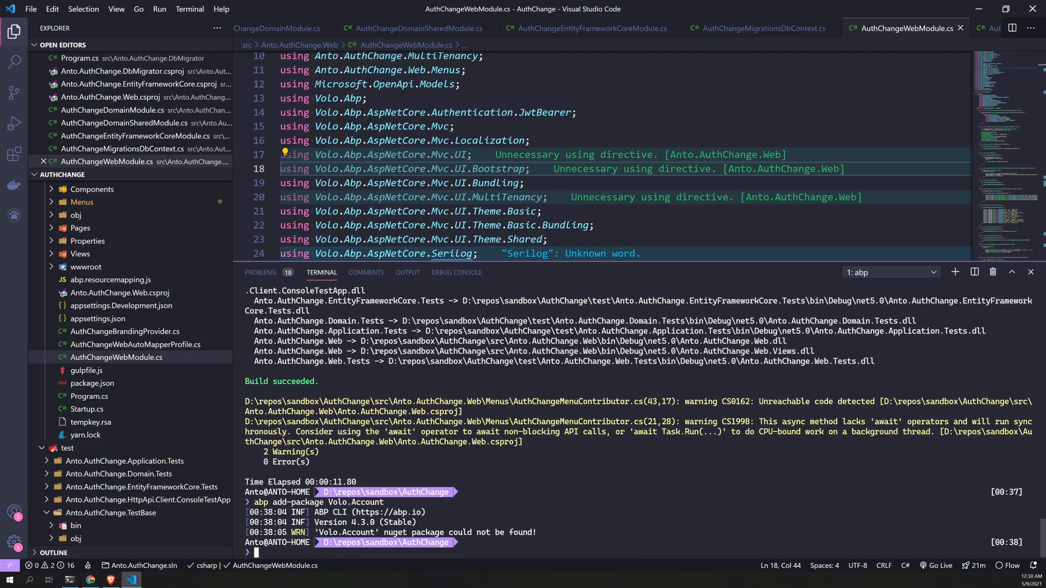
{"action": "left_click", "coordinate": [889, 272]}
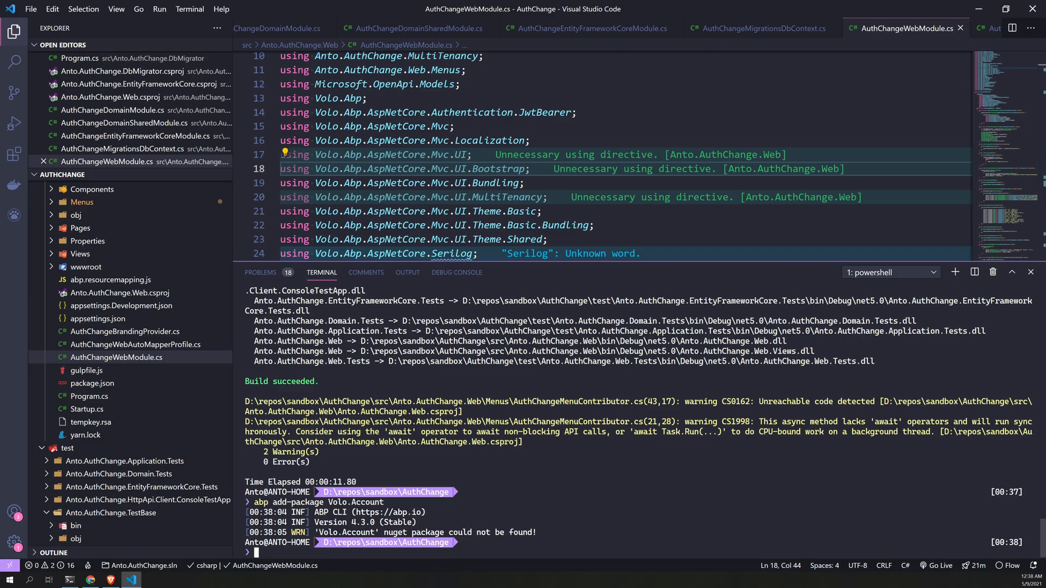
{"action": "type", "text": "abp"}
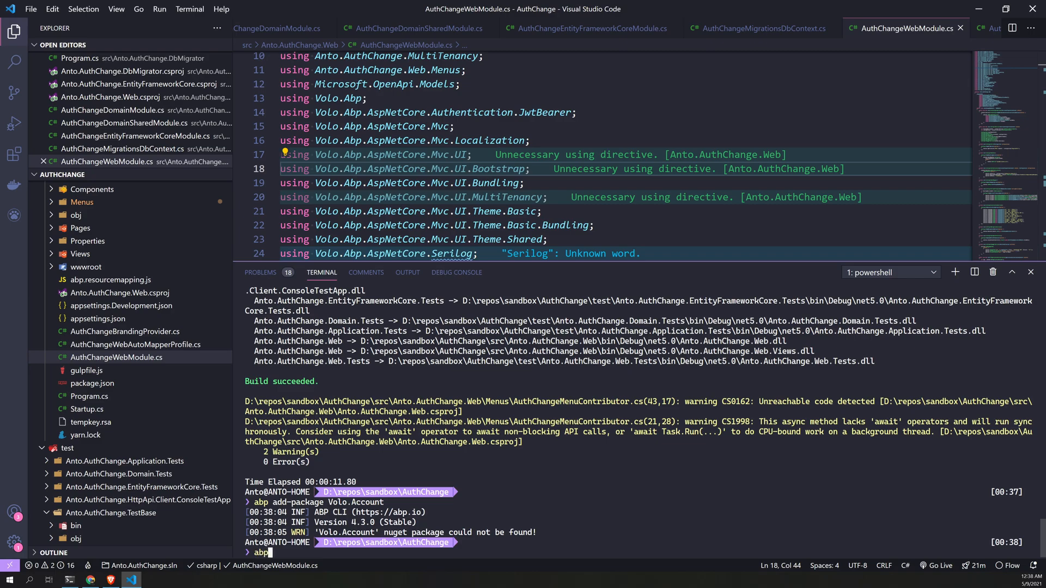
{"action": "type", "text": "list-modules"}
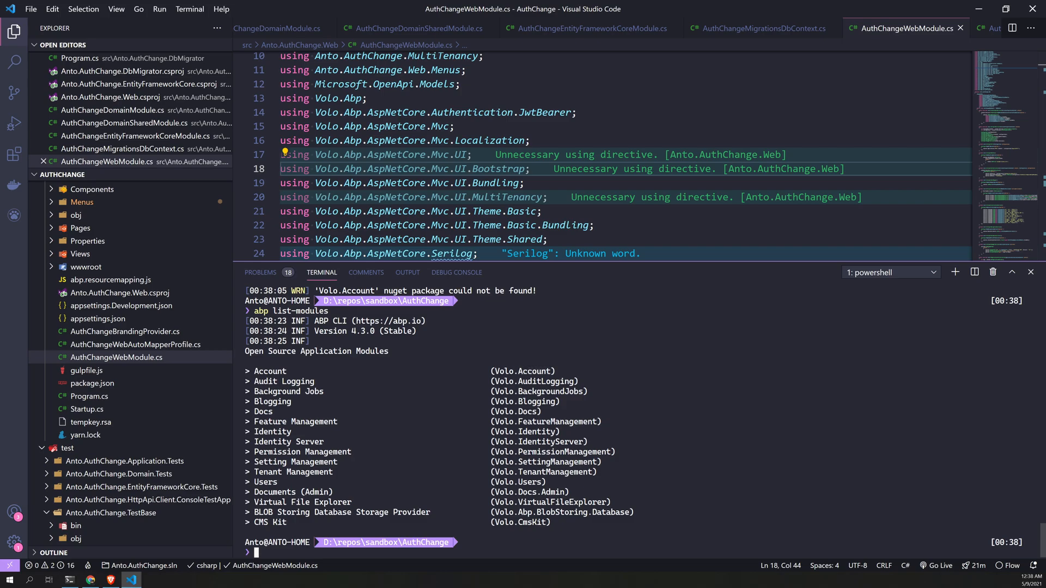
Step: Enter the abp add-module command for Volo.Account, correcting a mistyped command name
{"action": "type", "text": "abp"}
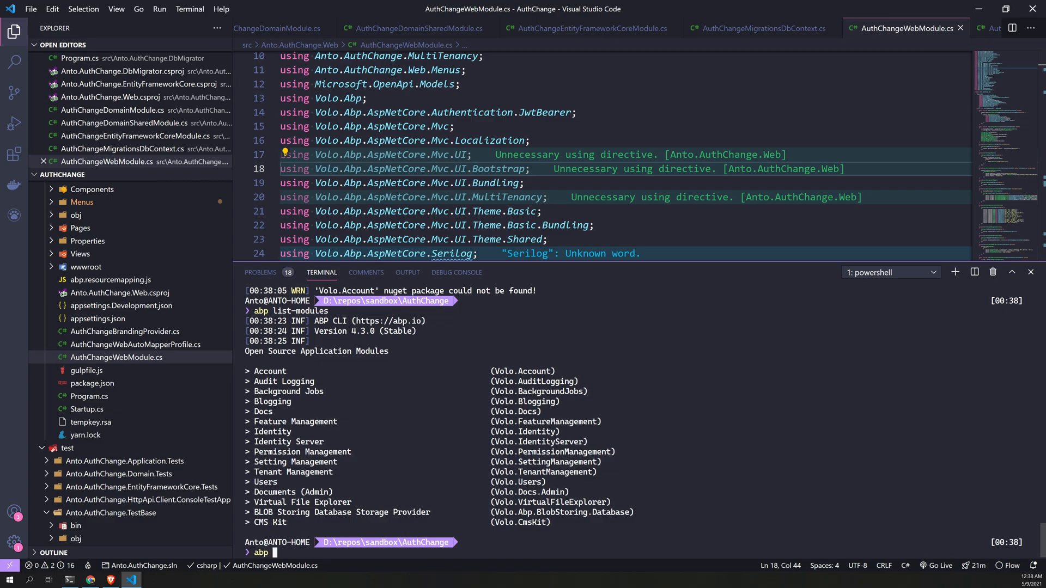
{"action": "type", "text": "add-"}
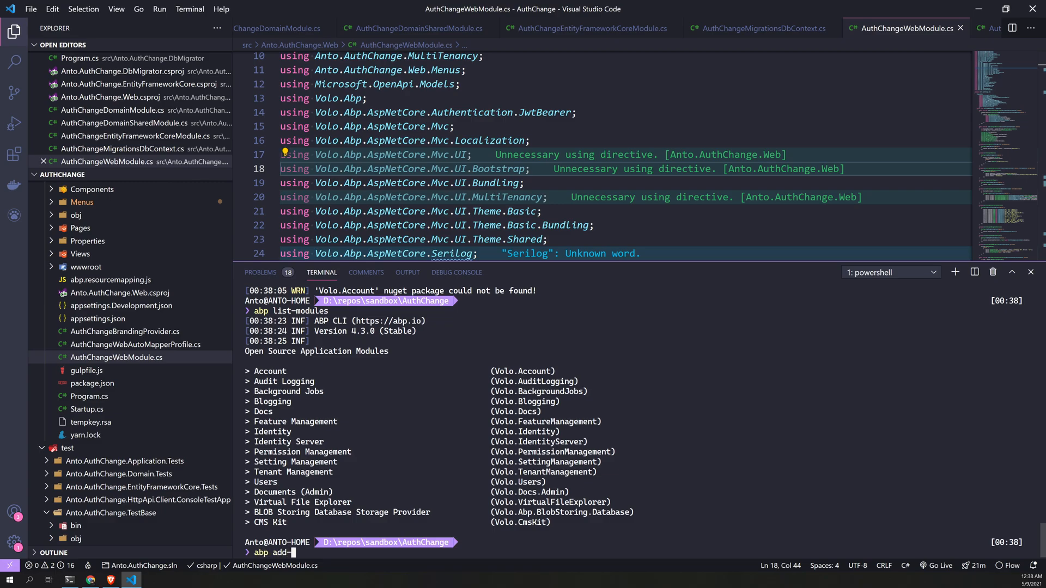
{"action": "type", "text": "model"}
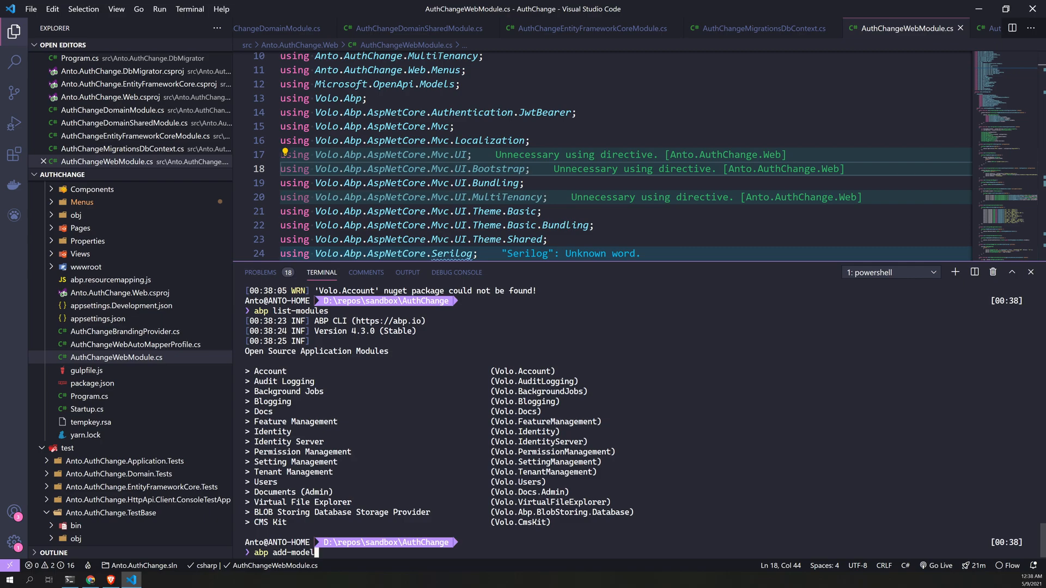
{"action": "key", "text": "Backspace"}
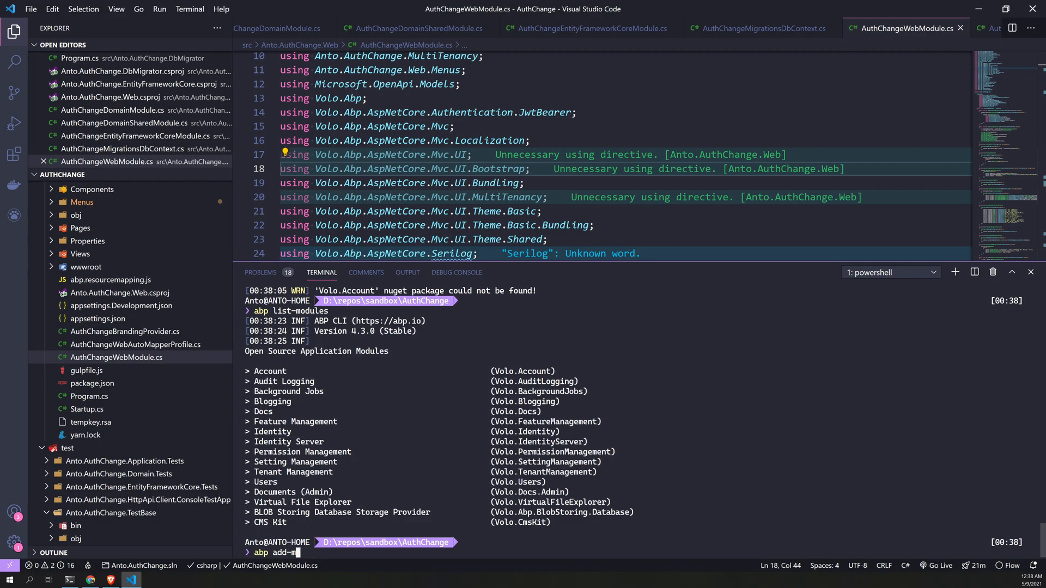
{"action": "type", "text": "odules"}
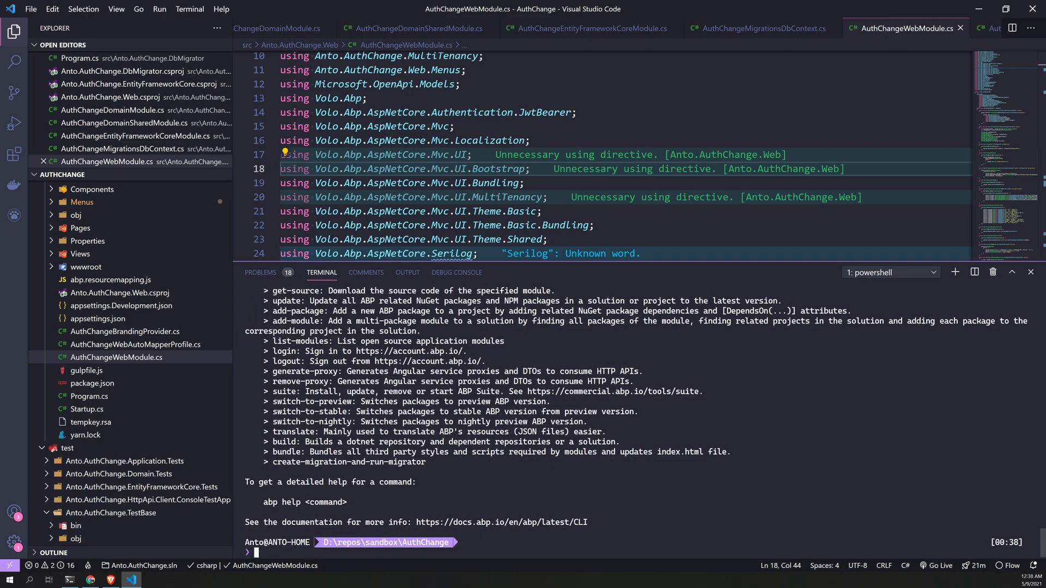
{"action": "mouse_move", "coordinate": [500, 522]}
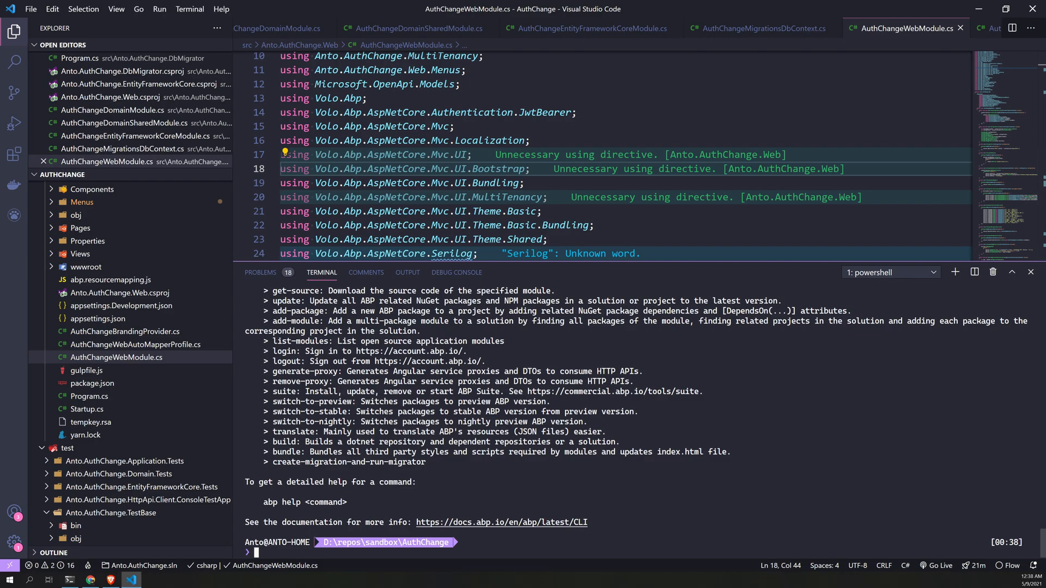
{"action": "type", "text": "abp add-modules Volo.Account"}
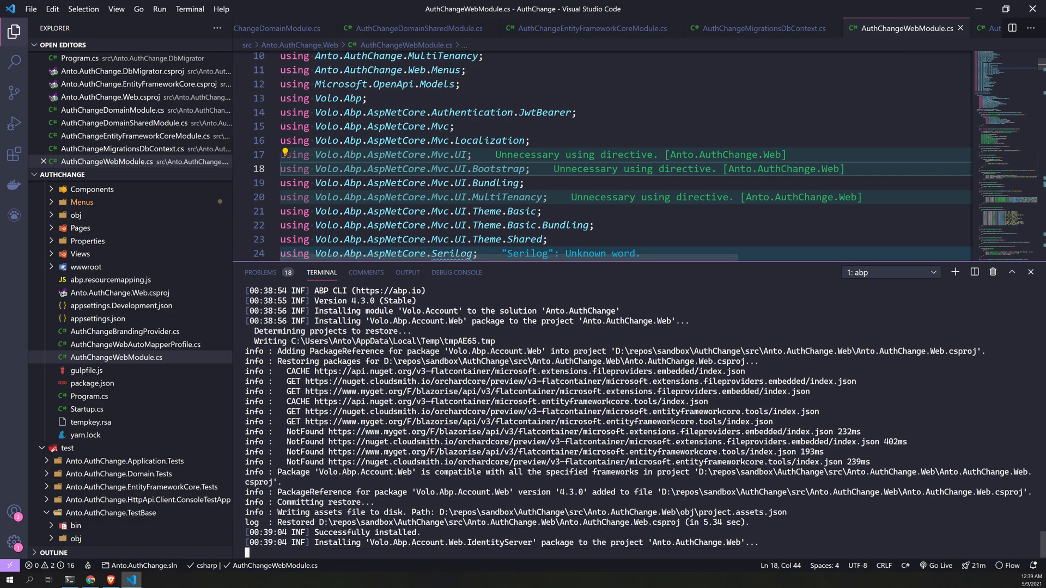
Step: Scroll the terminal output while the Account Web and IdentityServer packages install
{"action": "scroll", "scroll_direction": "down", "scroll_amount": 3}
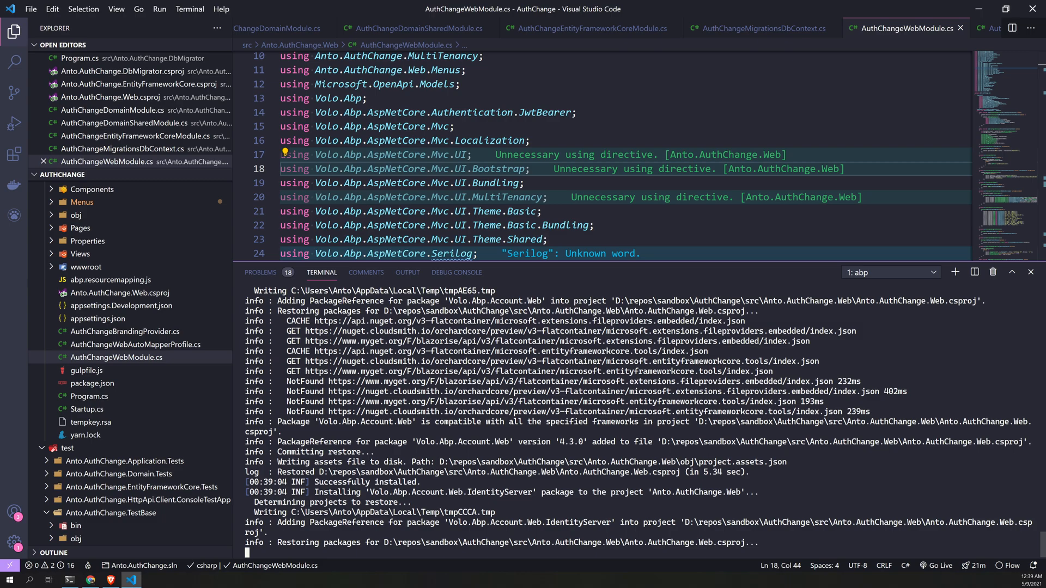
{"action": "scroll", "scroll_direction": "down", "scroll_amount": 3}
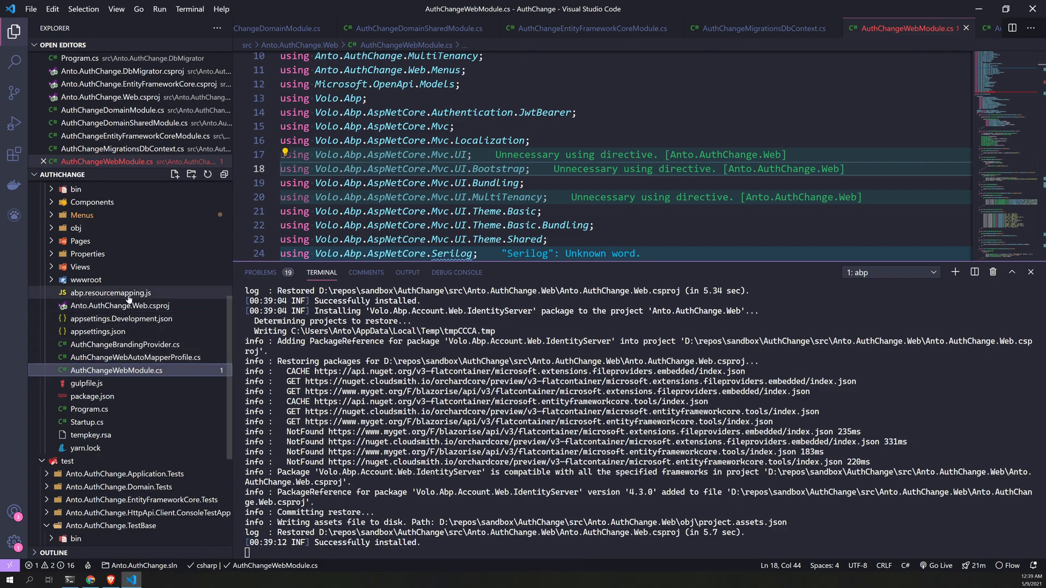
{"action": "mouse_move", "coordinate": [15, 61]}
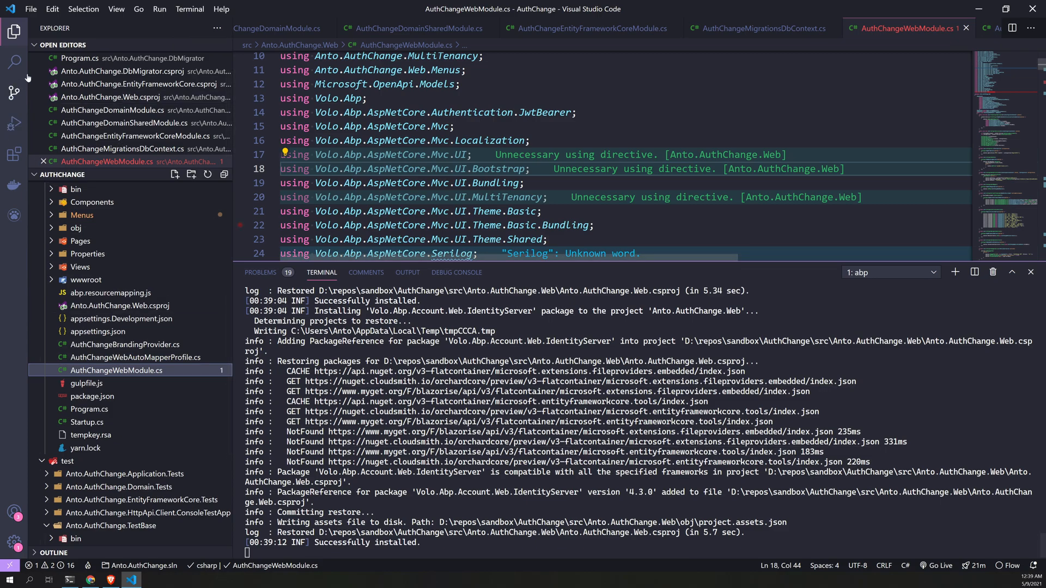
Step: Find IdentityServer references in the web module's usings, dependencies and project file
{"action": "left_click", "coordinate": [15, 60]}
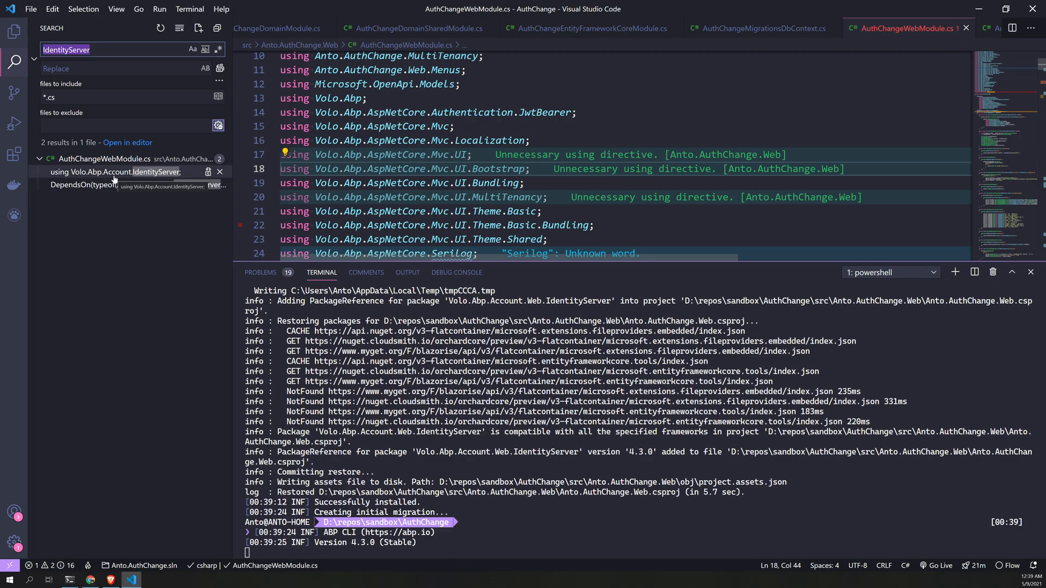
{"action": "left_click", "coordinate": [113, 172]}
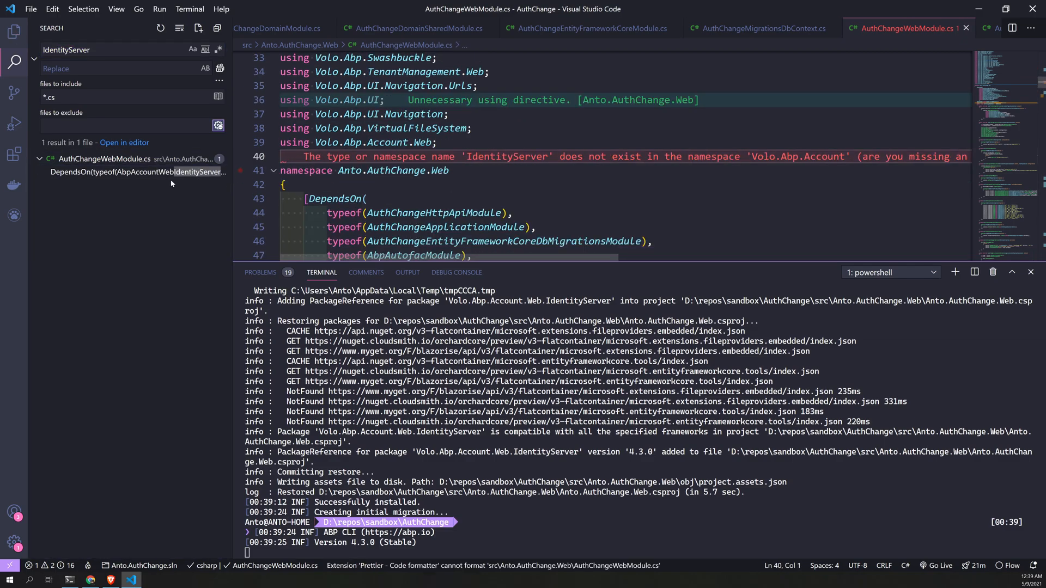
{"action": "left_click", "coordinate": [137, 172]}
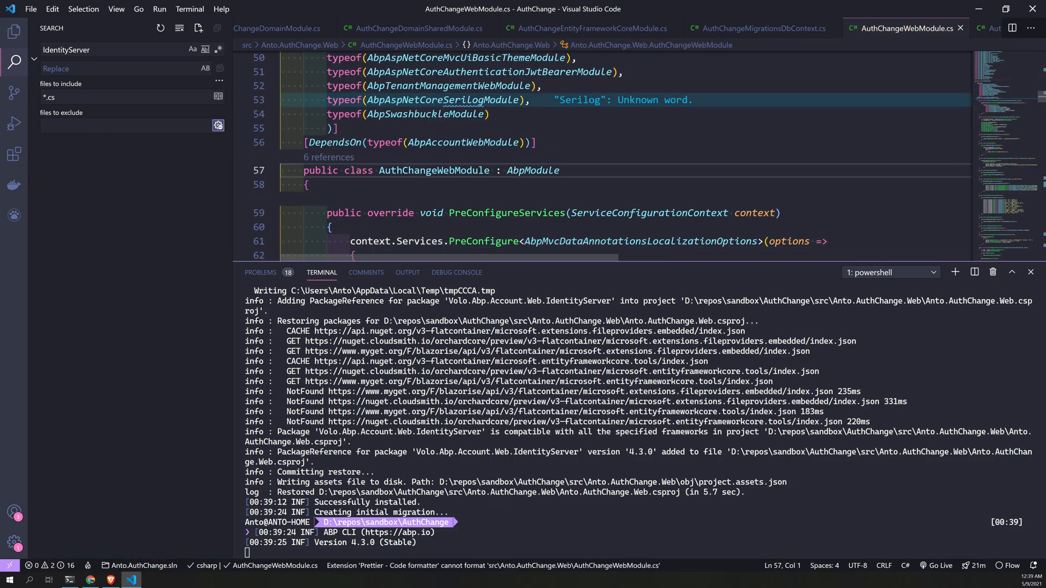
{"action": "left_click", "coordinate": [127, 97]}
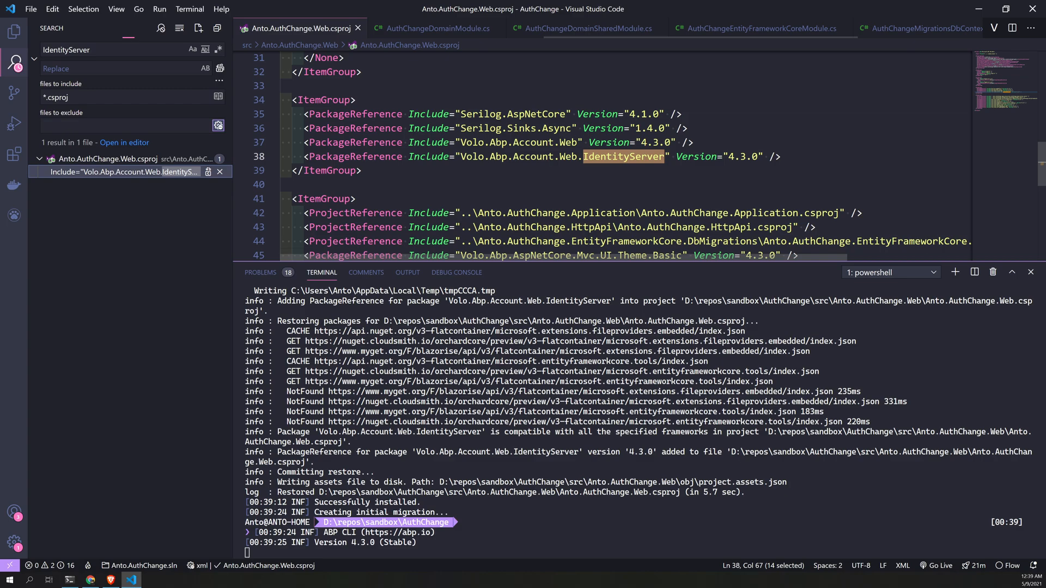
Step: Return to the Explorer and collapse, then reopen, the Anto.AuthChange.Web folder
{"action": "left_click", "coordinate": [15, 31]}
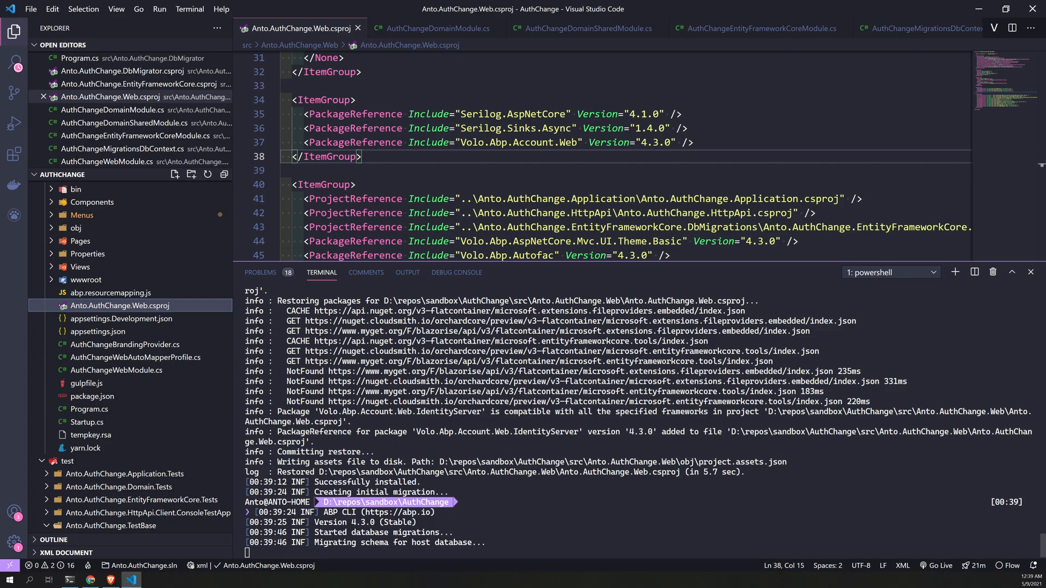
{"action": "scroll", "scroll_direction": "down", "scroll_amount": 3}
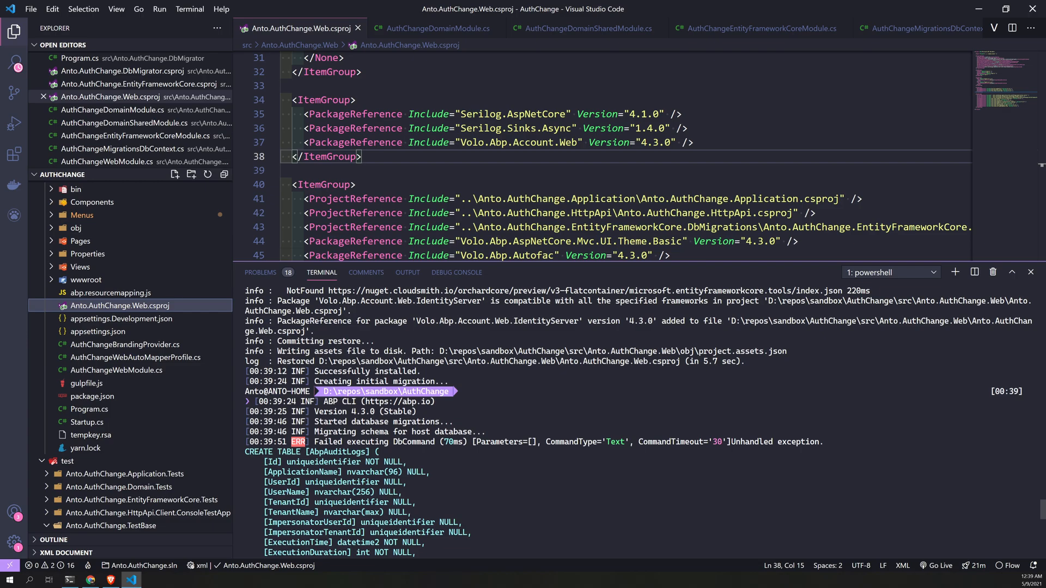
{"action": "scroll", "scroll_direction": "down", "scroll_amount": 3}
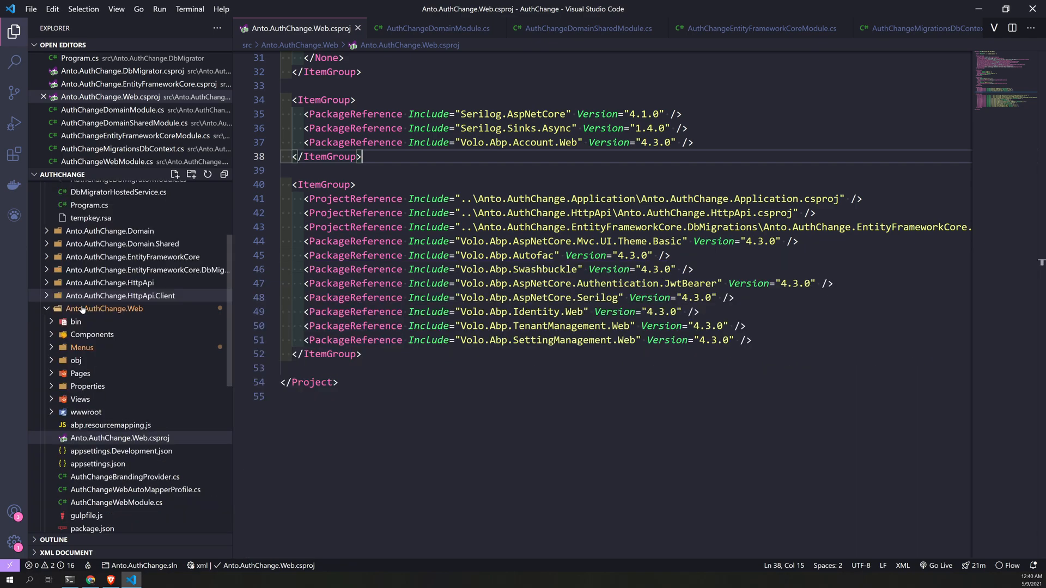
{"action": "left_click", "coordinate": [52, 309]}
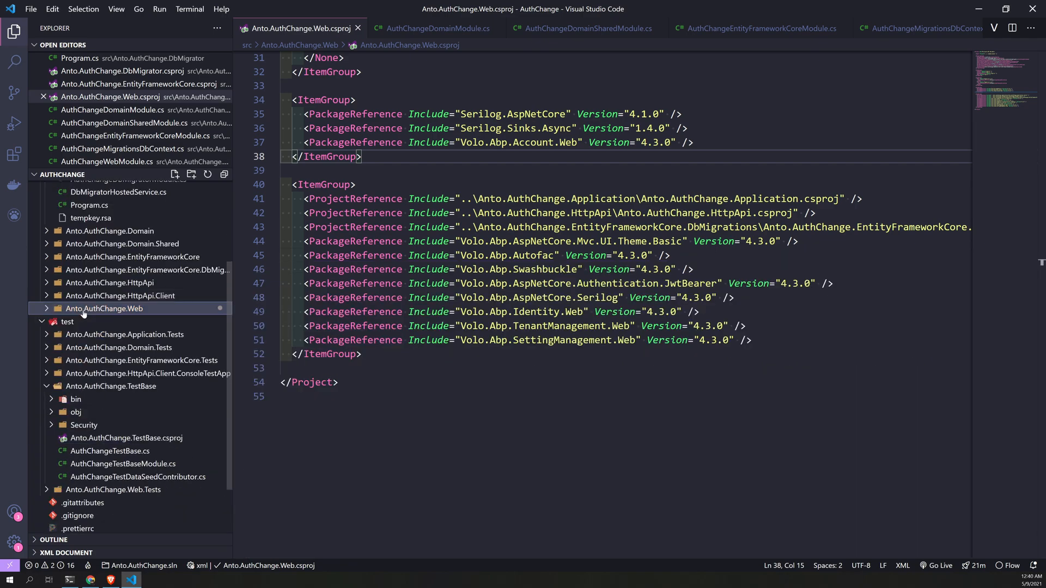
{"action": "left_click", "coordinate": [66, 188]}
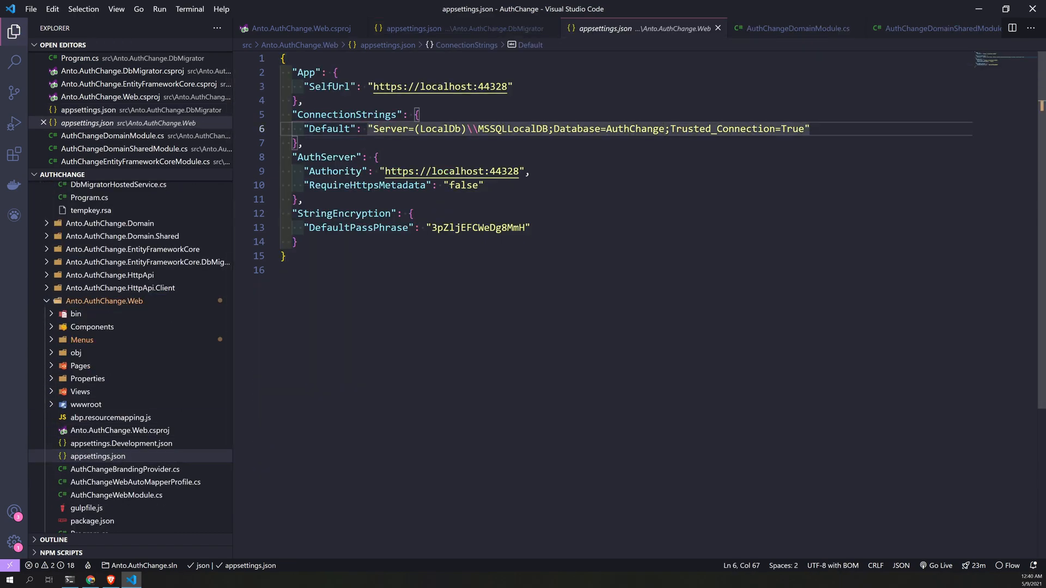
Step: Point the connection string at AuthChange2 and open a terminal in Anto.AuthChange.DbMigrator
{"action": "type", "text": "2;Trusted_Connection=True\""}
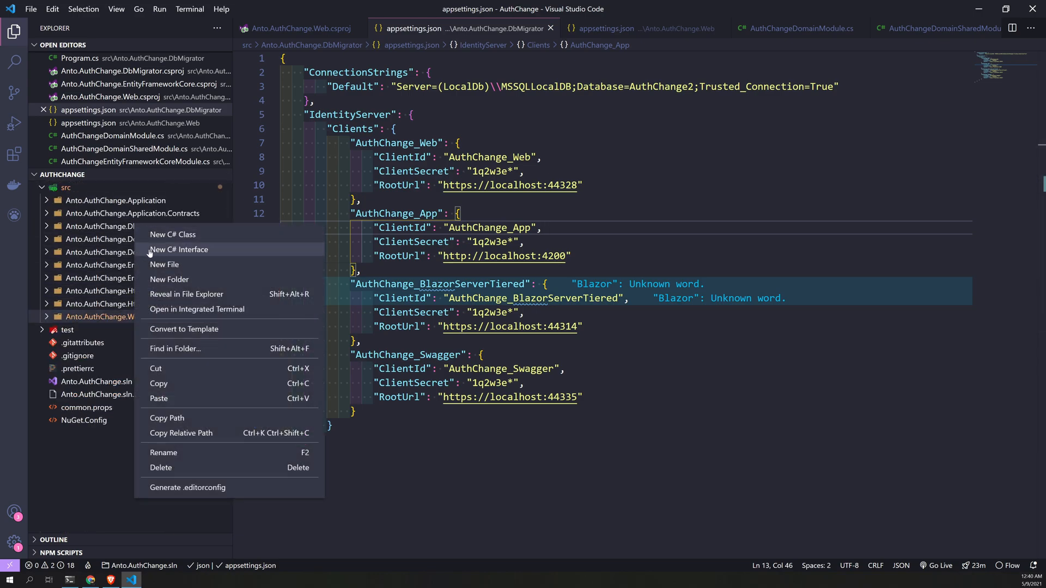
{"action": "left_click", "coordinate": [196, 309]}
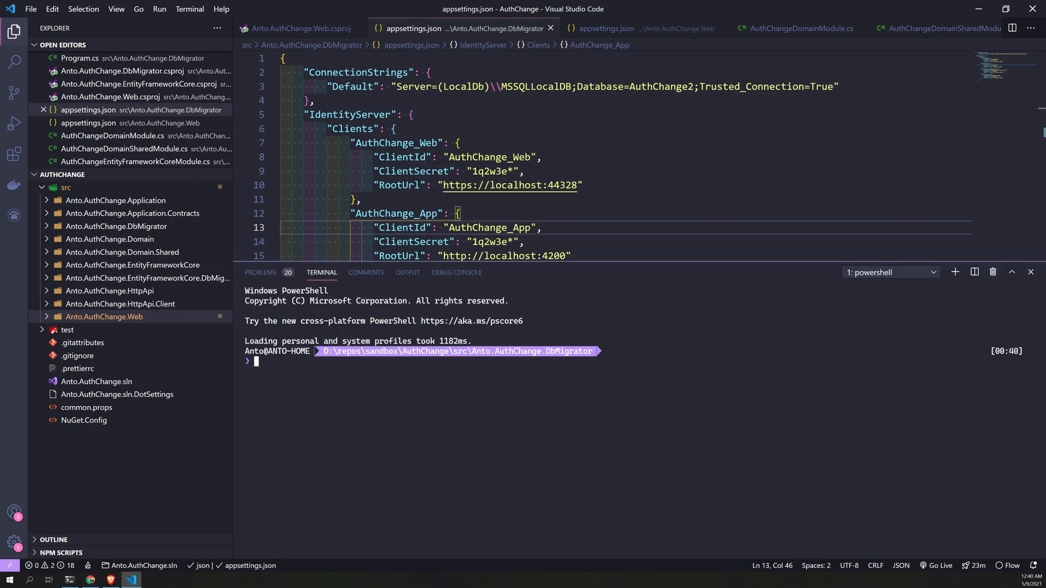
Step: Migrate the AuthChange2 database with dotnet run and open a terminal for the Web project
{"action": "type", "text": "dotnet"}
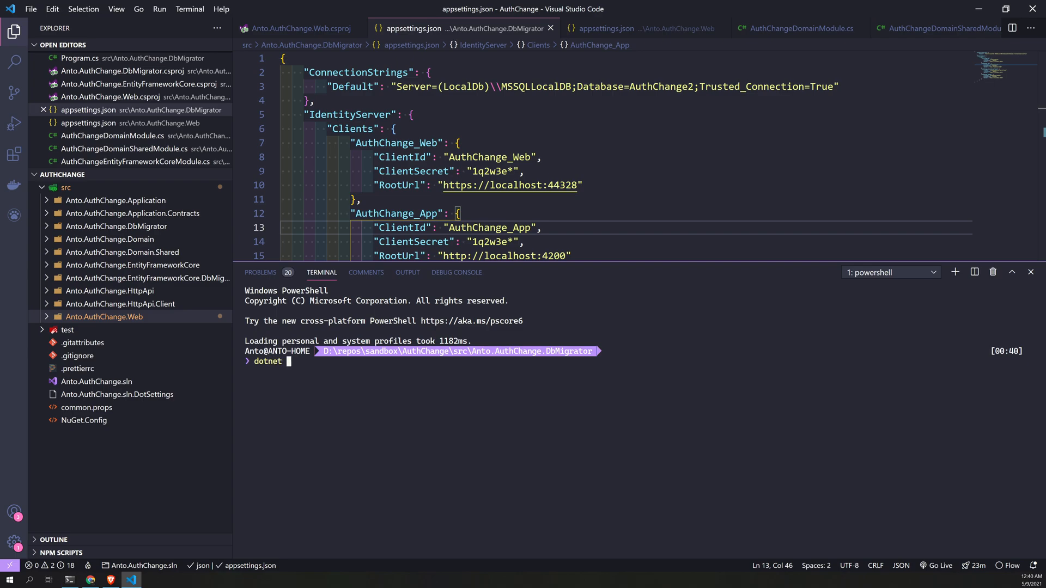
{"action": "type", "text": "run"}
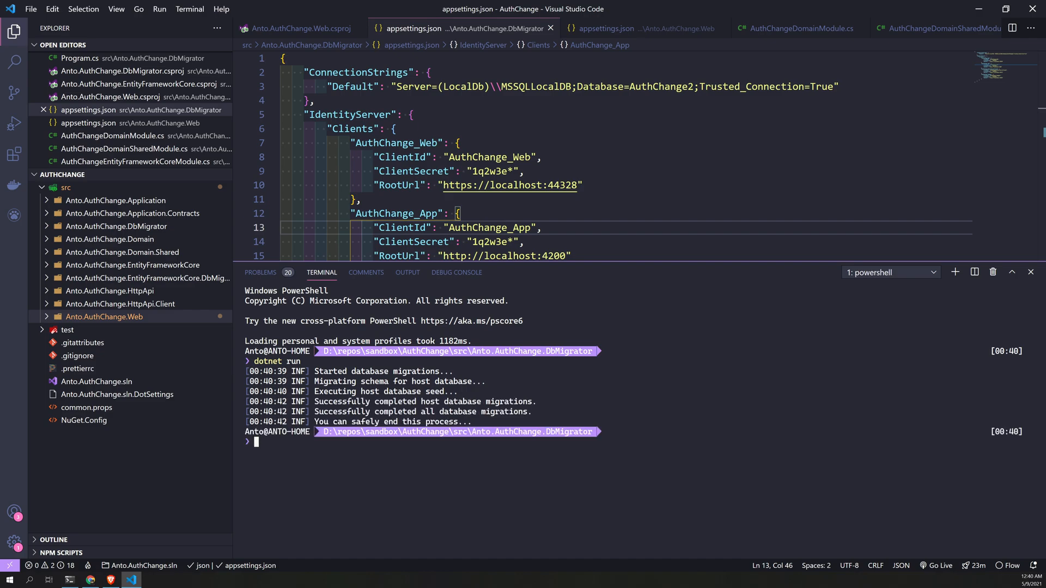
{"action": "right_click", "coordinate": [104, 316]}
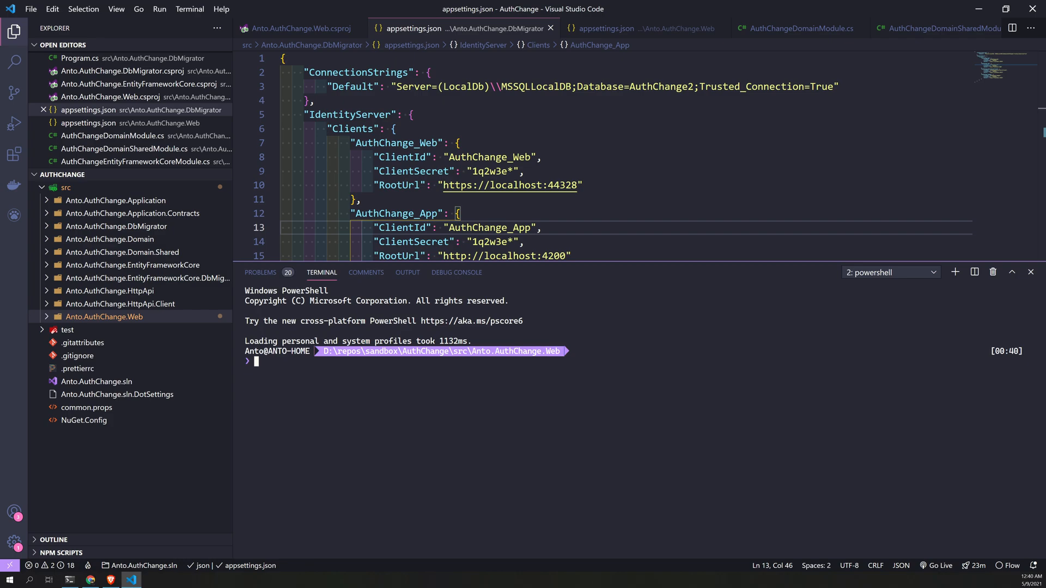
{"action": "type", "text": "dotnet"}
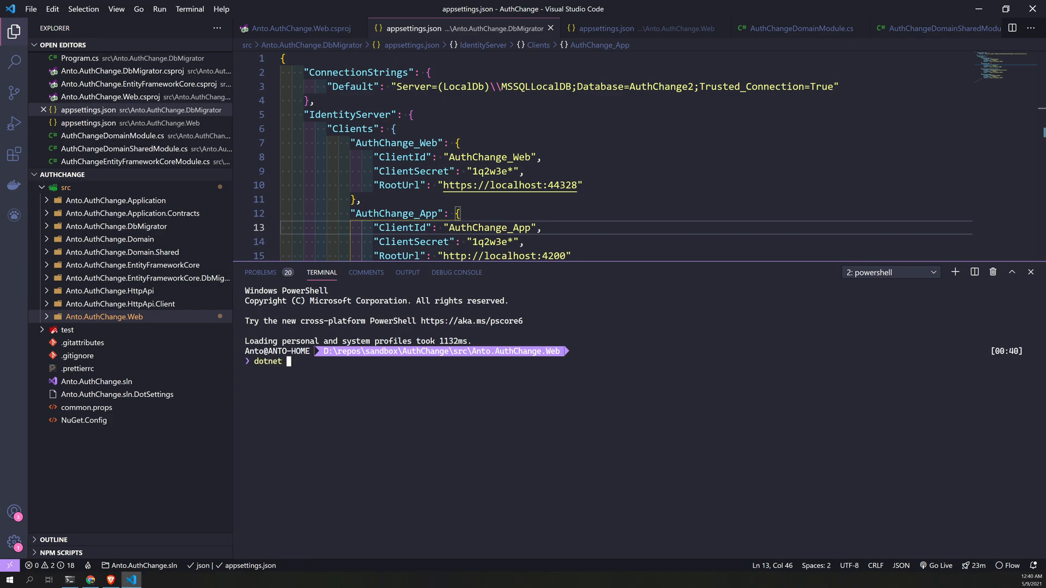
{"action": "type", "text": "run"}
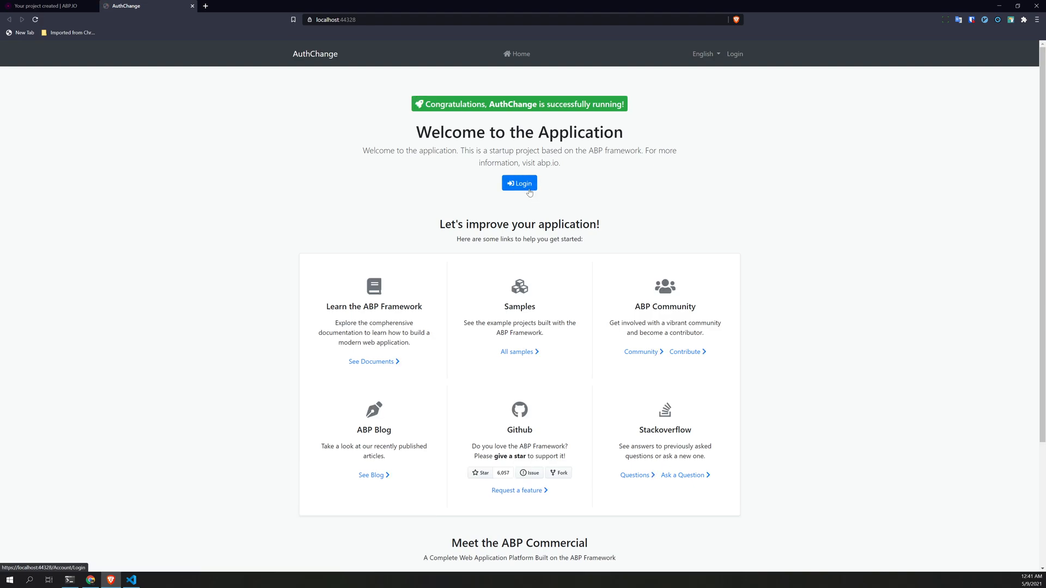
Step: Log in to the AuthChange web app as admin and open Administration
{"action": "left_click", "coordinate": [519, 184]}
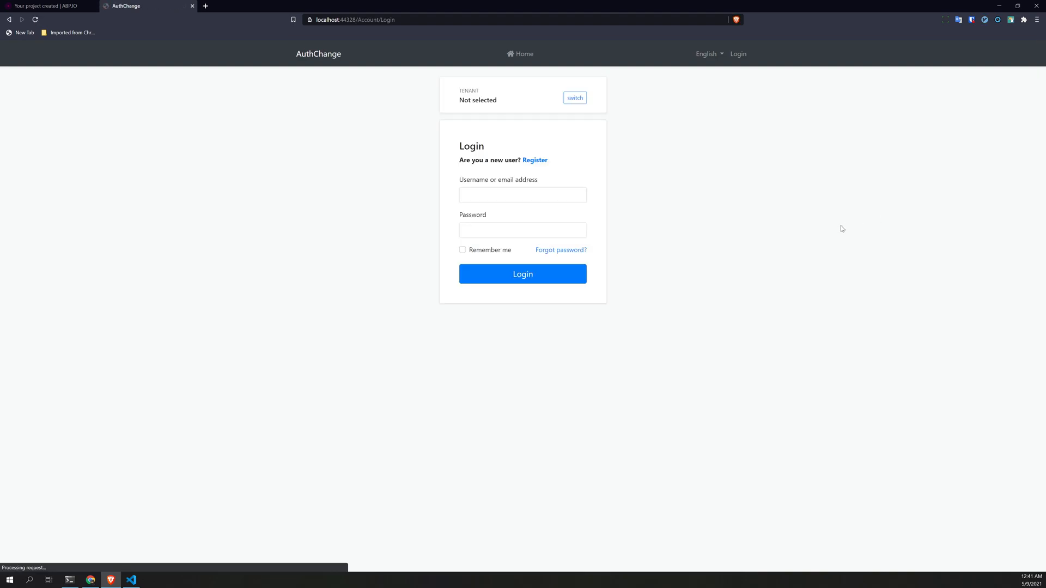
{"action": "type", "text": "admin"}
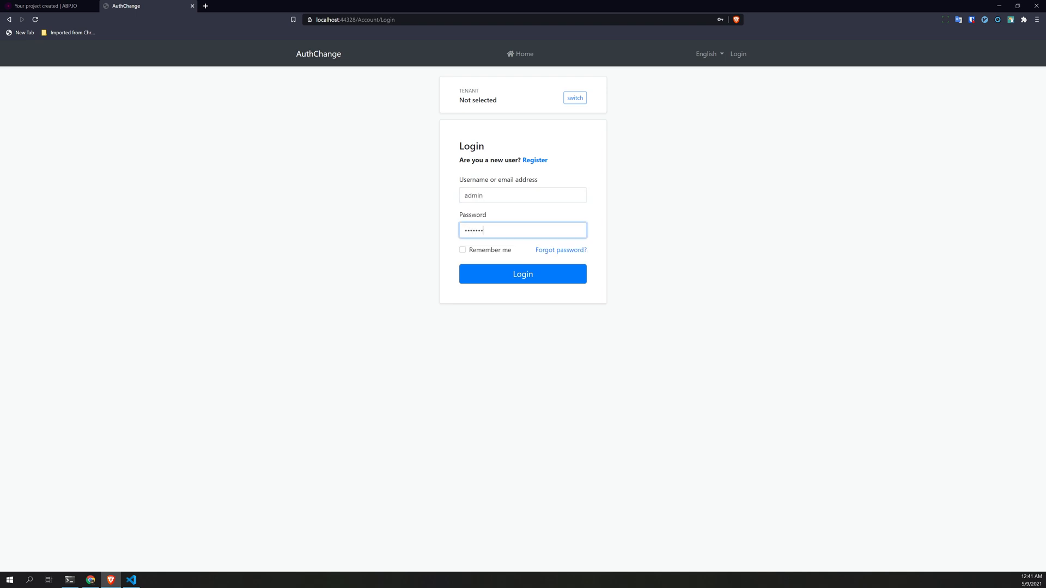
{"action": "left_click", "coordinate": [522, 273]}
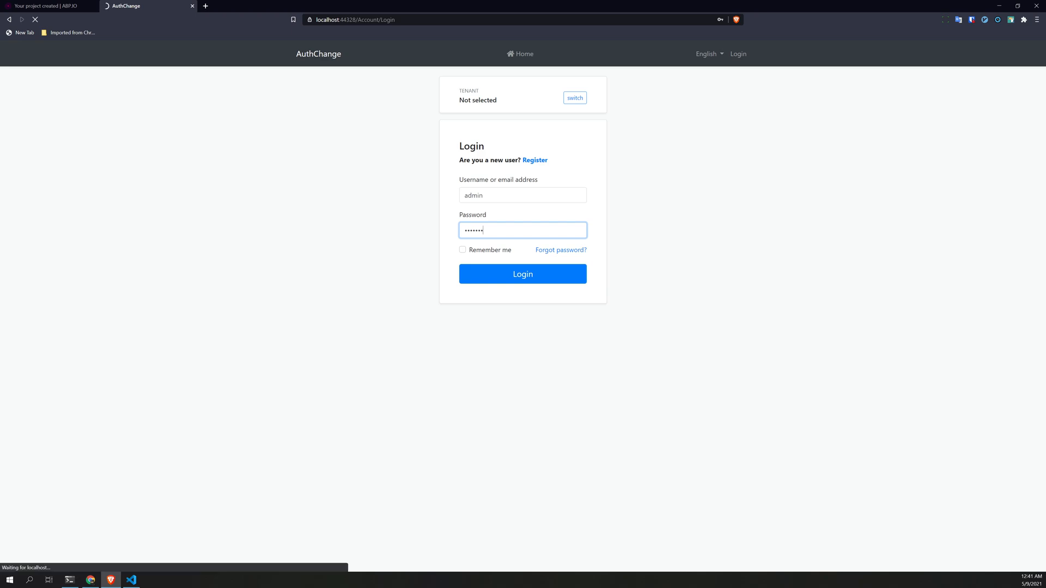
{"action": "left_click", "coordinate": [522, 274]}
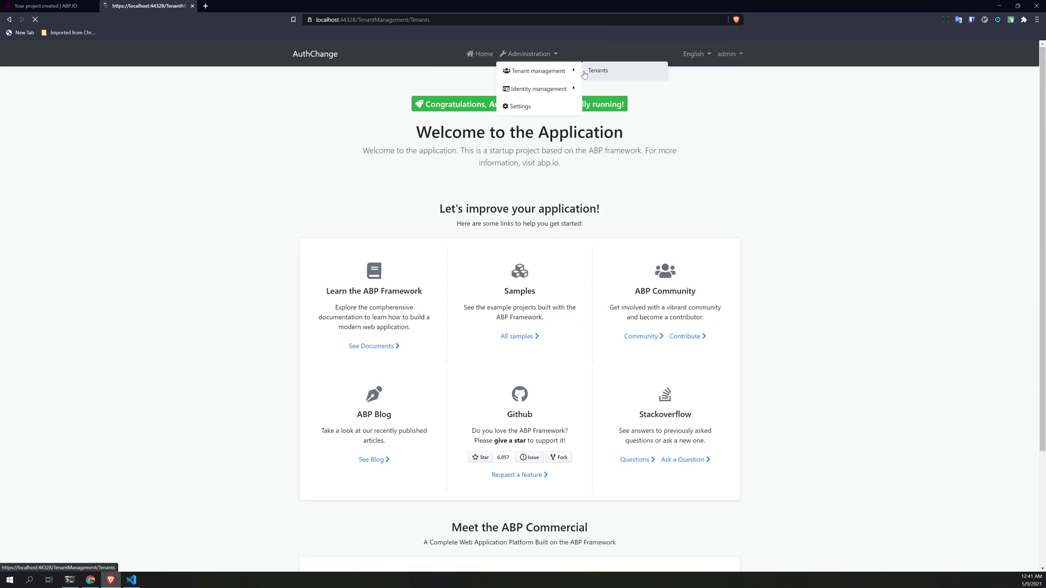
{"action": "left_click", "coordinate": [598, 70]}
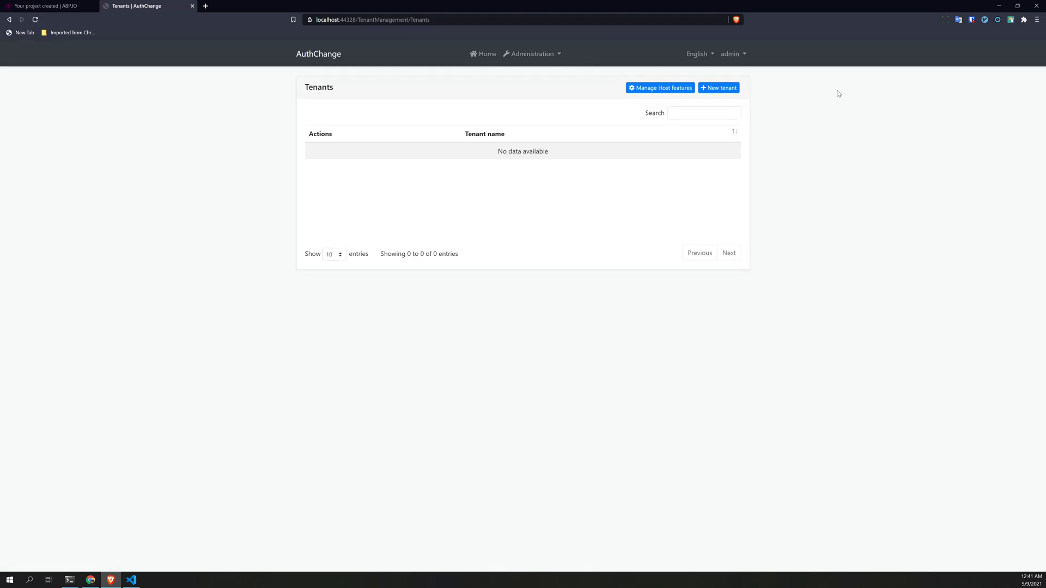
{"action": "left_click", "coordinate": [719, 88]}
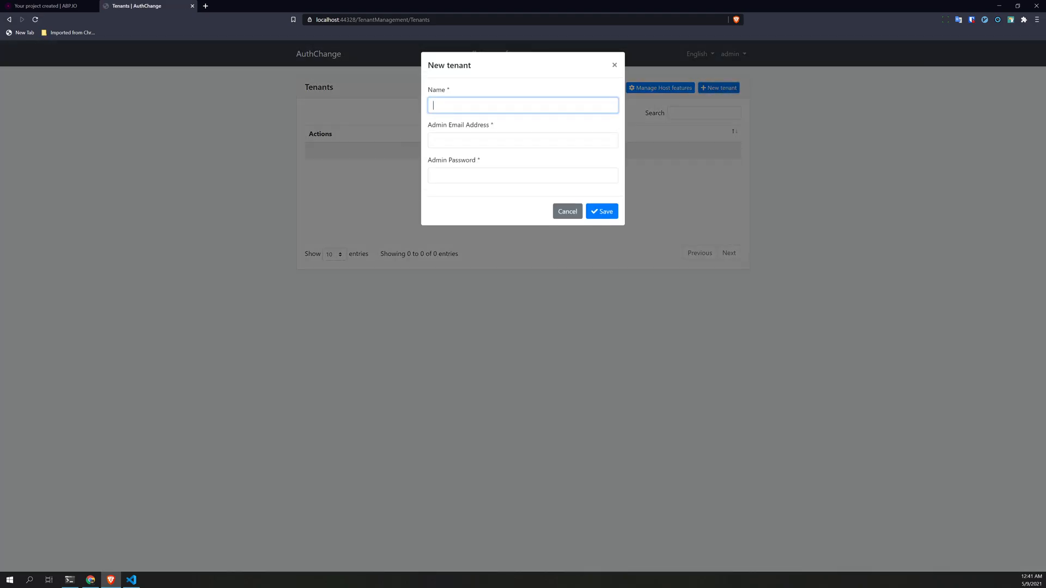
{"action": "type", "text": "teat"}
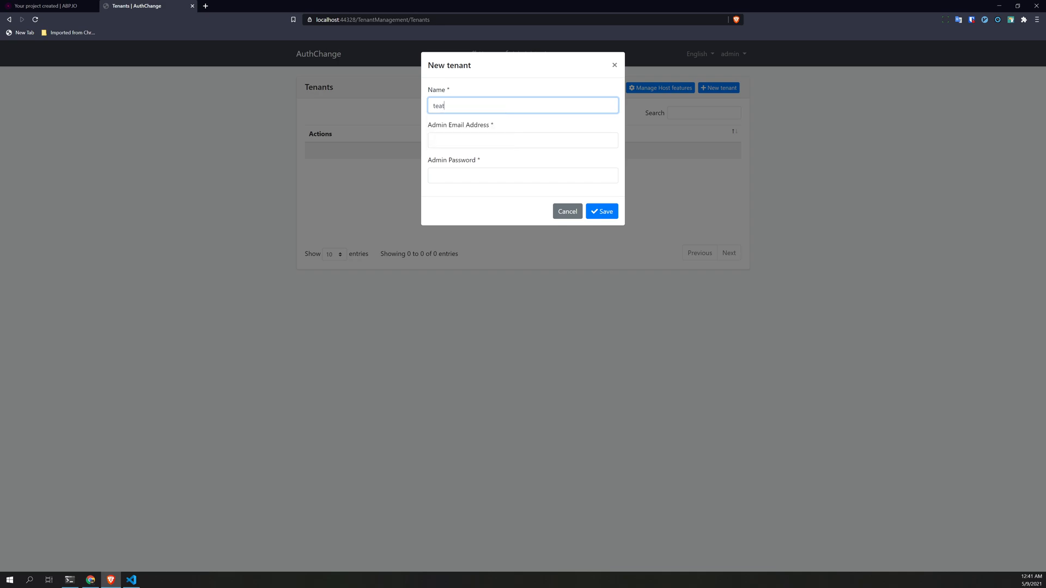
{"action": "type", "text": "test"}
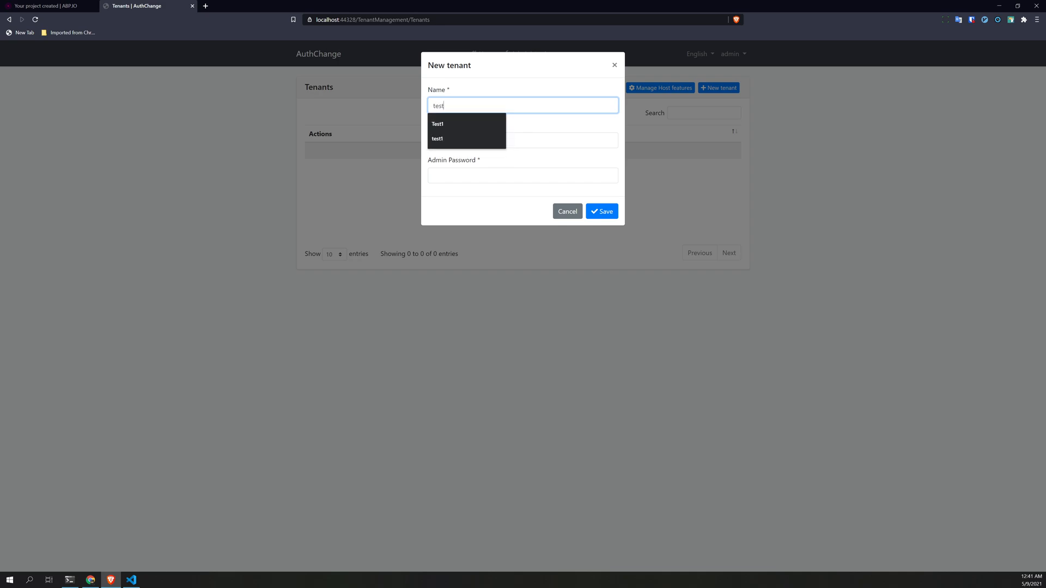
{"action": "left_click", "coordinate": [438, 139]}
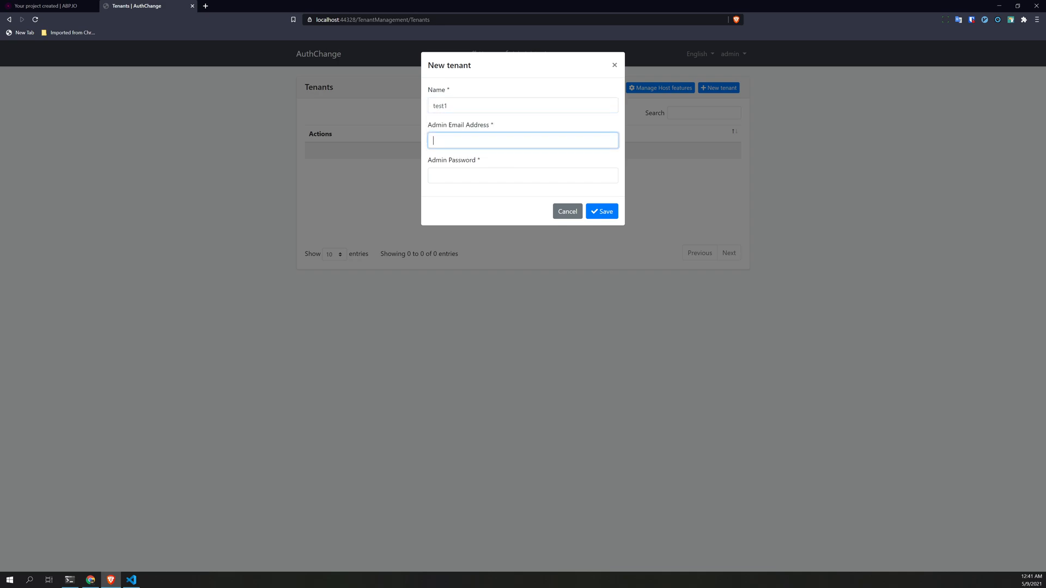
{"action": "type", "text": "test"}
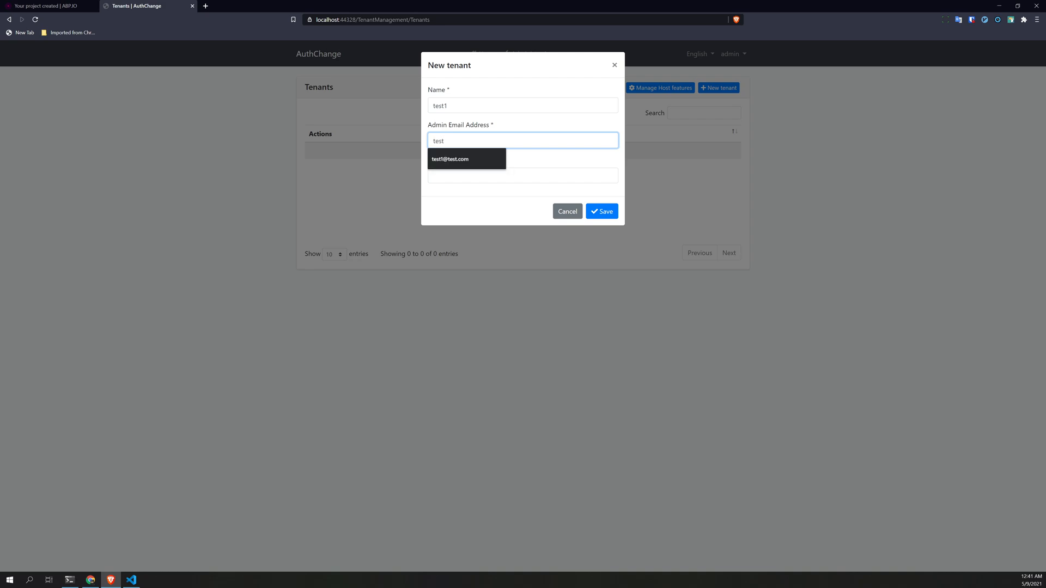
{"action": "left_click", "coordinate": [450, 159]}
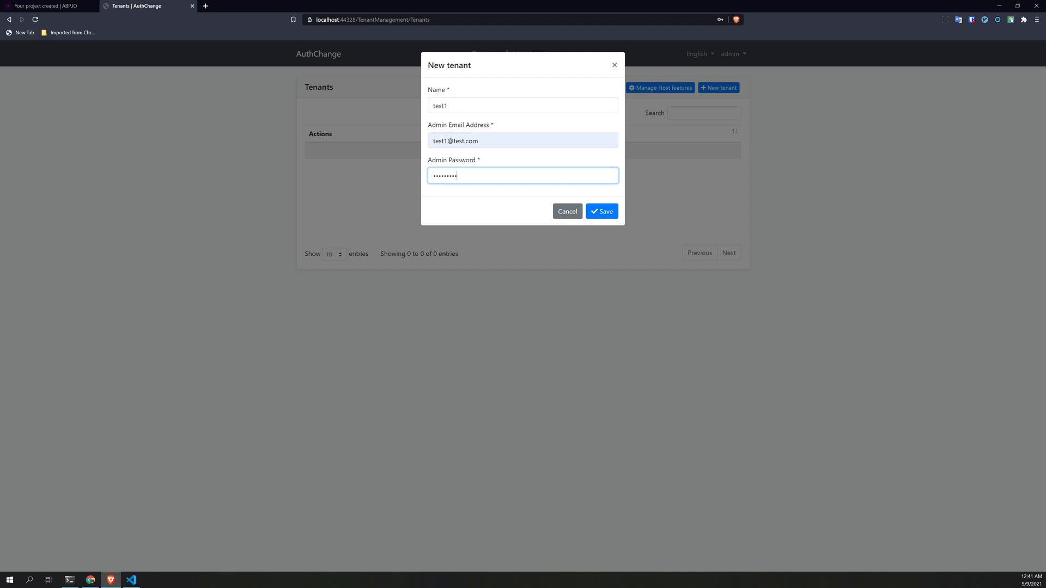
{"action": "left_click", "coordinate": [600, 211]}
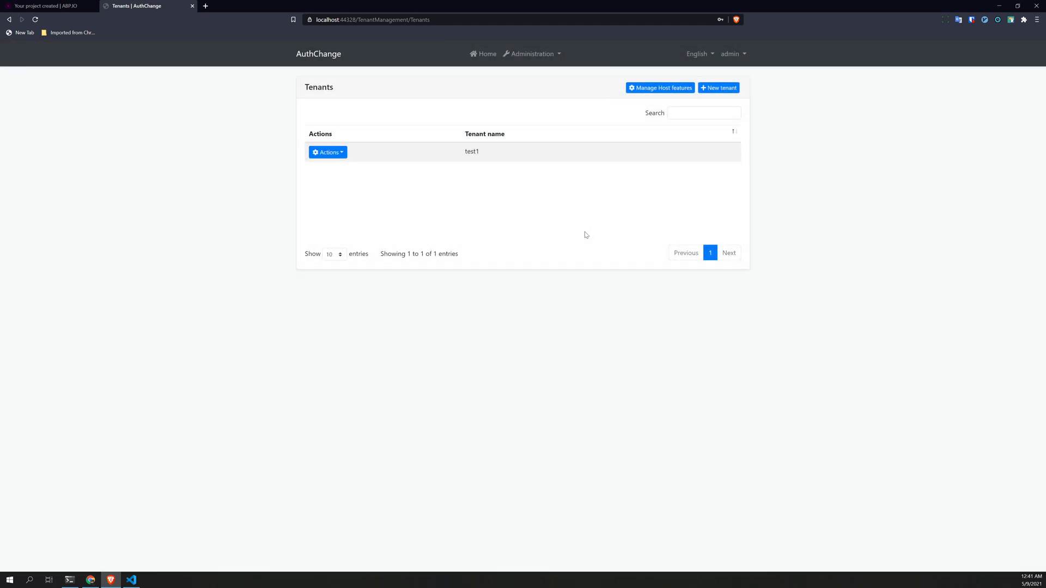
{"action": "mouse_move", "coordinate": [477, 152]}
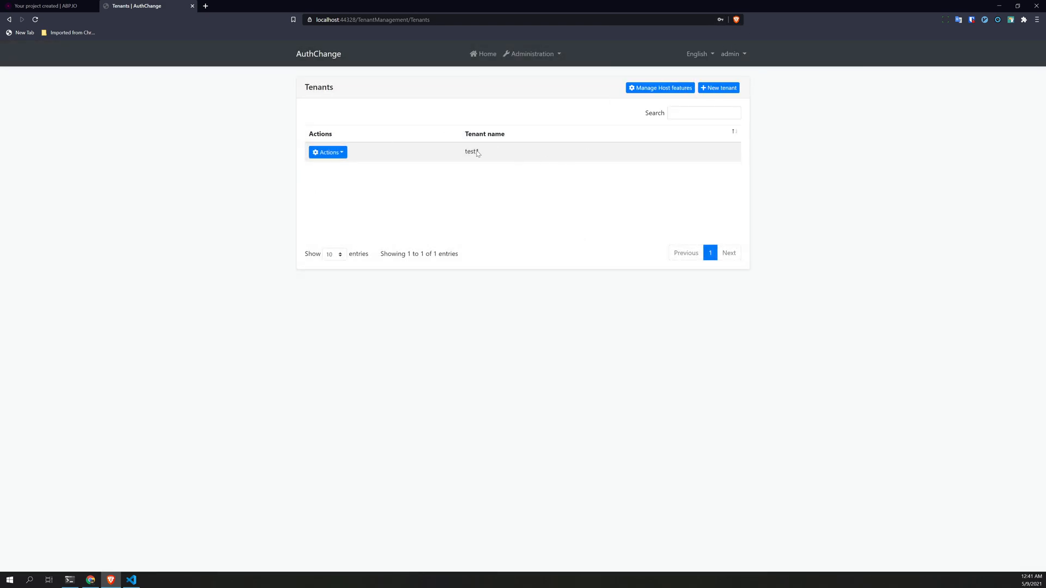
{"action": "left_click", "coordinate": [530, 54]}
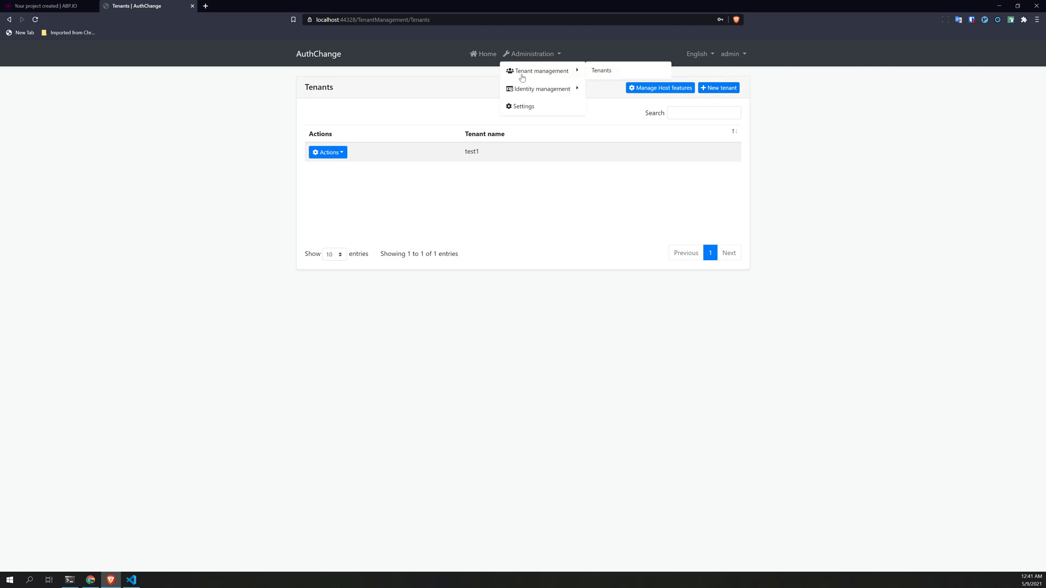
{"action": "mouse_move", "coordinate": [541, 89]}
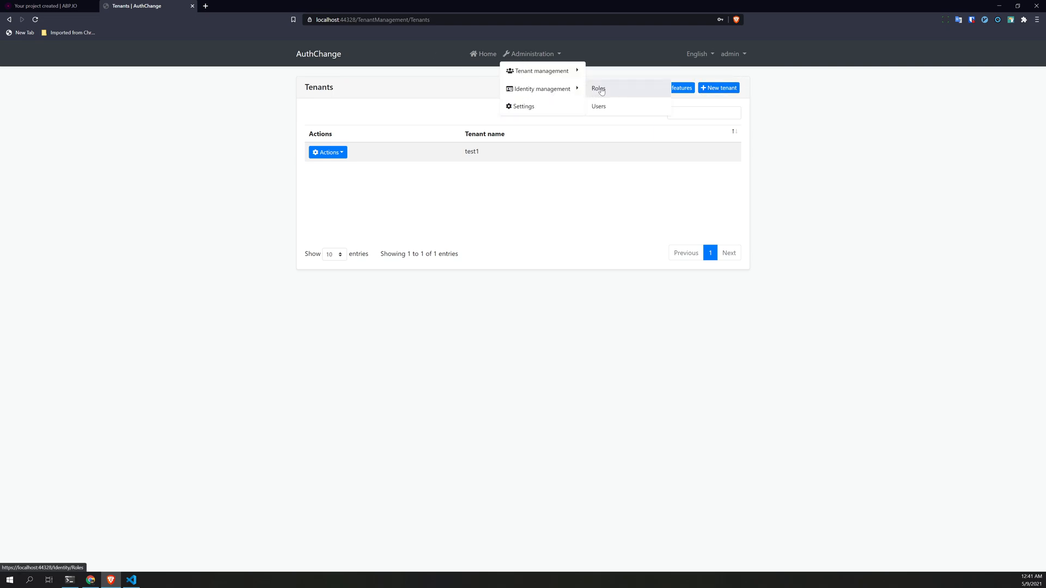
Step: Check the admin role on the Roles page, then go to Identity management Users
{"action": "left_click", "coordinate": [597, 88]}
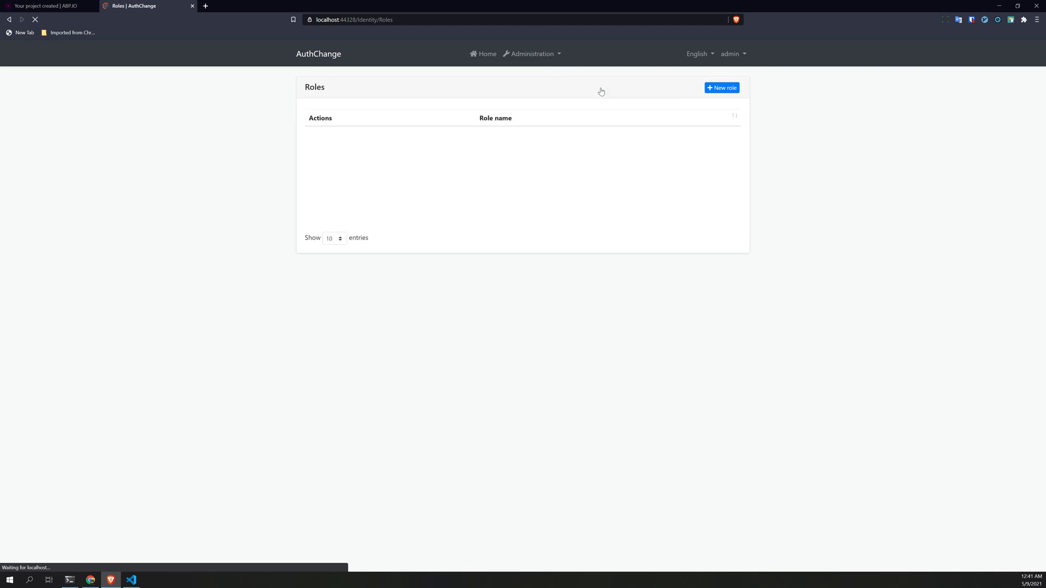
{"action": "left_click", "coordinate": [327, 136]}
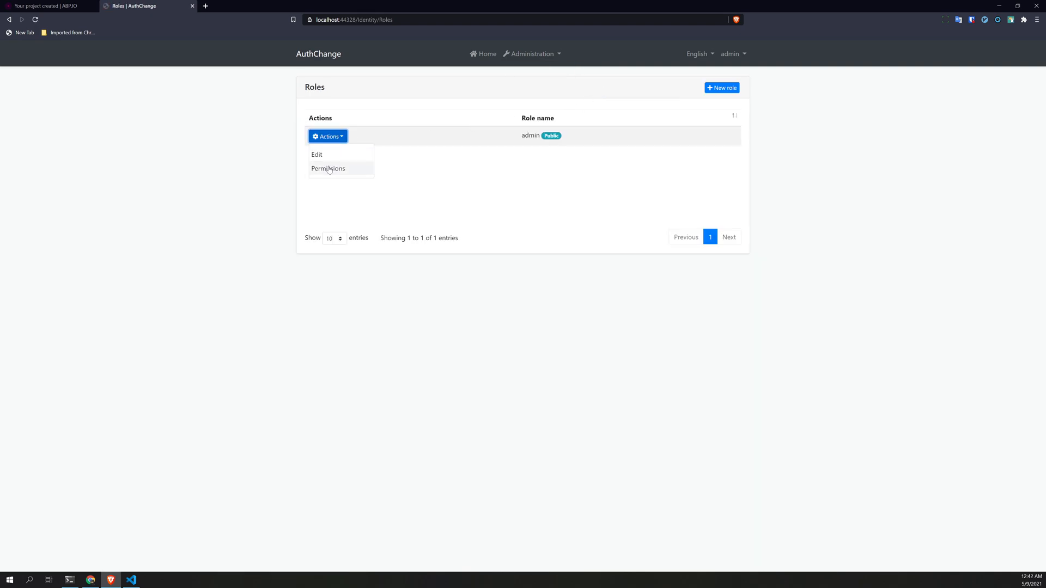
{"action": "left_click", "coordinate": [328, 168]}
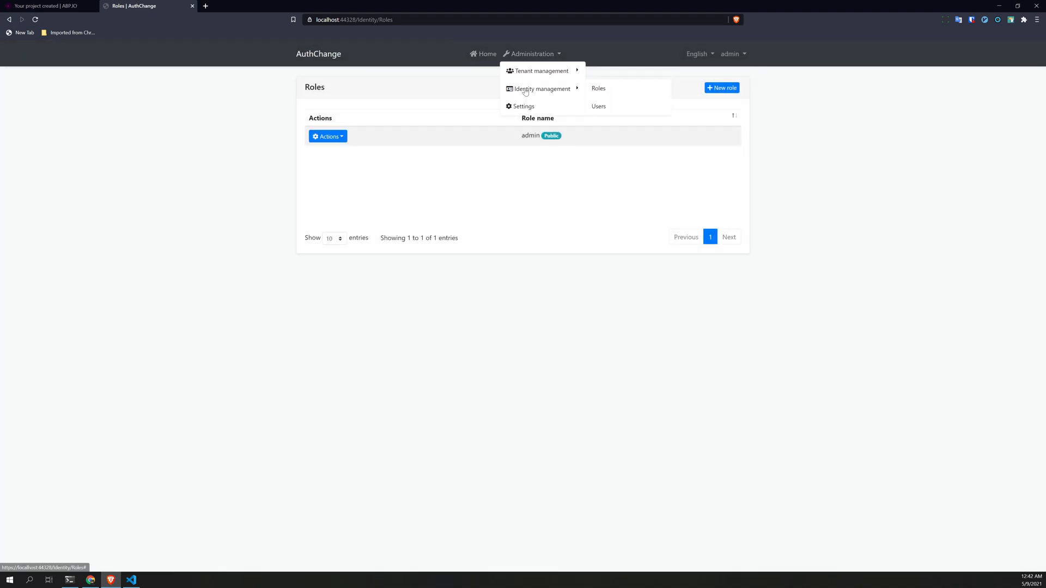
{"action": "left_click", "coordinate": [599, 106]}
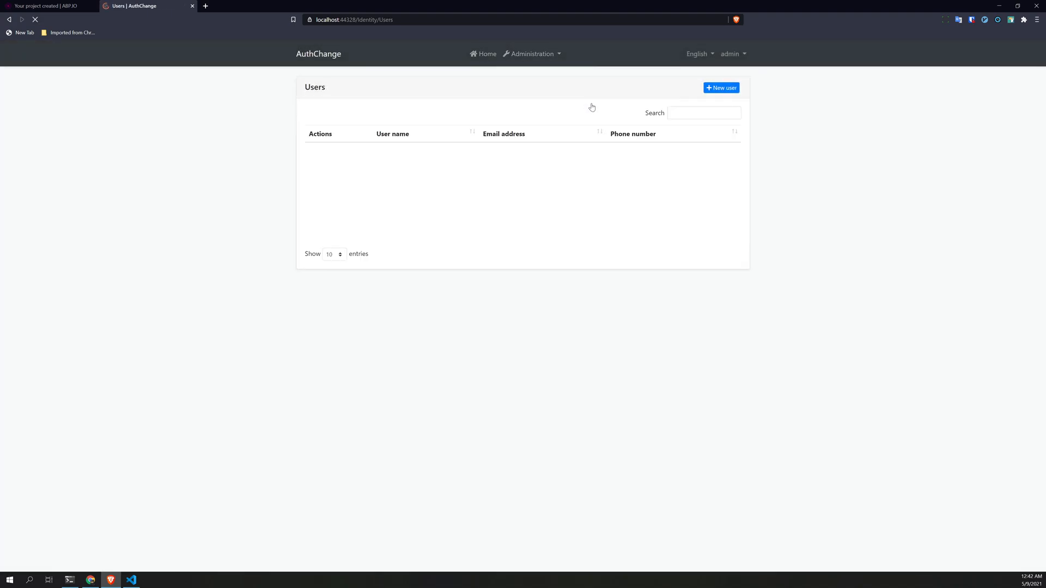
{"action": "left_click", "coordinate": [721, 87]}
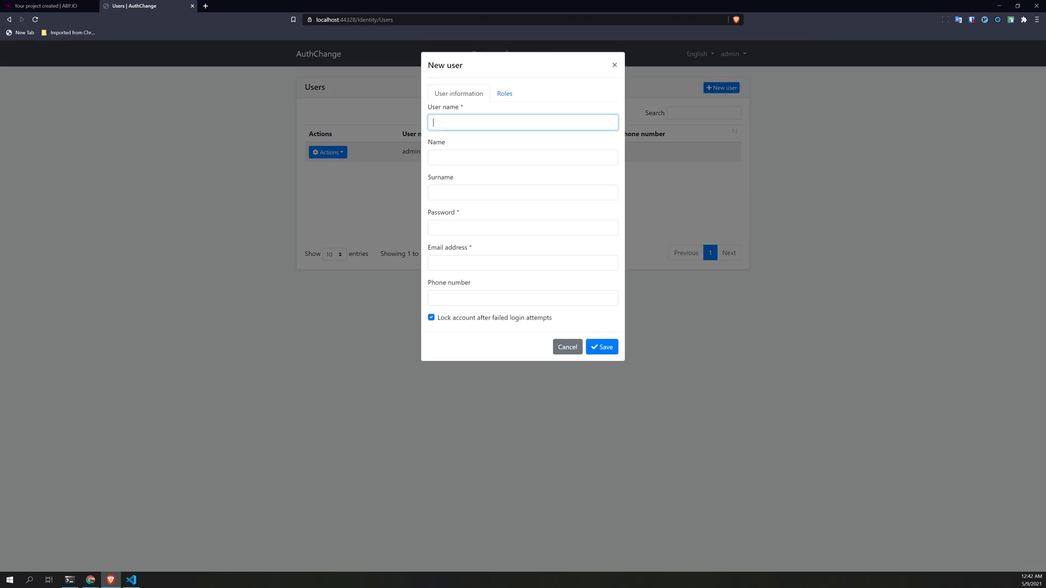
{"action": "type", "text": "test1"}
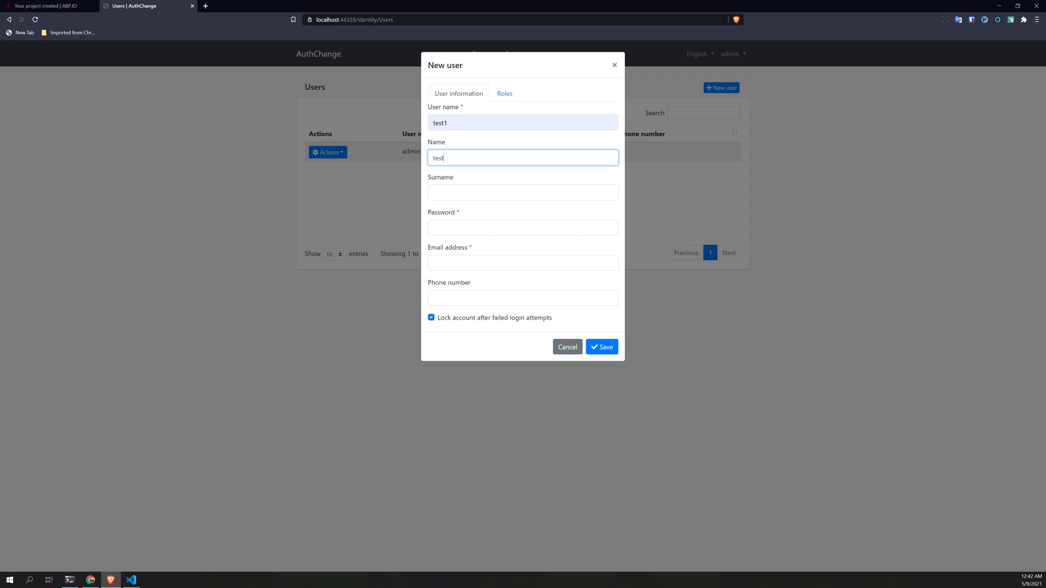
{"action": "key", "text": "Backspace"}
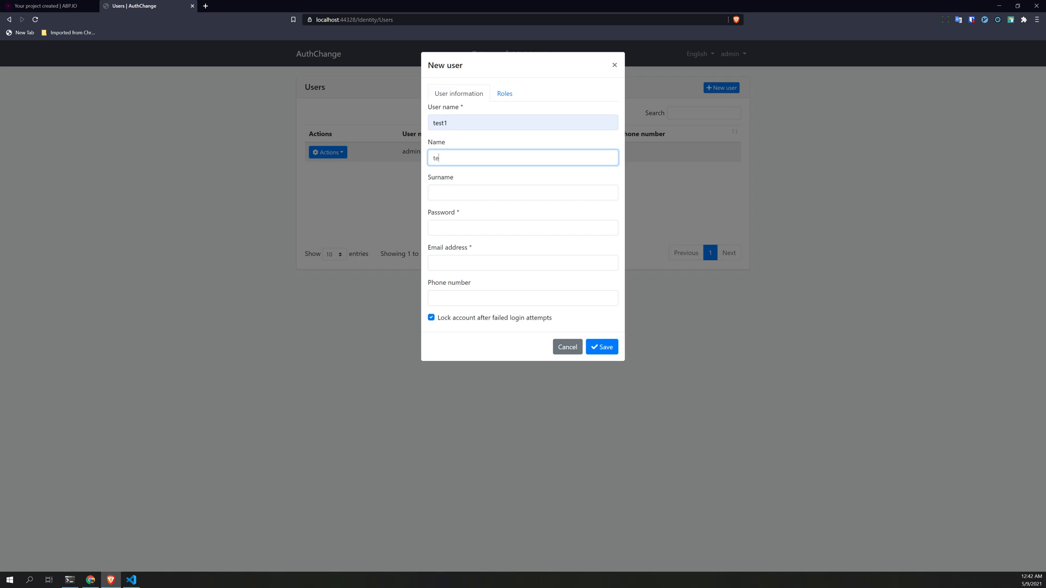
{"action": "type", "text": "st"}
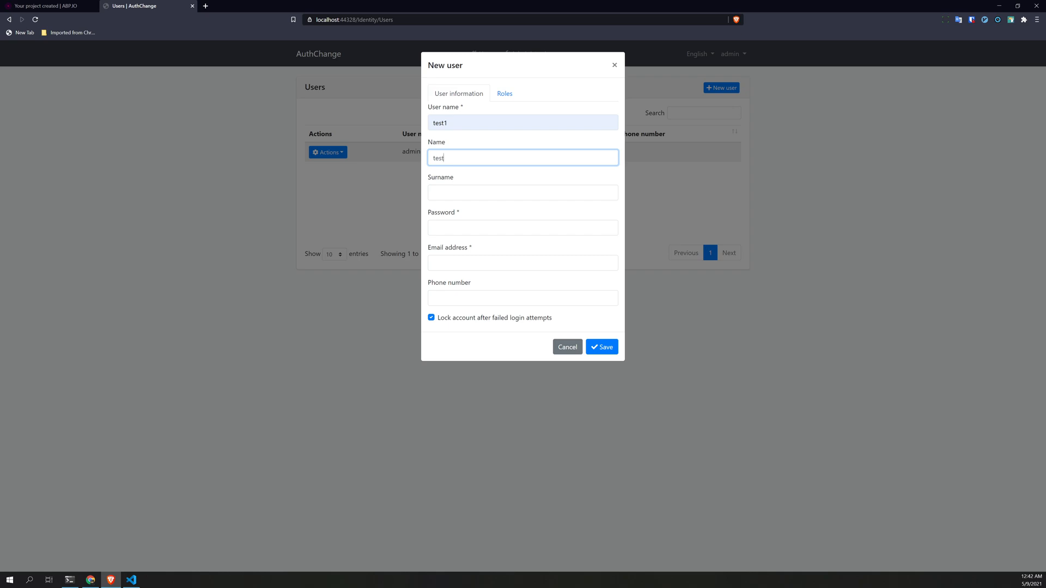
{"action": "type", "text": "2"}
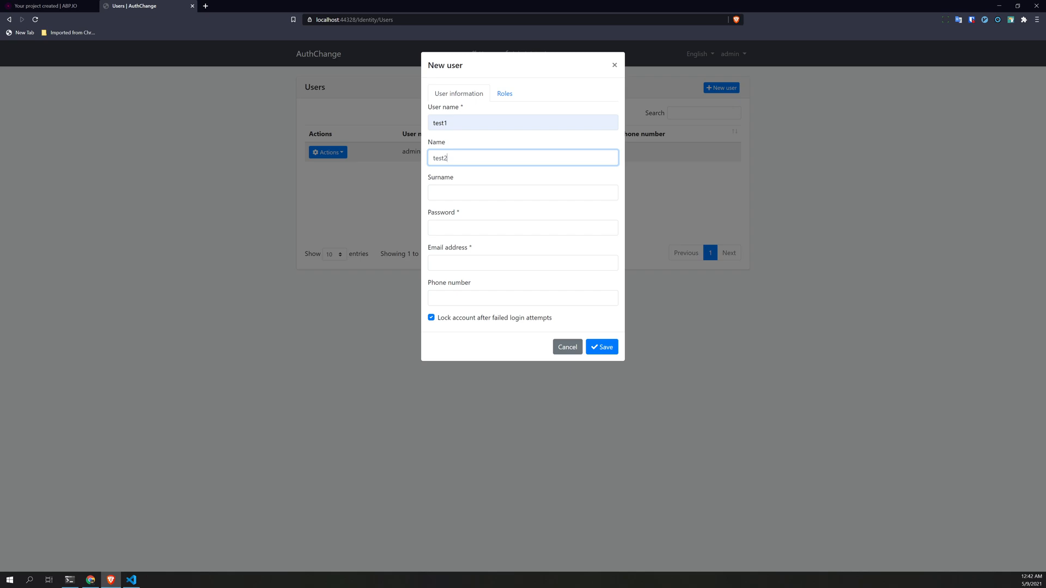
{"action": "left_click", "coordinate": [522, 192]}
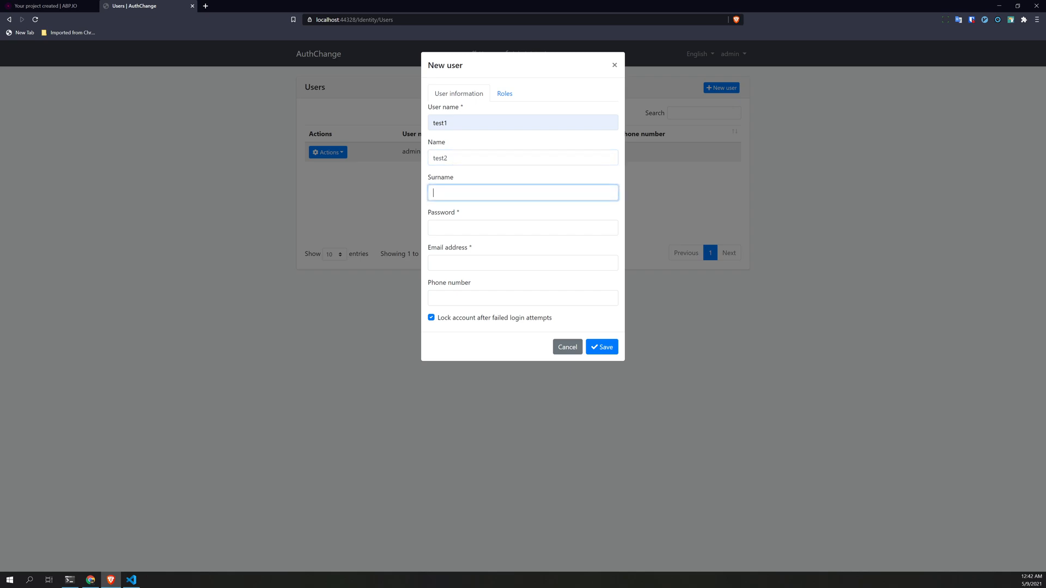
{"action": "left_click", "coordinate": [522, 228]}
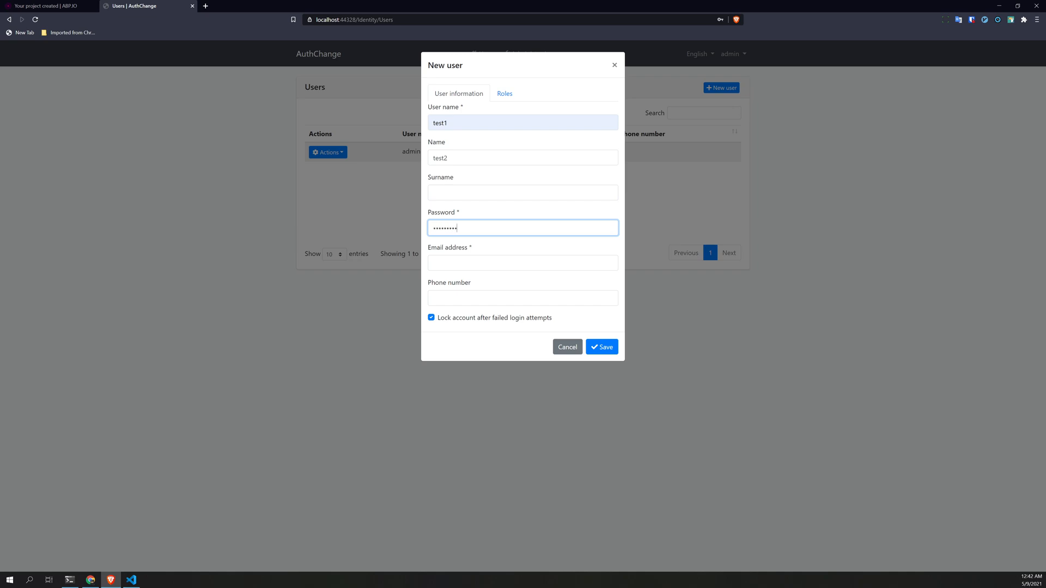
{"action": "type", "text": "a"}
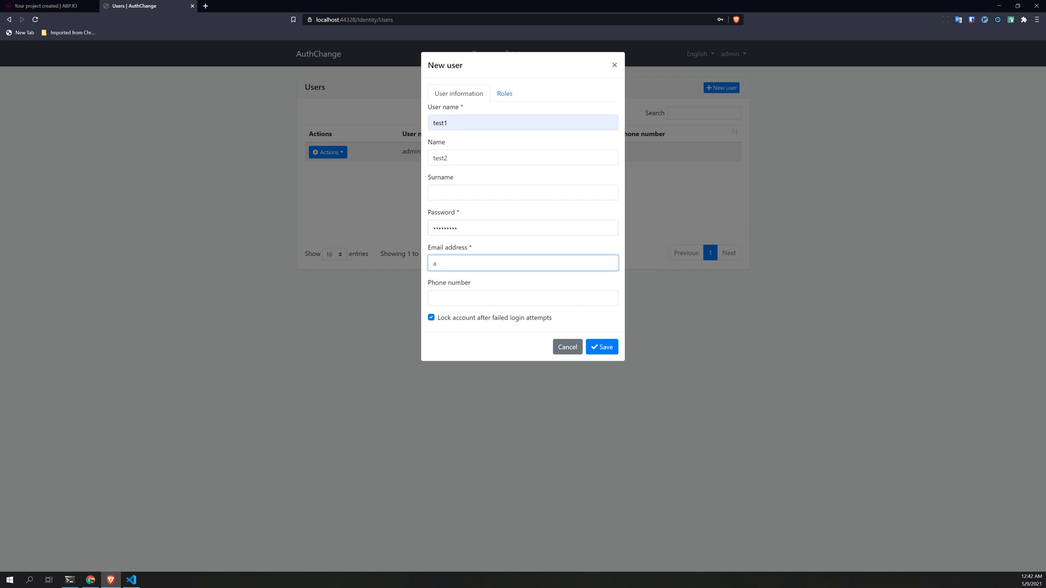
{"action": "type", "text": "Tes"}
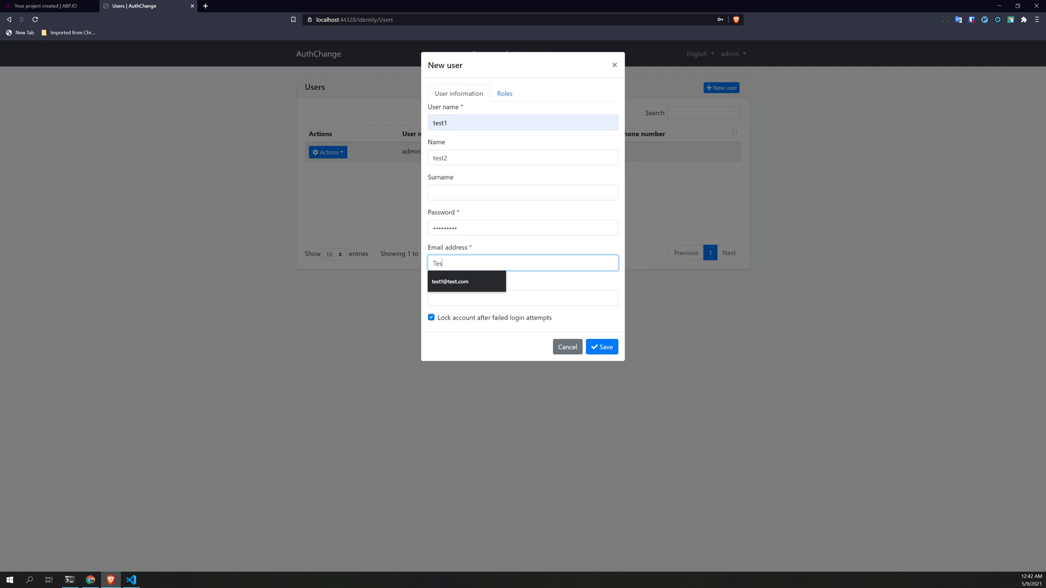
{"action": "left_click", "coordinate": [449, 281]}
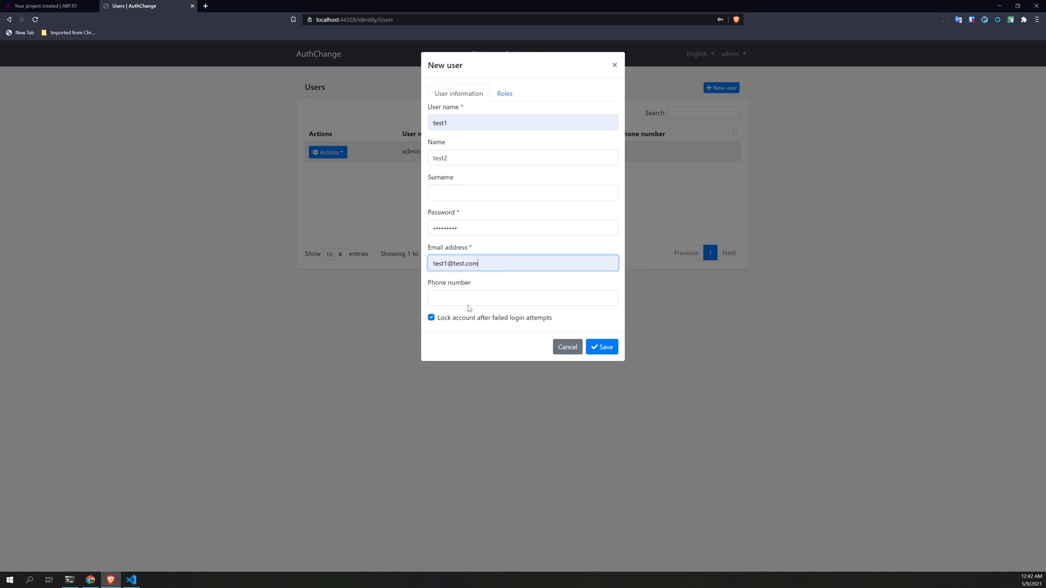
{"action": "left_click", "coordinate": [600, 347]}
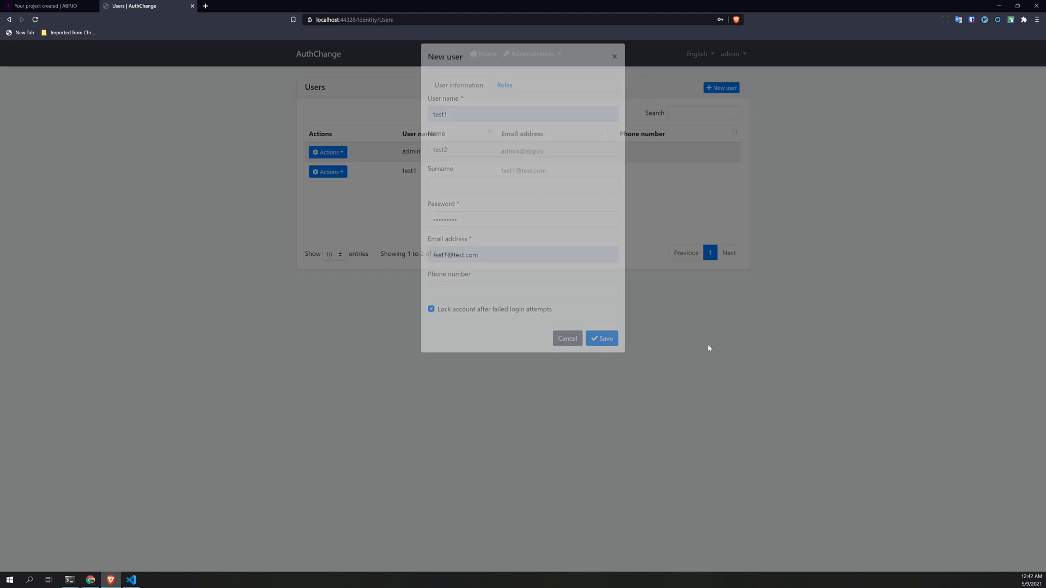
{"action": "left_click", "coordinate": [567, 338]}
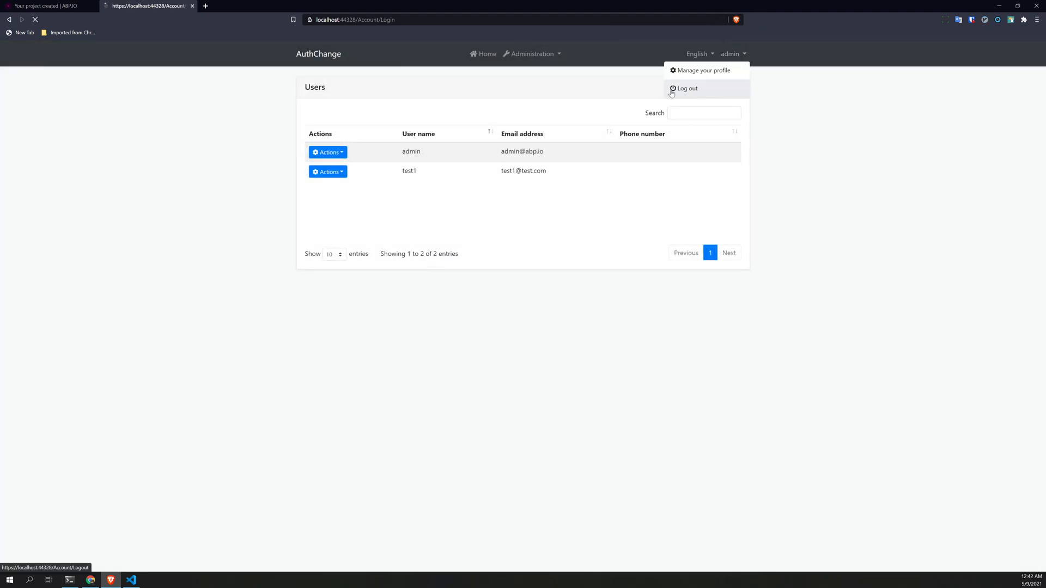
Step: Log out of the admin account and switch the login tenant to test1
{"action": "left_click", "coordinate": [687, 89]}
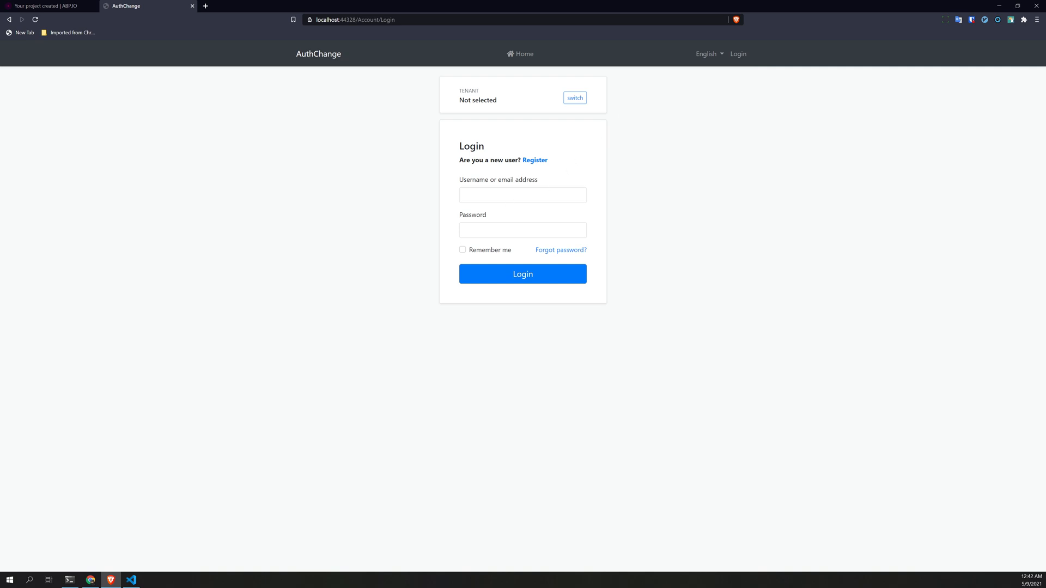
{"action": "left_click", "coordinate": [523, 195]}
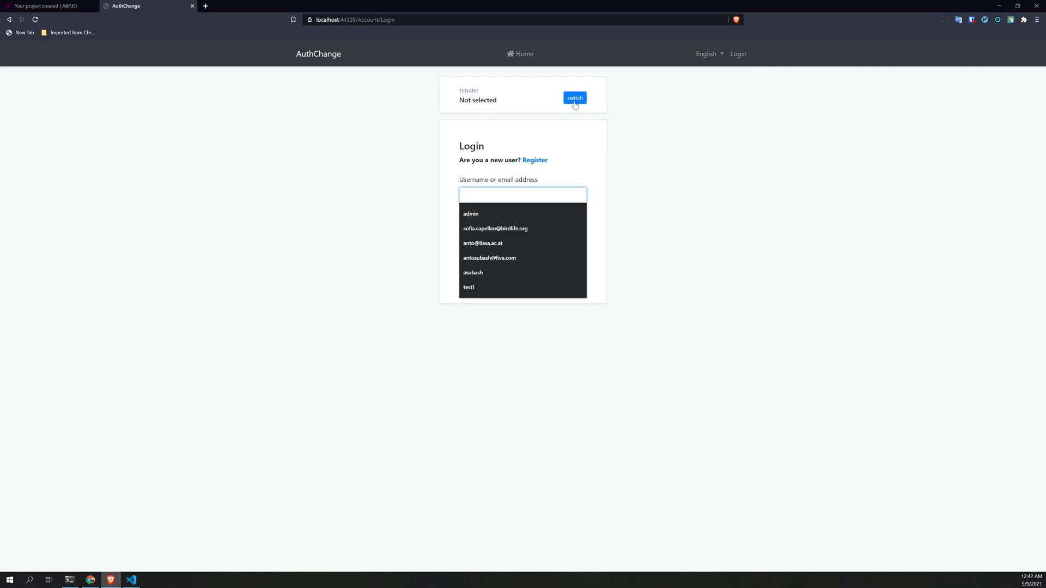
{"action": "left_click", "coordinate": [574, 98]}
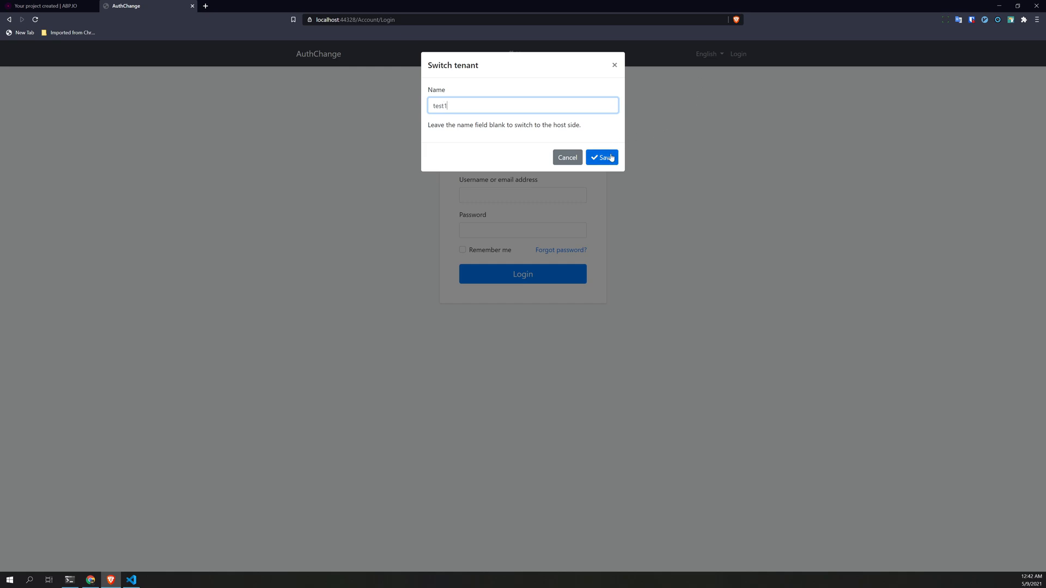
{"action": "left_click", "coordinate": [601, 157]}
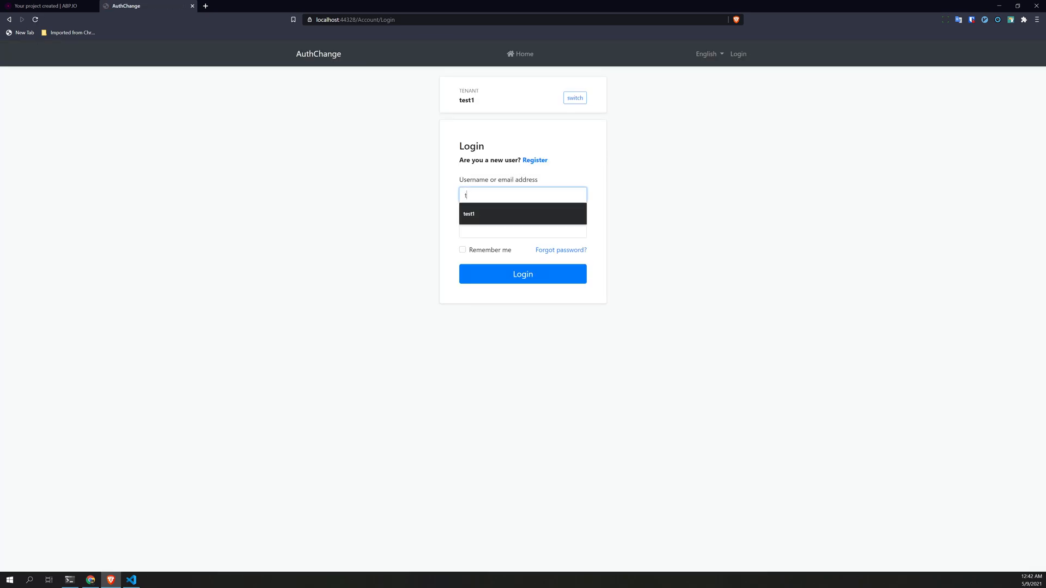
{"action": "left_click", "coordinate": [522, 214]}
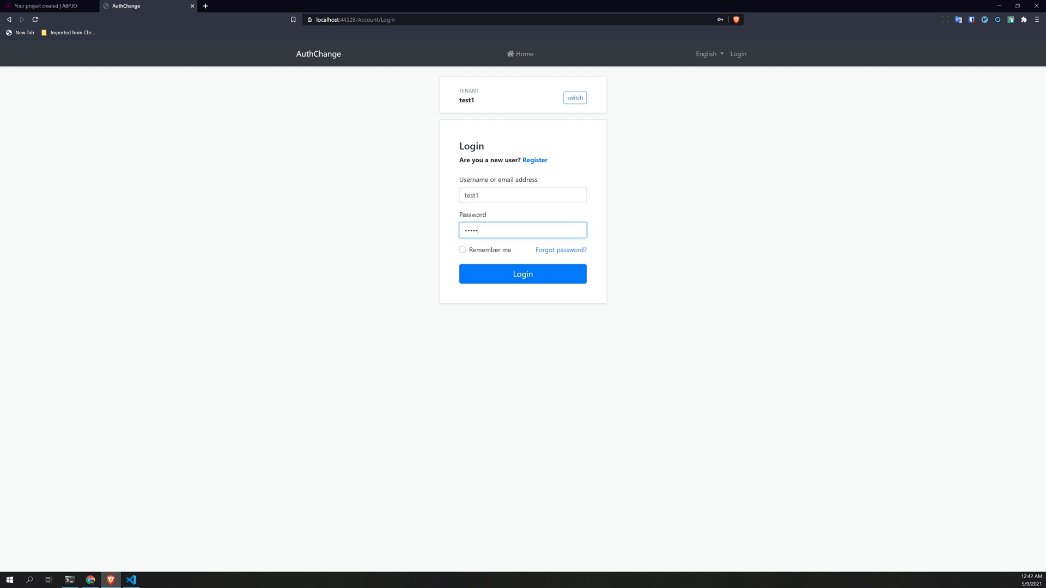
{"action": "left_click", "coordinate": [523, 273]}
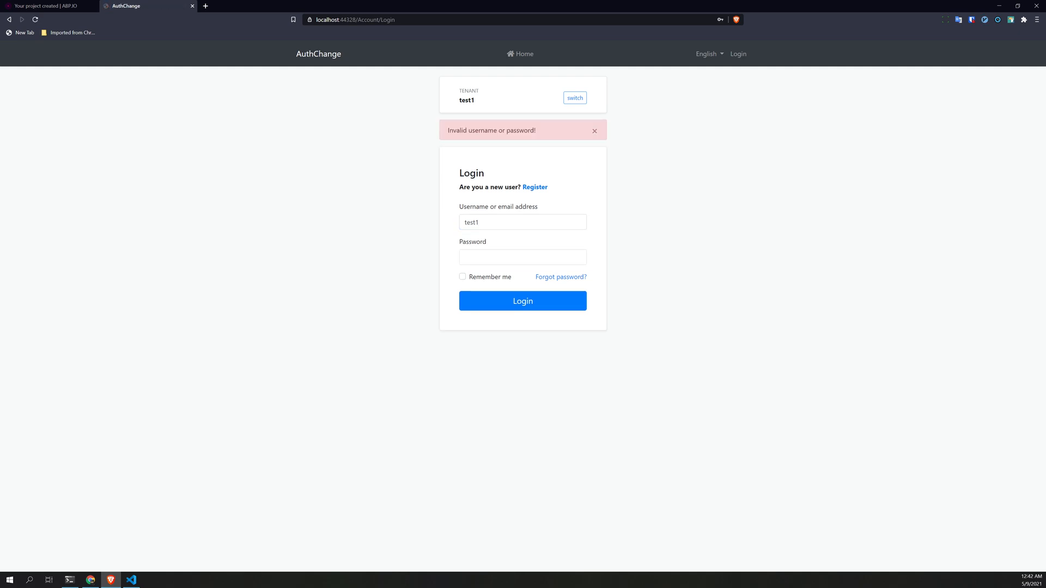
{"action": "left_click", "coordinate": [522, 257]}
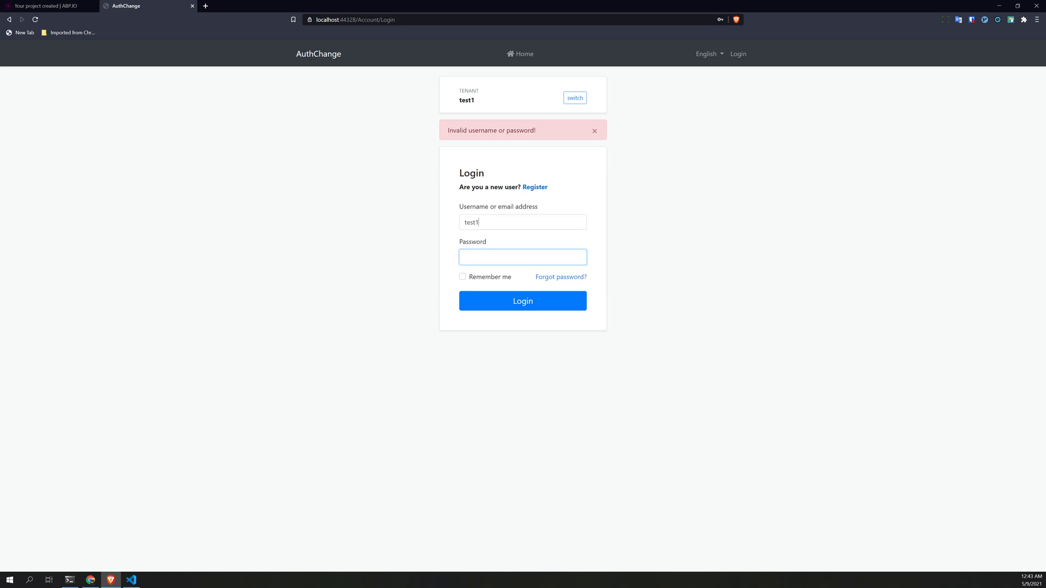
{"action": "type", "text": "@test.com"}
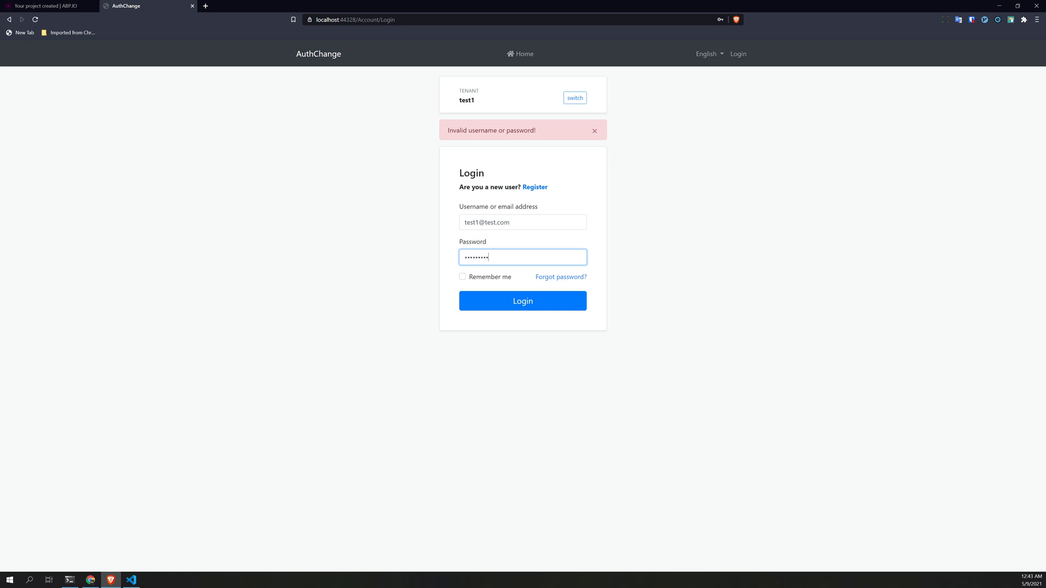
{"action": "left_click", "coordinate": [522, 301]}
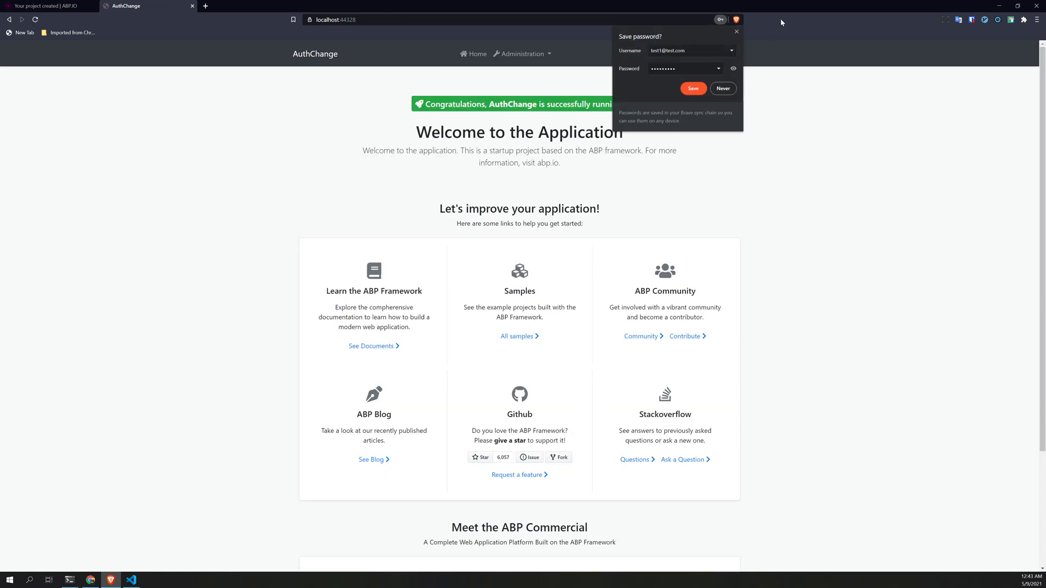
Step: Browse test1's empty Roles and Users pages, then log out and go Home
{"action": "left_click", "coordinate": [723, 54]}
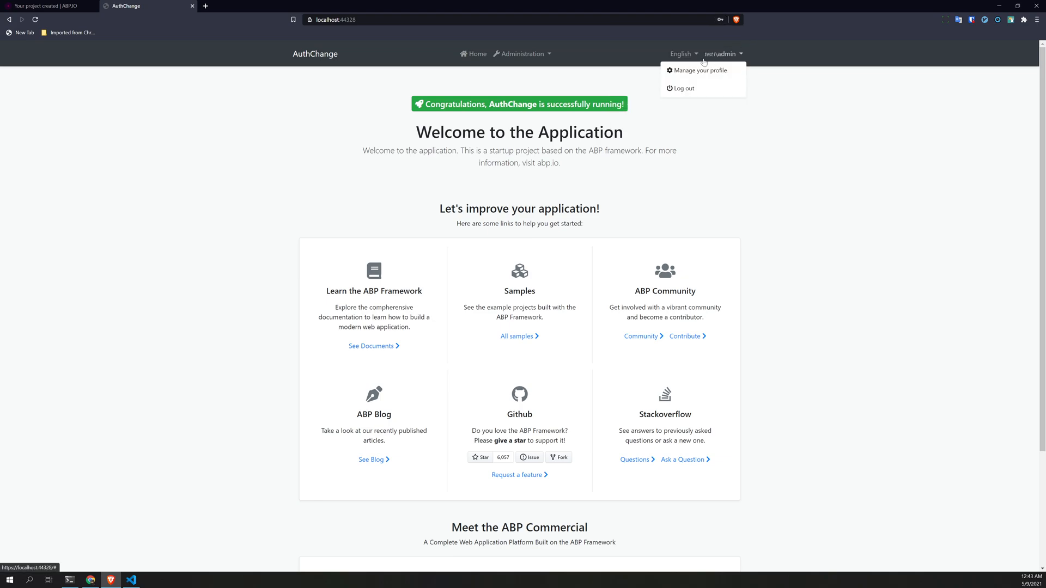
{"action": "left_click", "coordinate": [698, 70]}
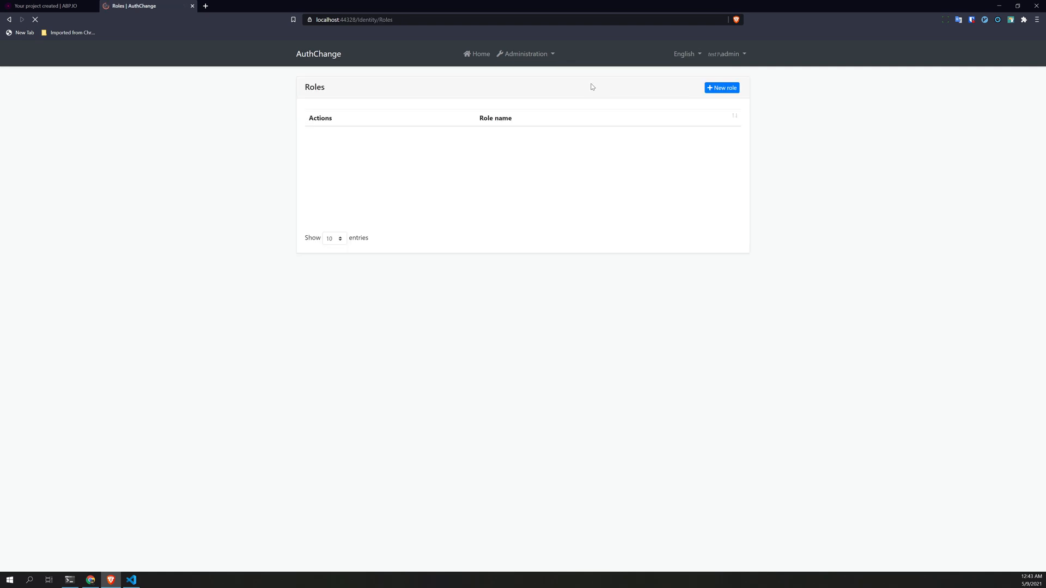
{"action": "left_click", "coordinate": [726, 54]}
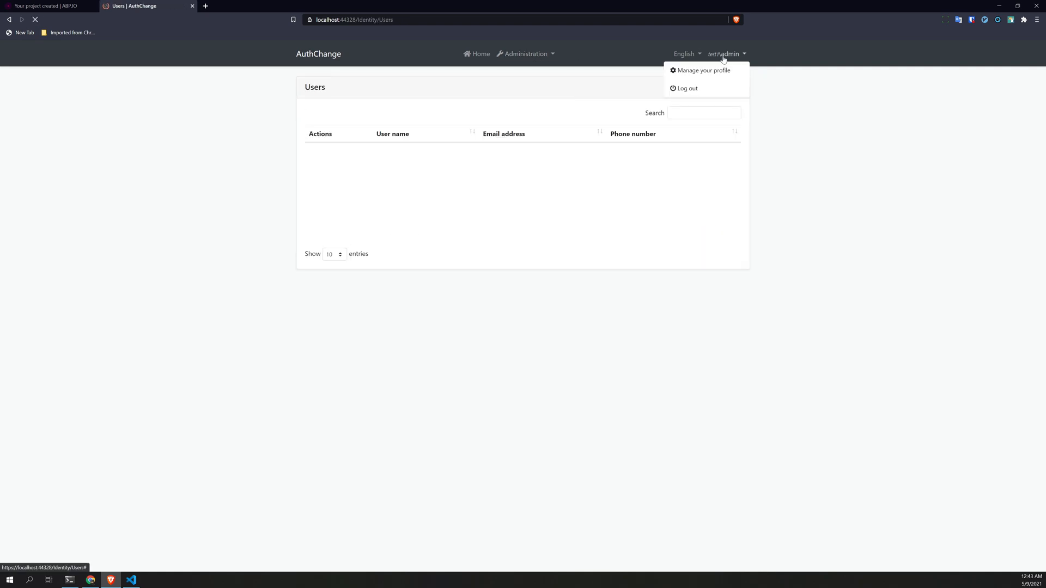
{"action": "left_click", "coordinate": [687, 89]}
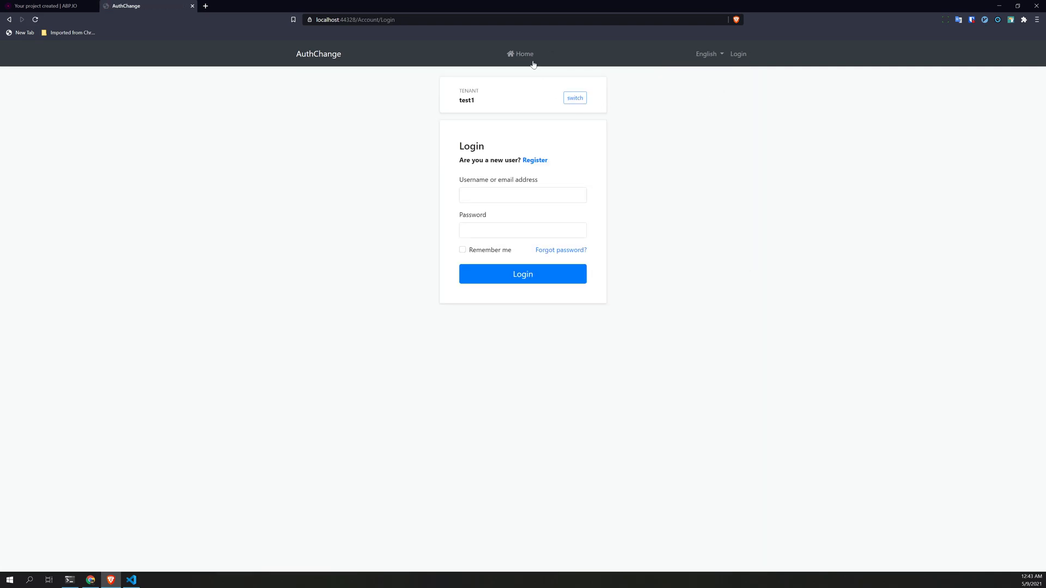
{"action": "left_click", "coordinate": [315, 54]}
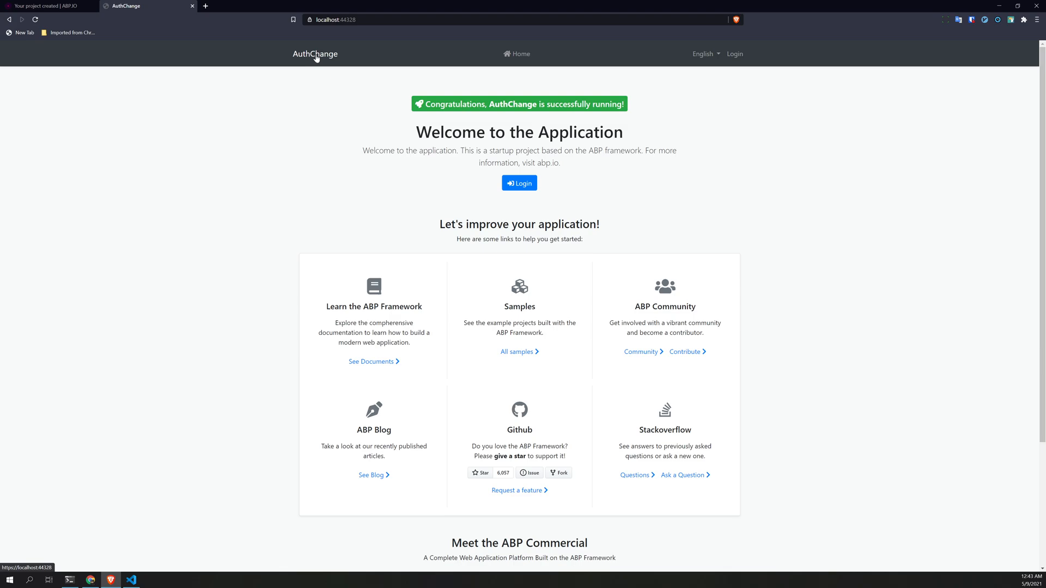
{"action": "mouse_move", "coordinate": [516, 54]}
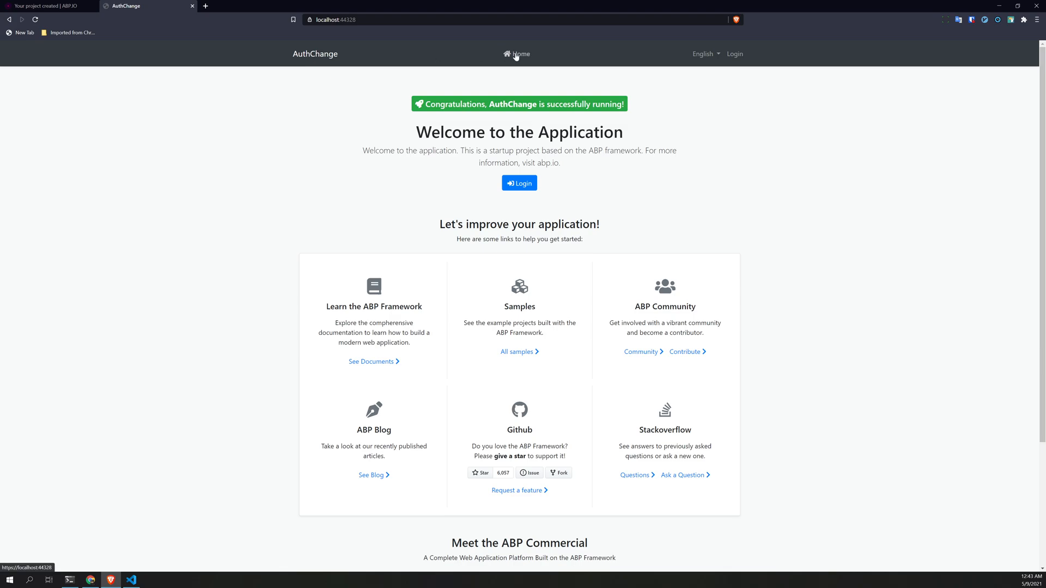